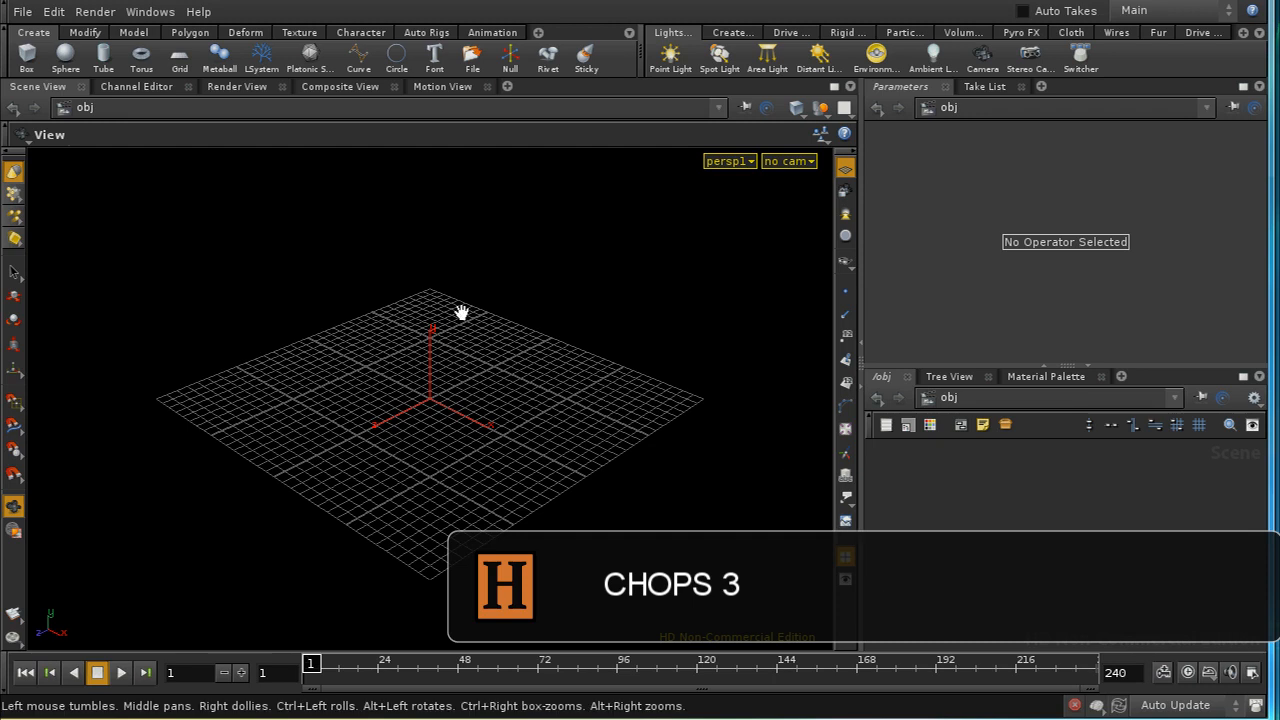
mouse_move(441, 338)
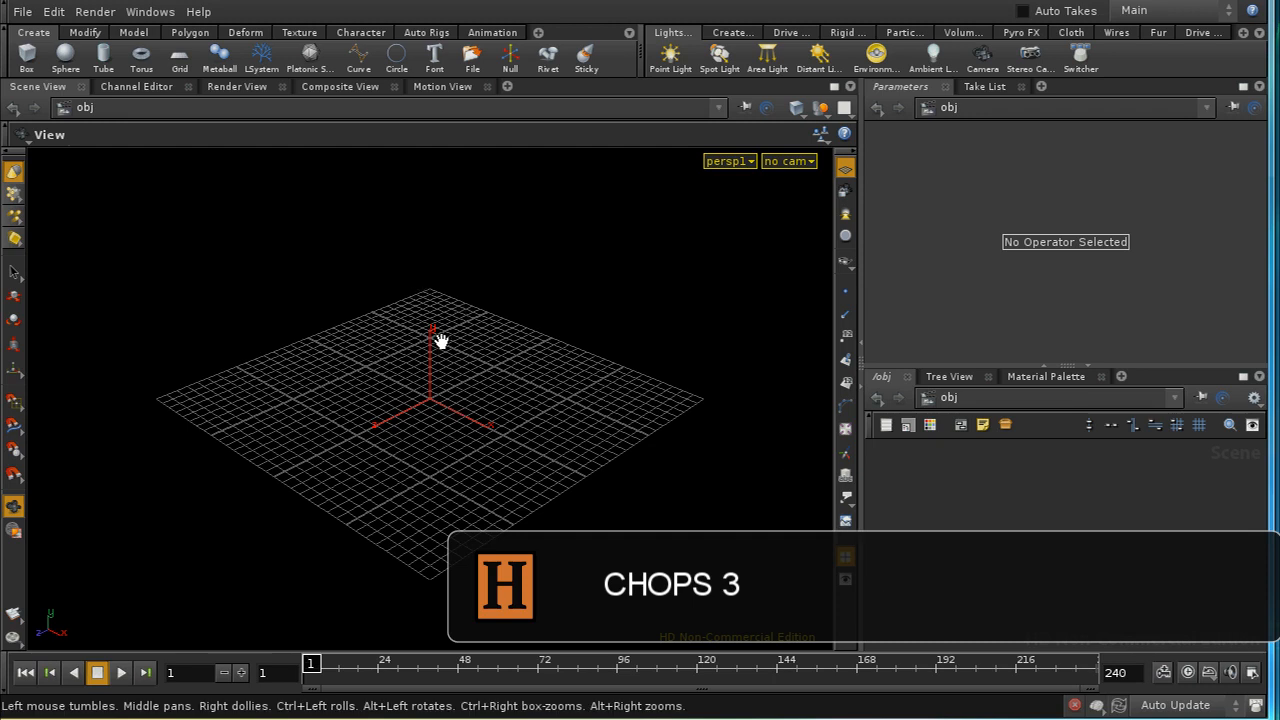
mouse_move(1128, 537)
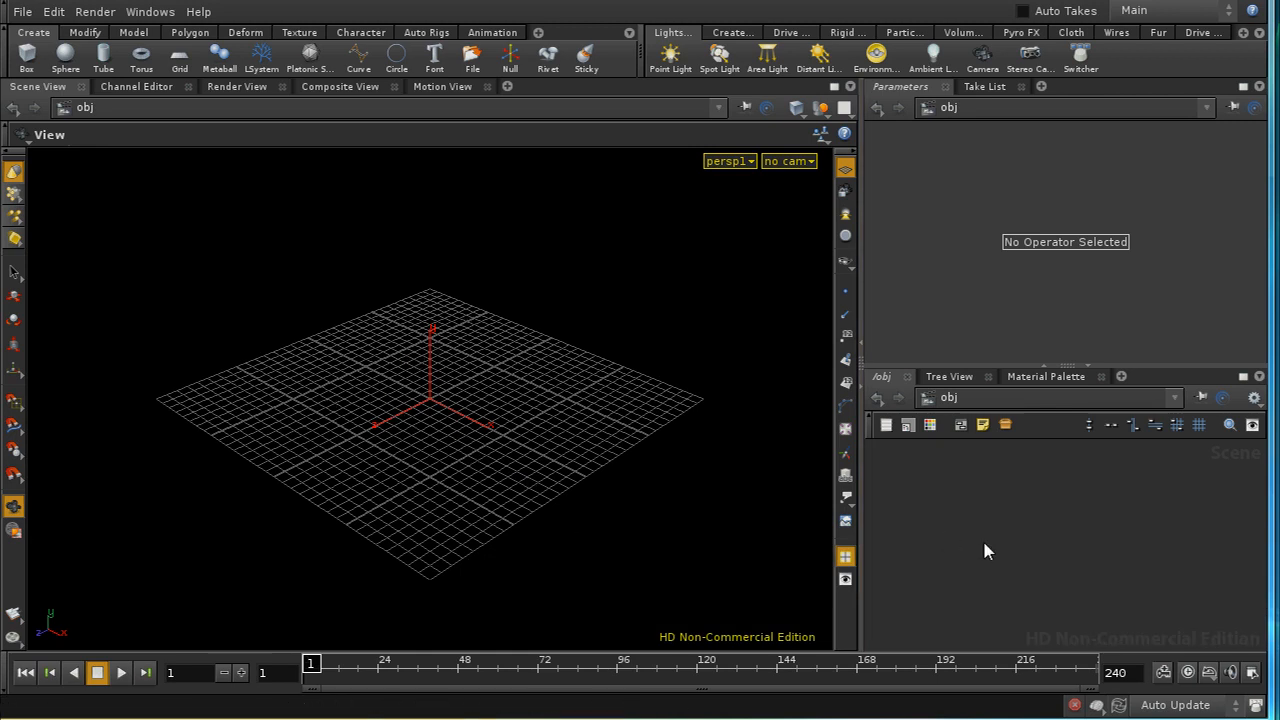
mouse_move(987, 534)
type("b")
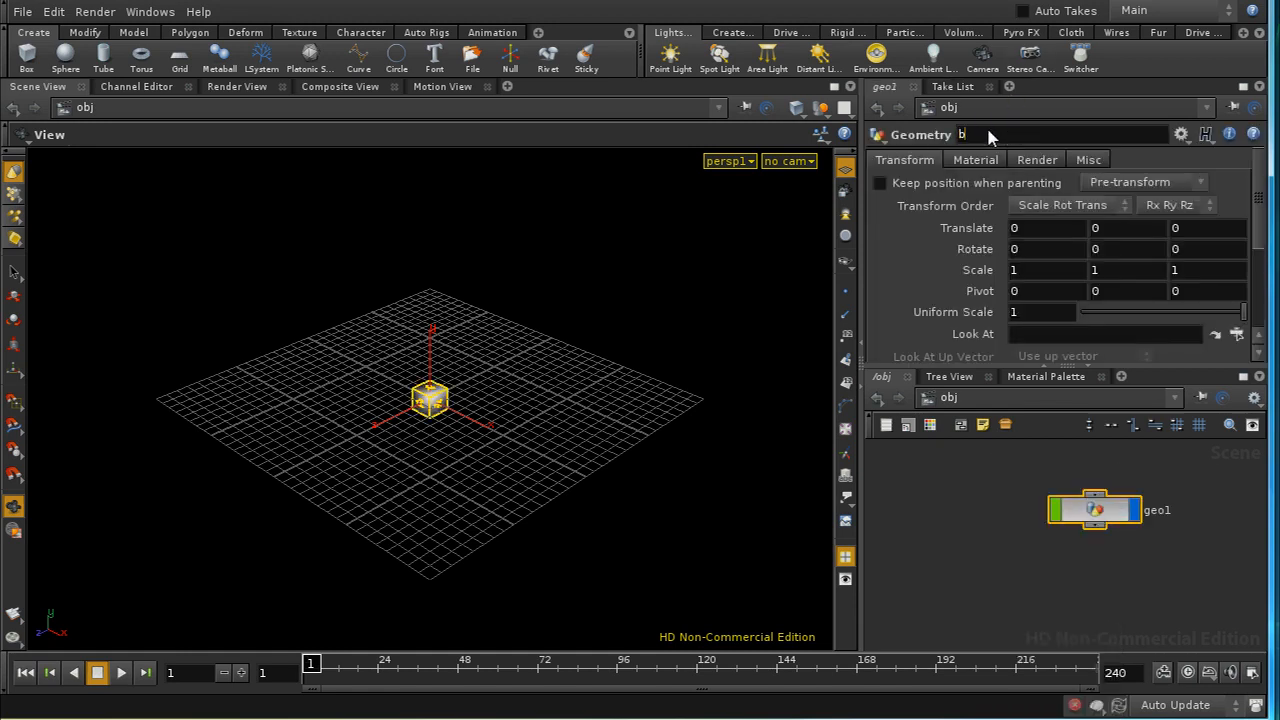
- Rename the new geometry object to 'boxes'
type("oxes")
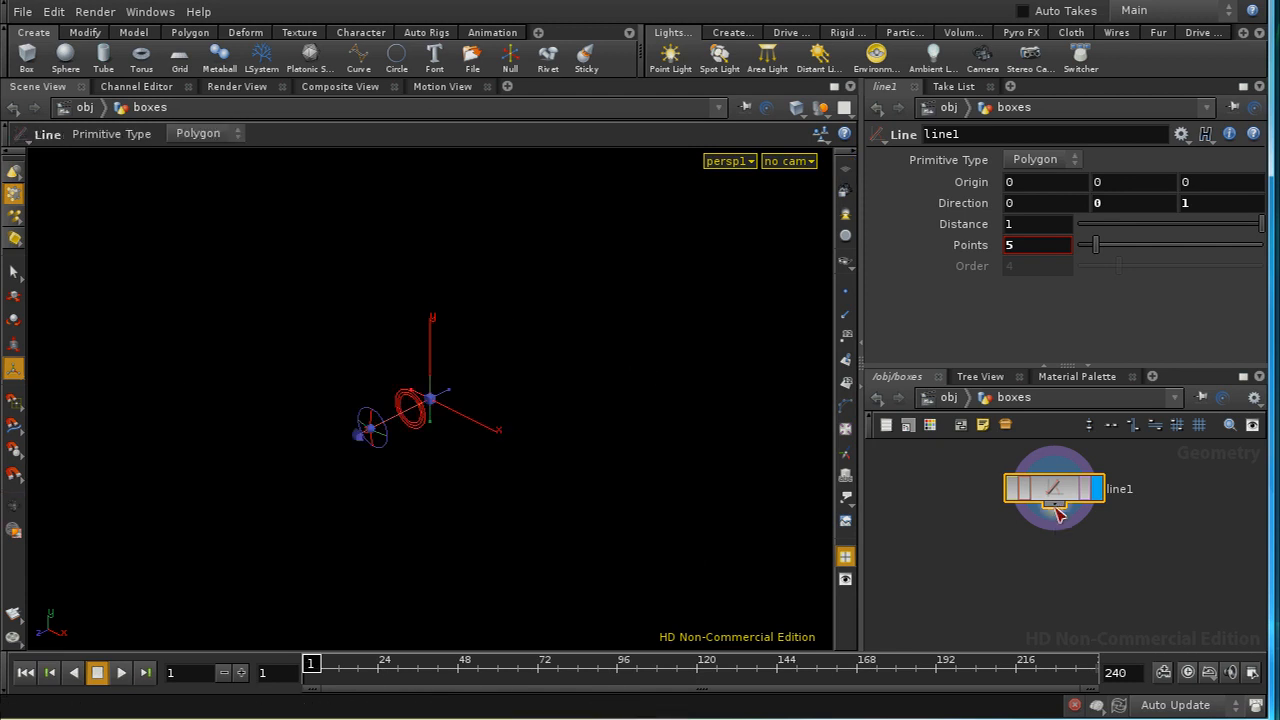
- Add an AttribCreate node below the line and name its attribute 'height'
key("Tab")
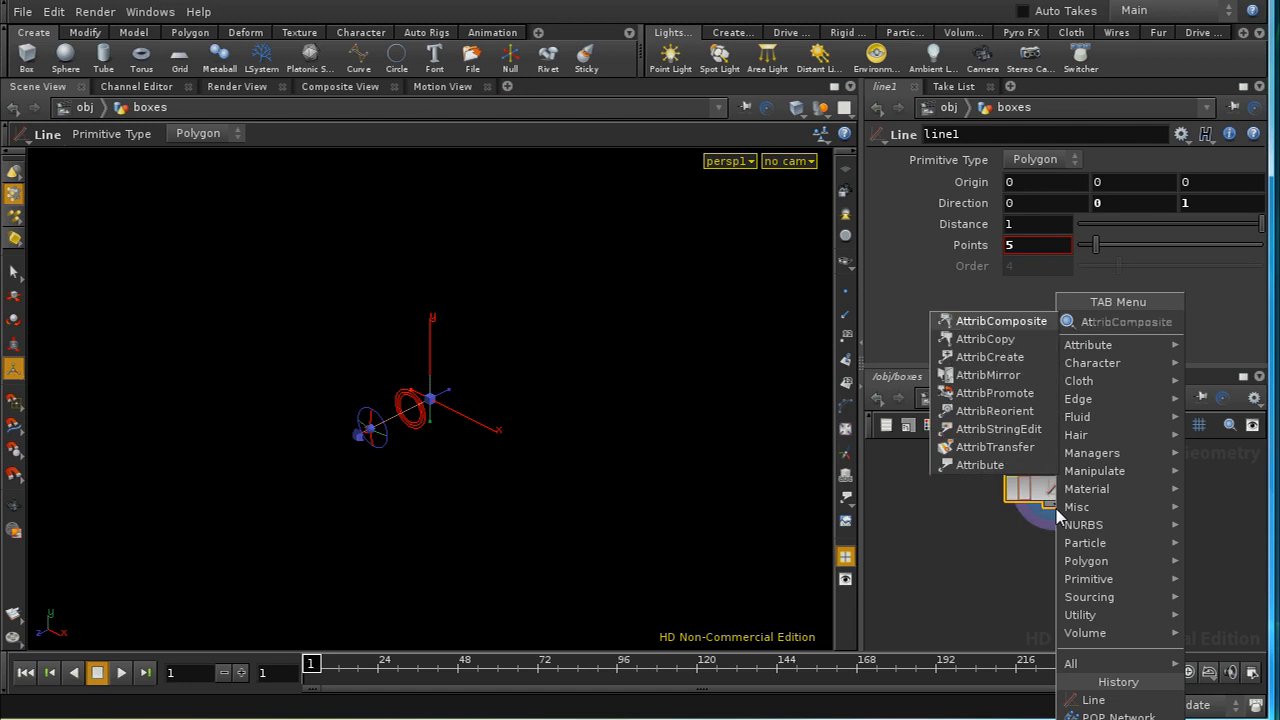
mouse_move(1040, 362)
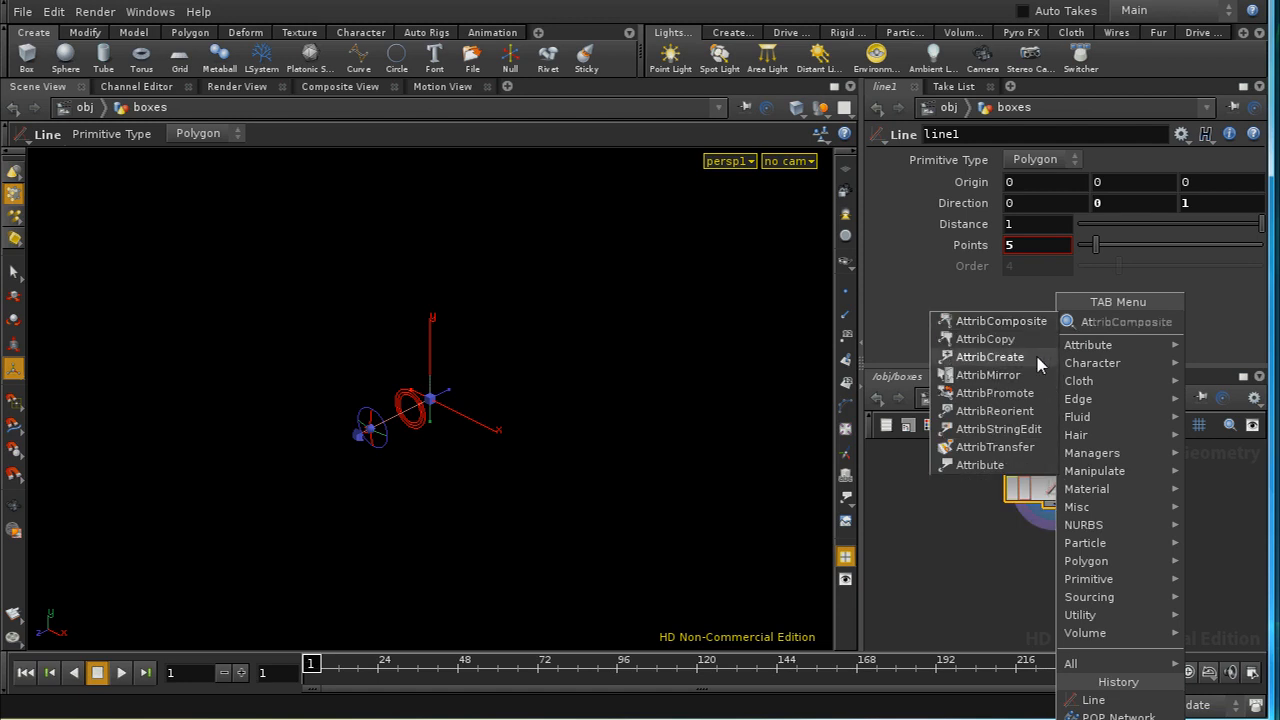
left_click(990, 356)
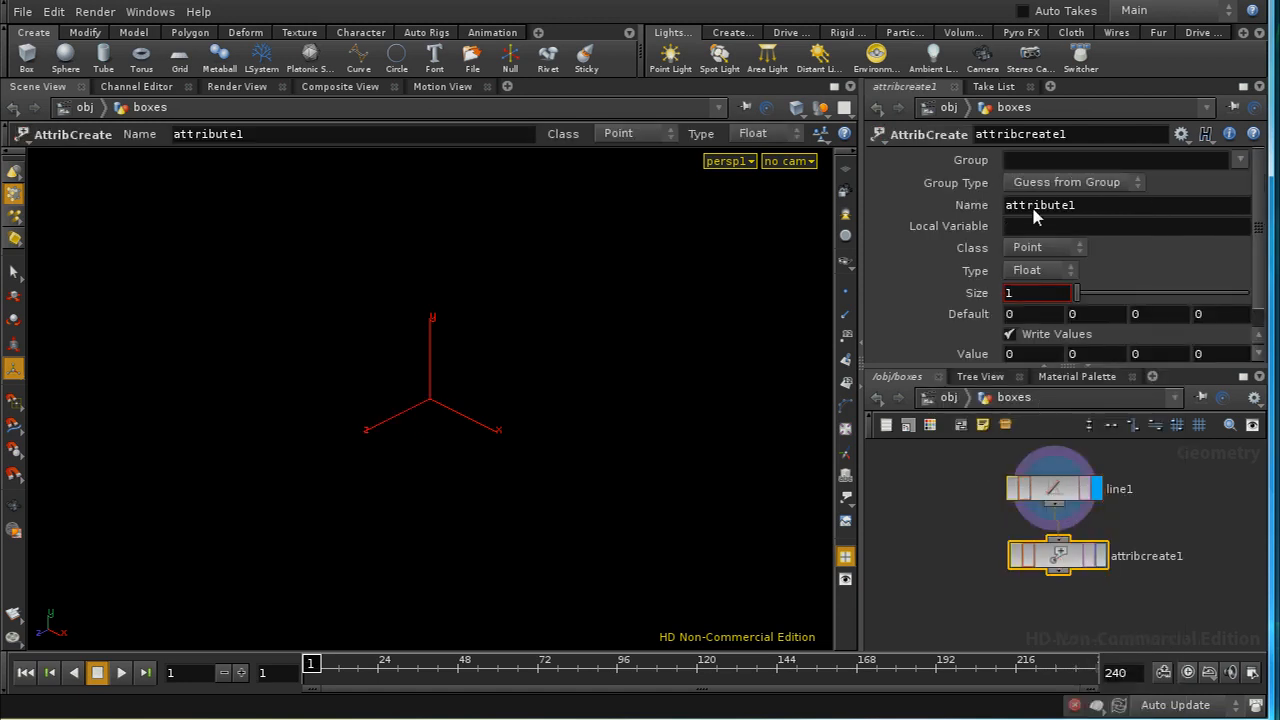
double_click(1040, 205)
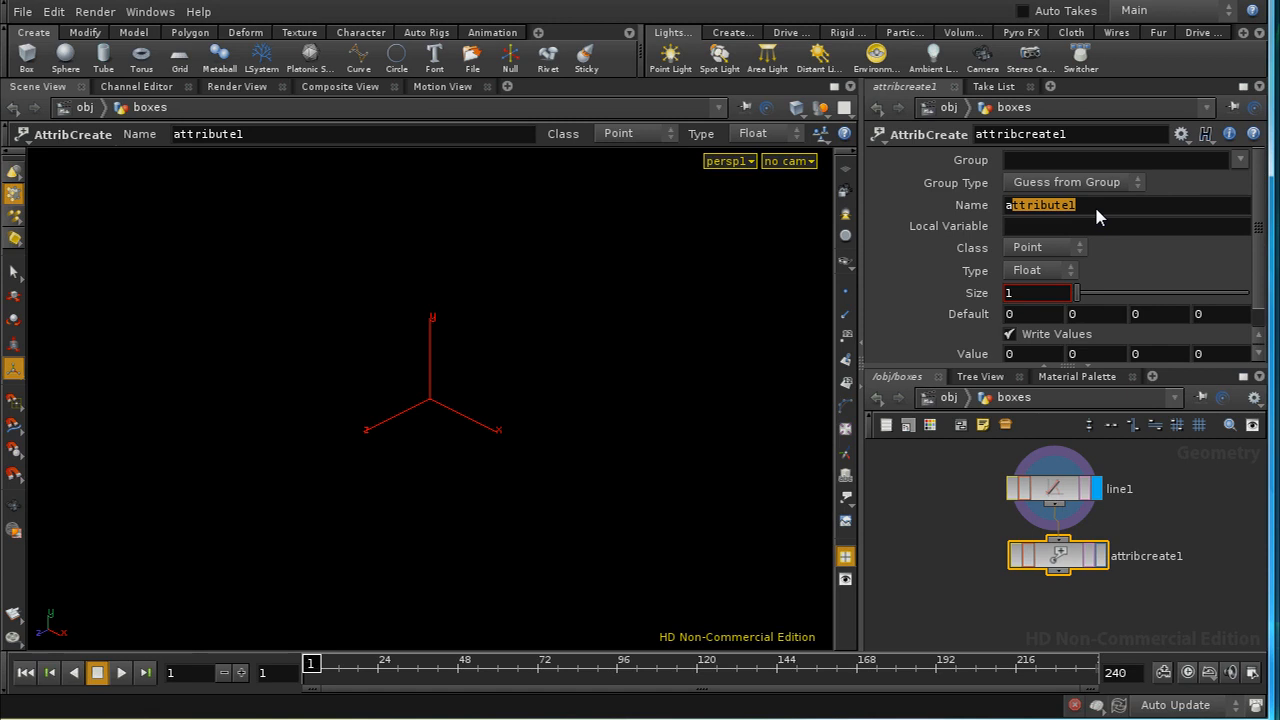
type("height")
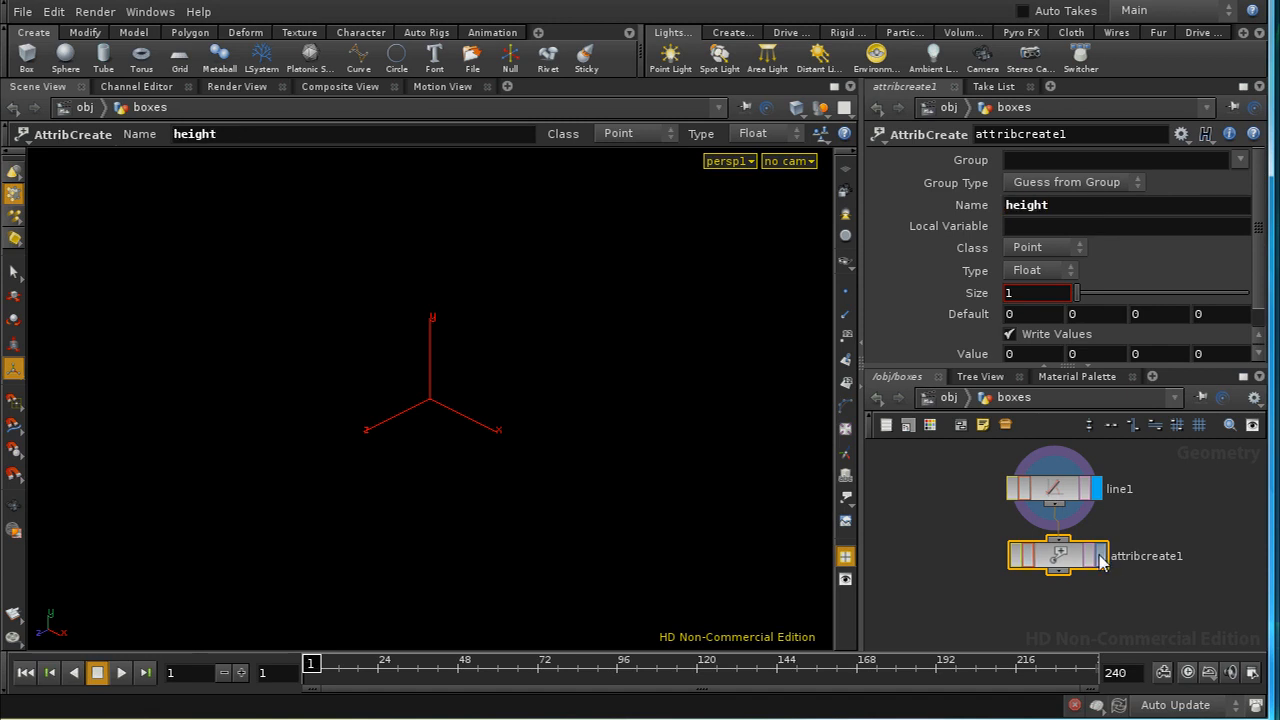
left_click(1057, 555)
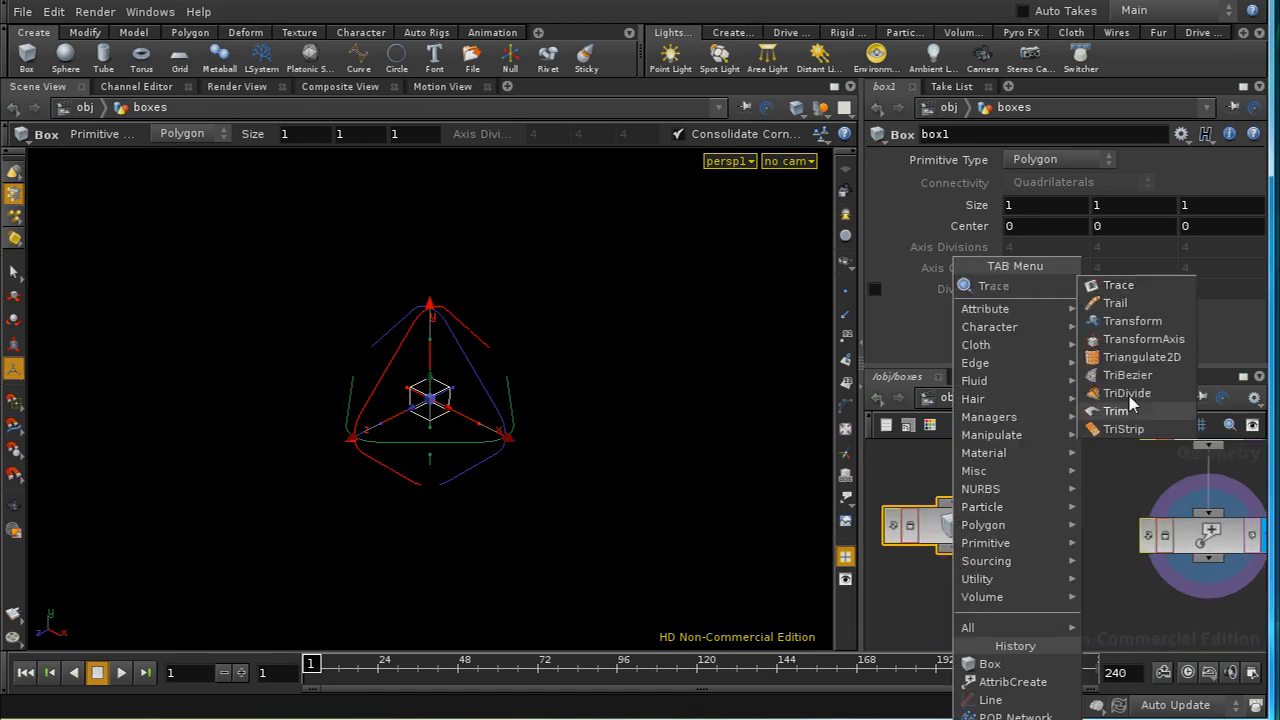
- Add a Transform node under the box and keep the box's primitive type Polygon
left_click(1132, 320)
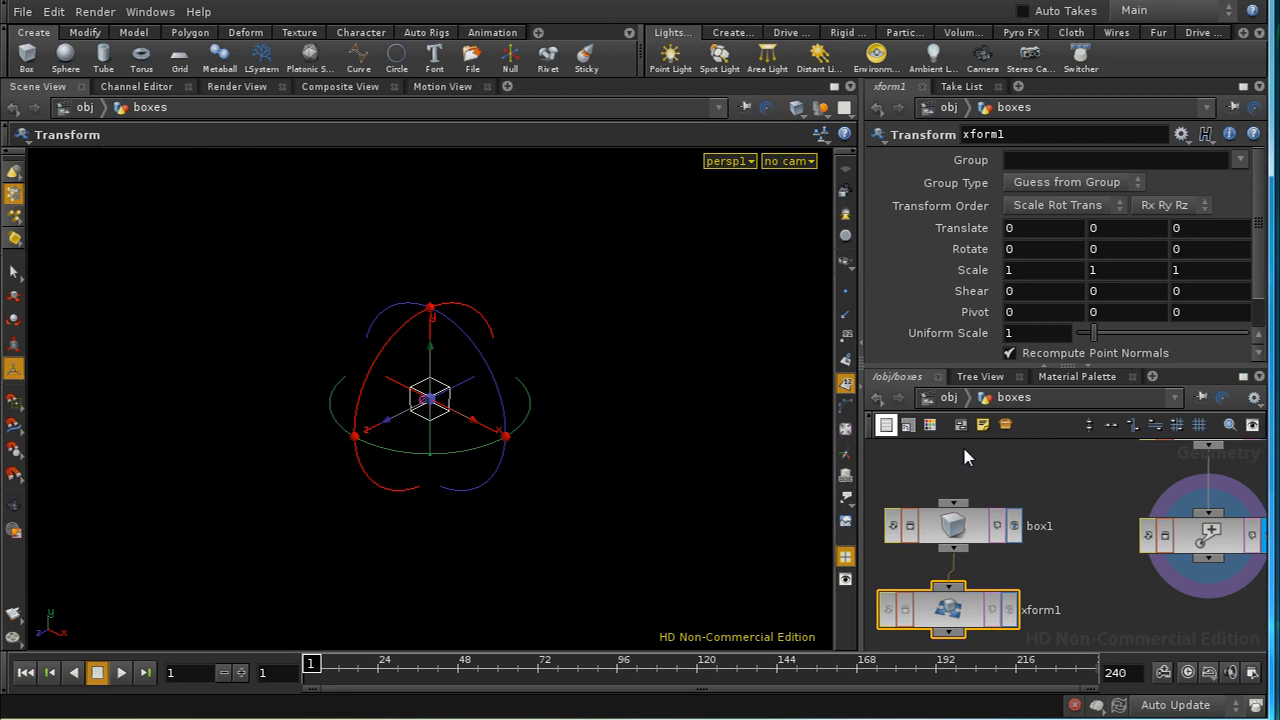
left_click(948, 525)
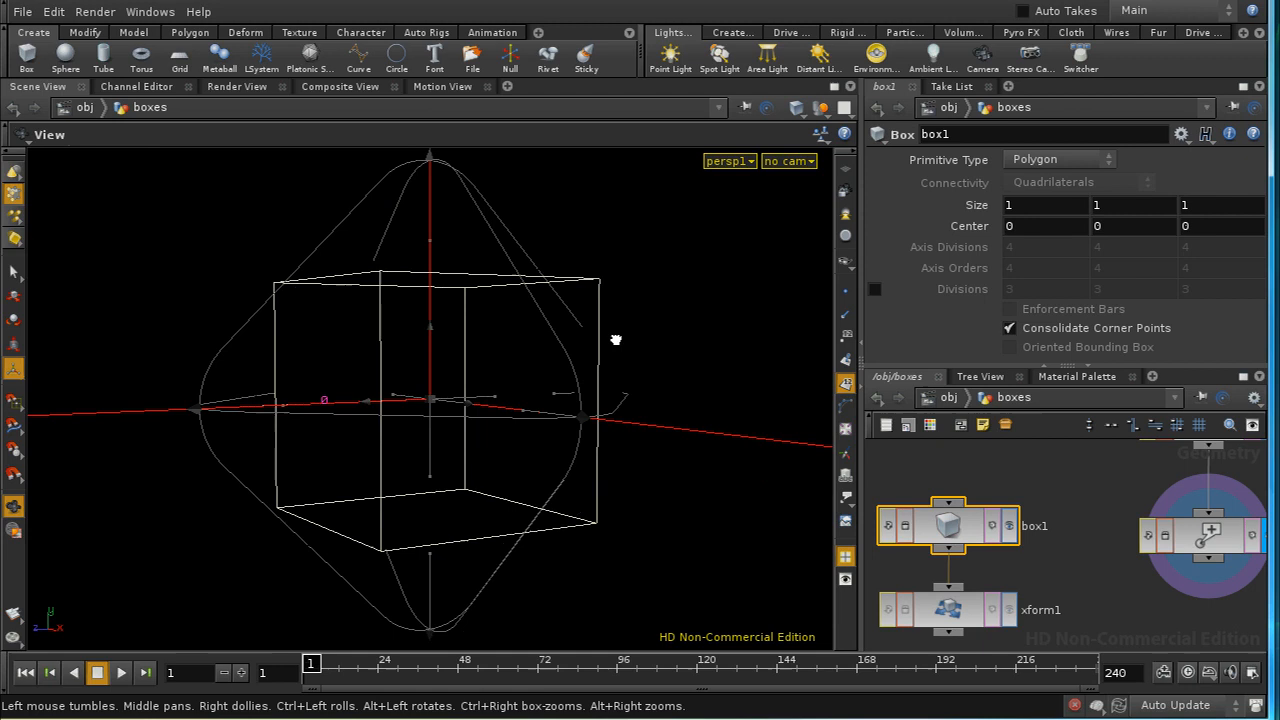
left_click(1060, 159)
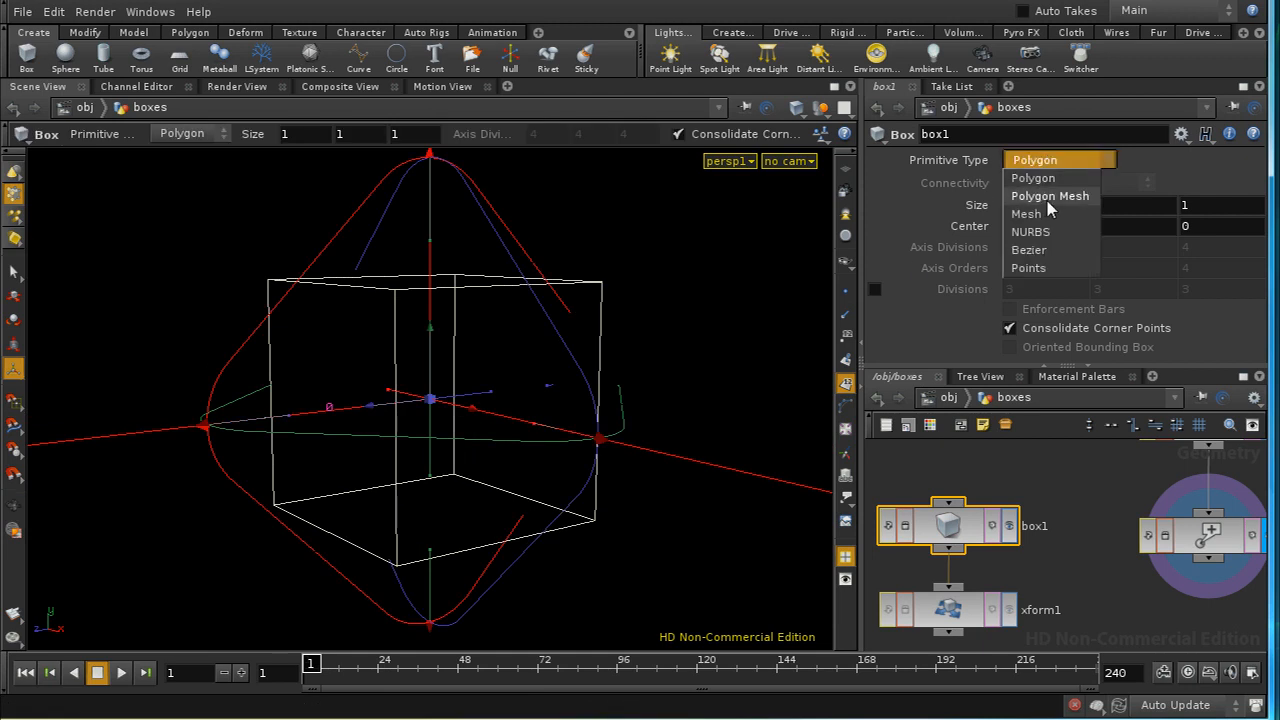
left_click(1033, 177)
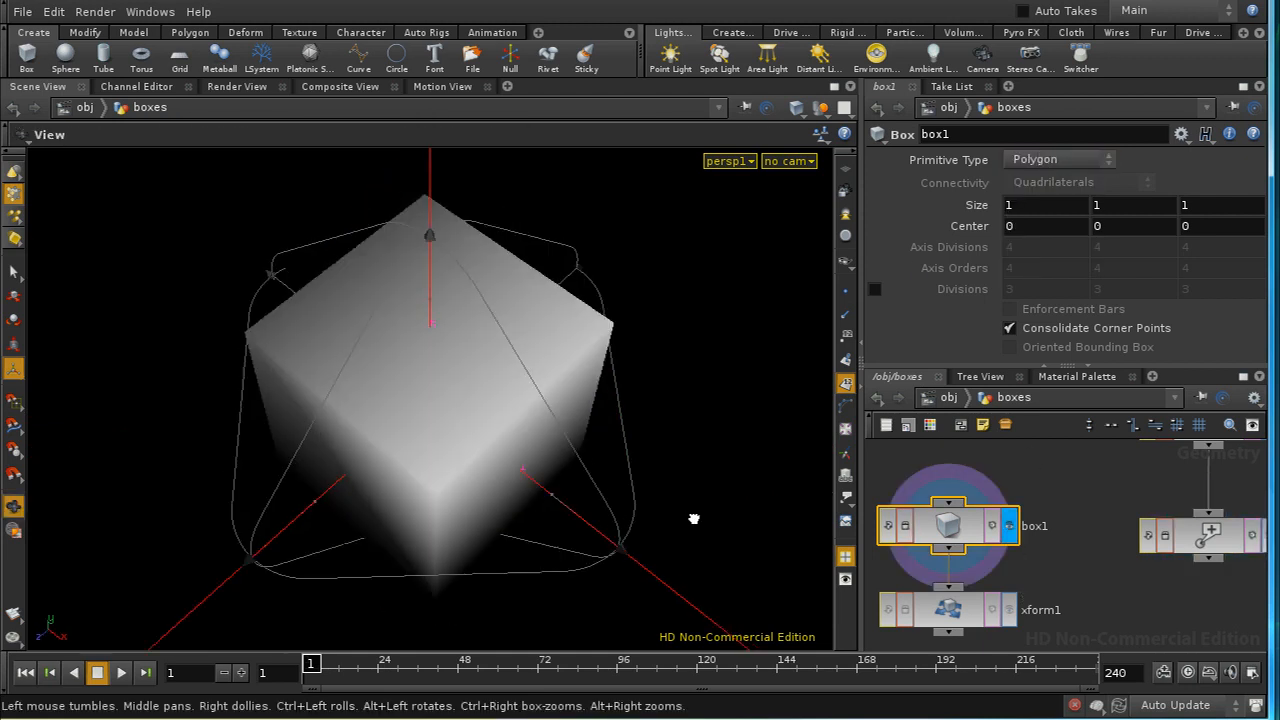
left_click(948, 610)
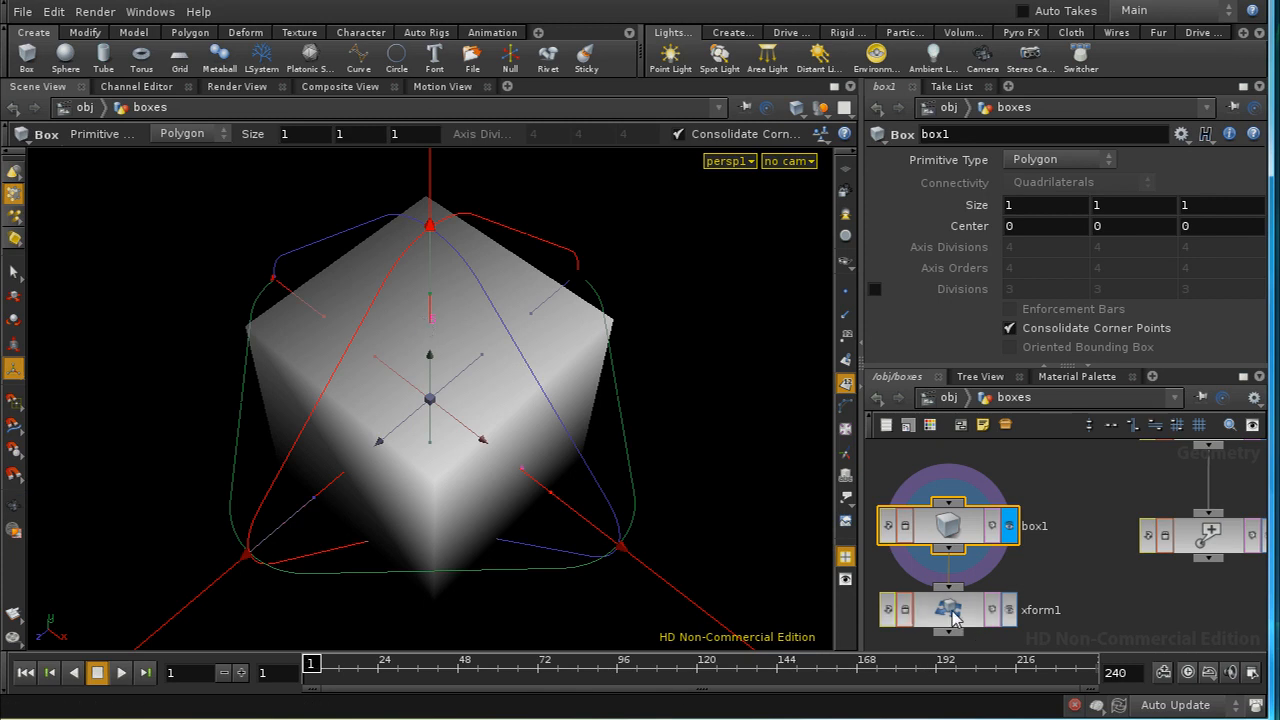
left_click(947, 609)
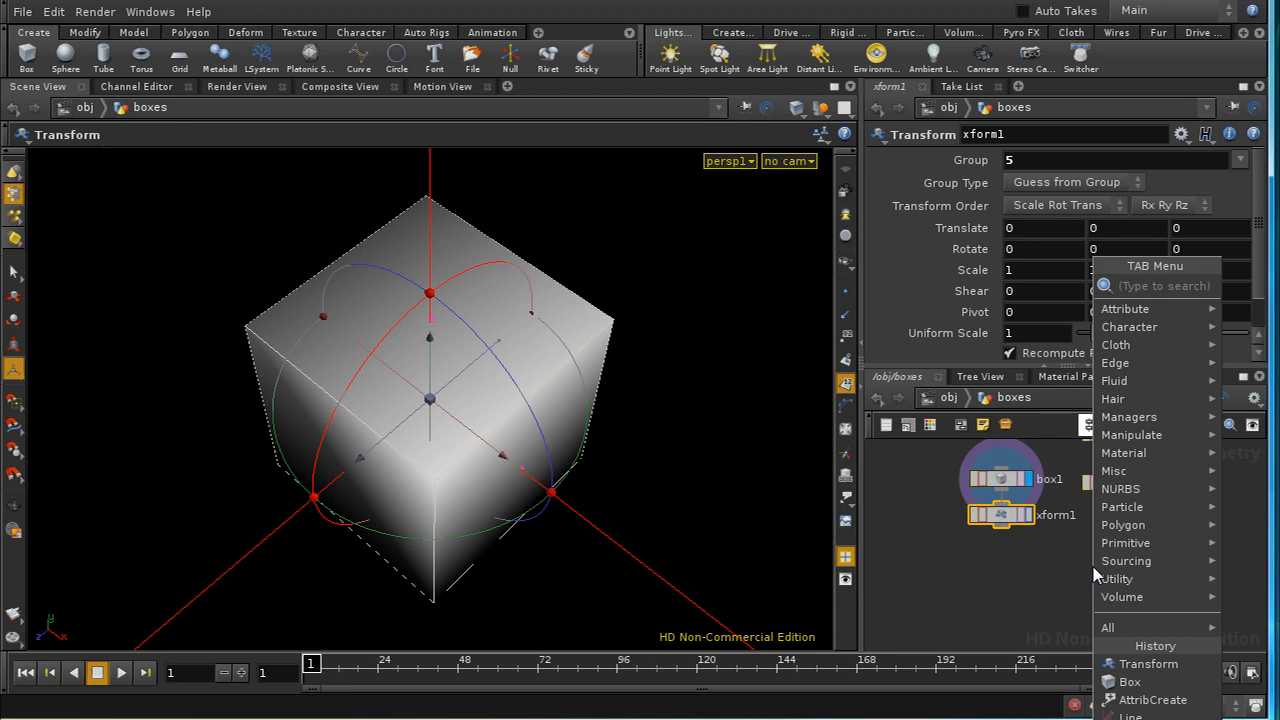
mouse_move(1037, 314)
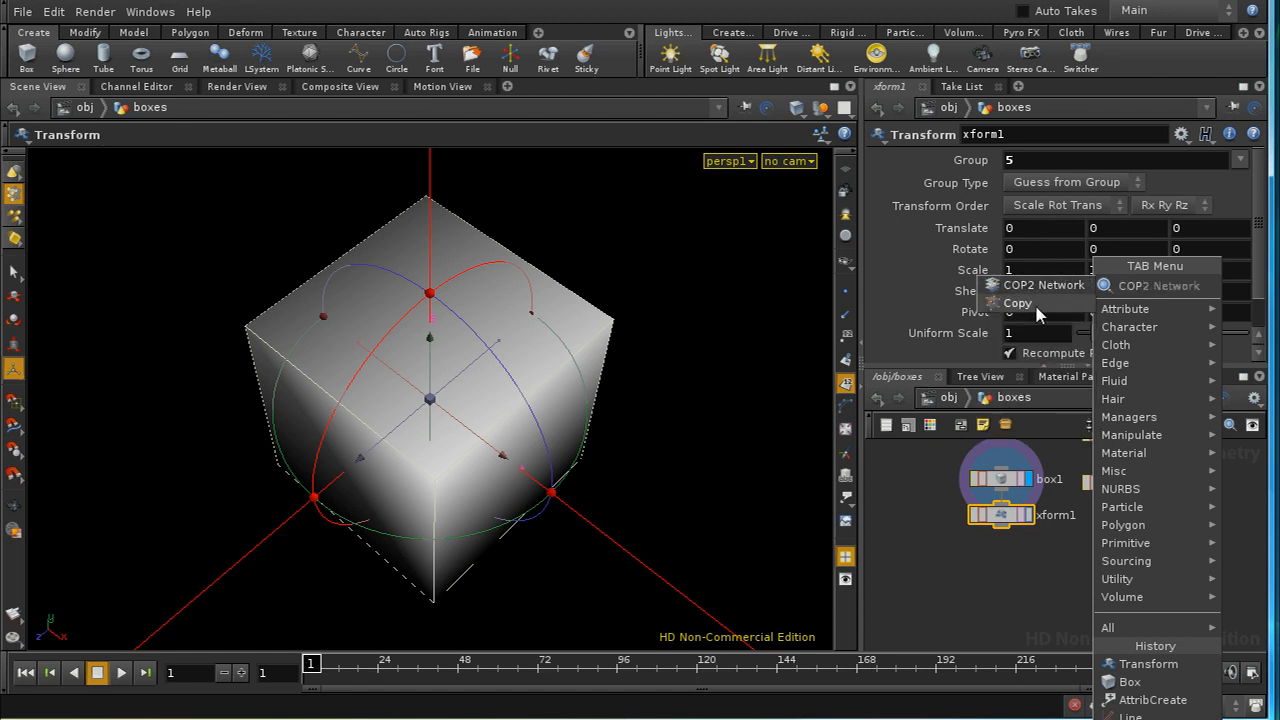
- Add a Copy node fed by the line's points and zoom out to see five boxes
left_click(1017, 302)
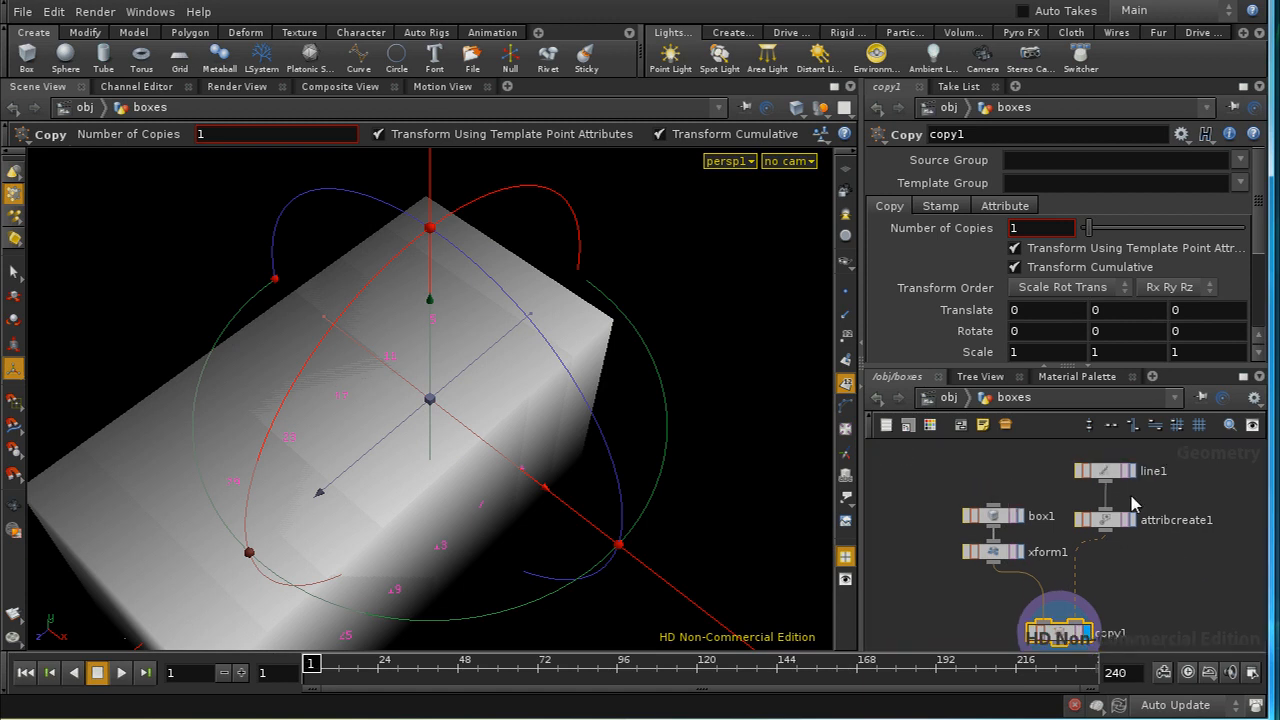
left_click(1105, 471)
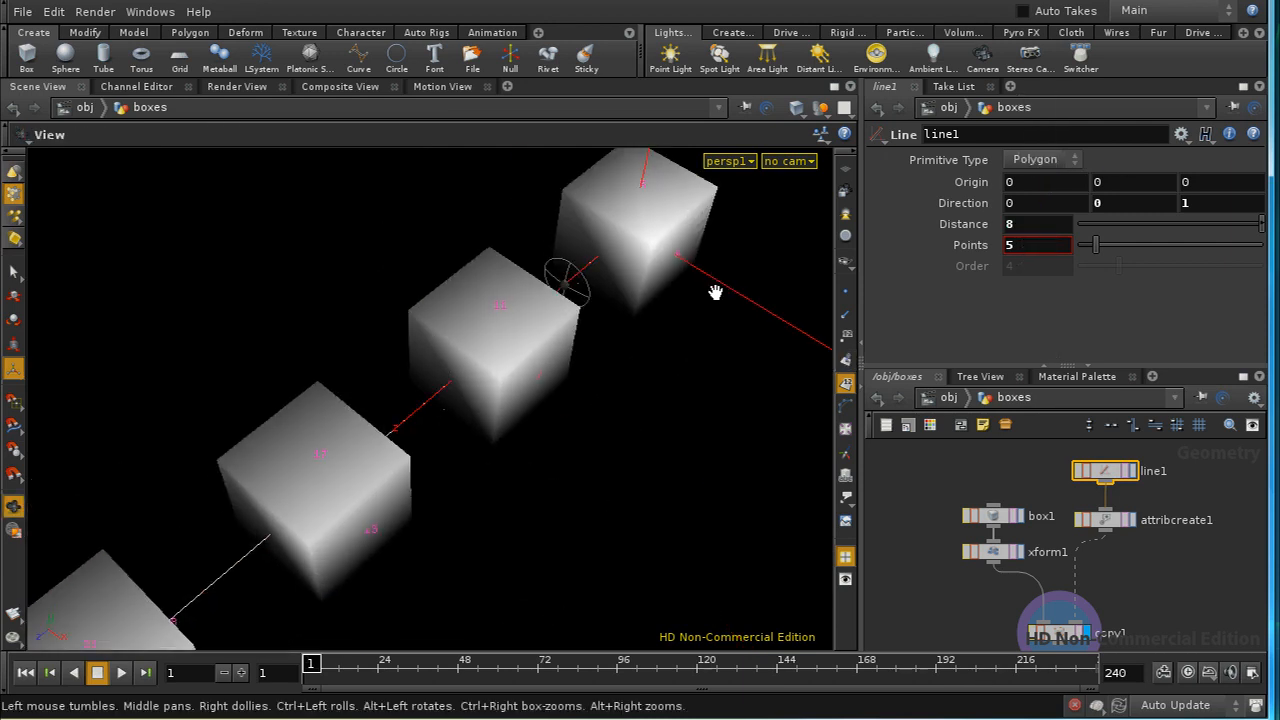
left_click_drag(715, 293, 598, 446)
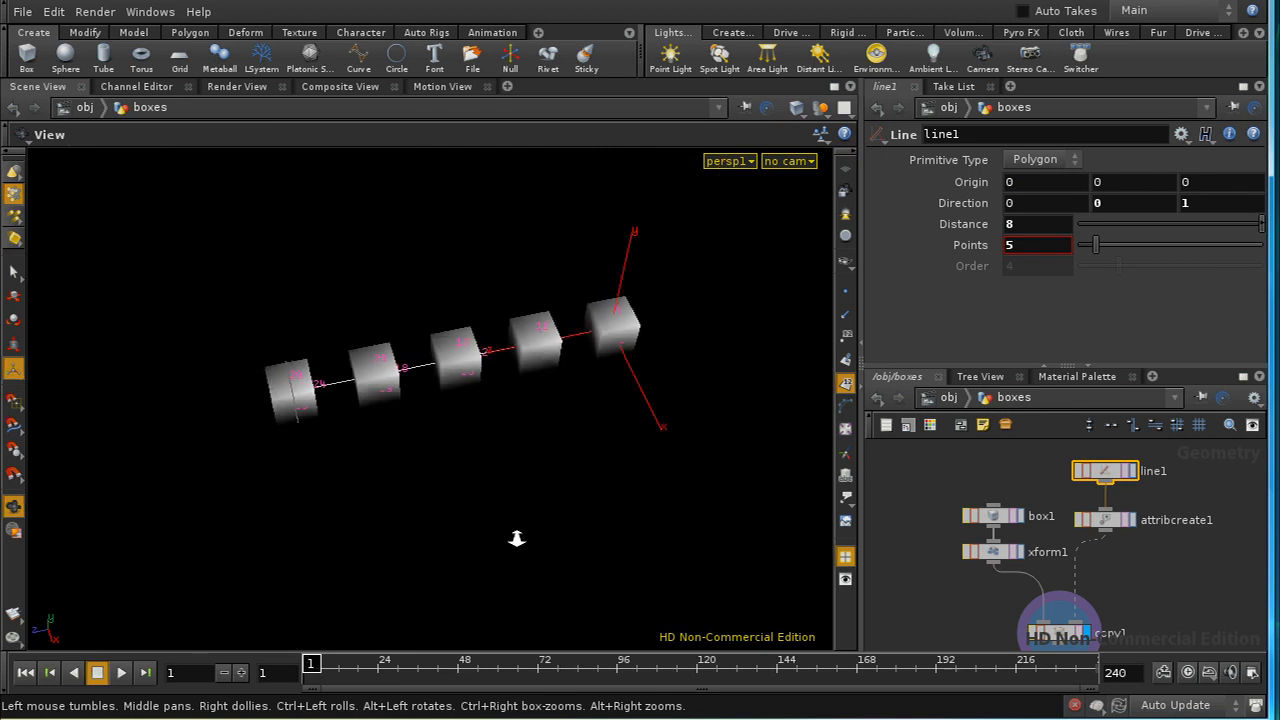
left_click_drag(517, 539, 500, 416)
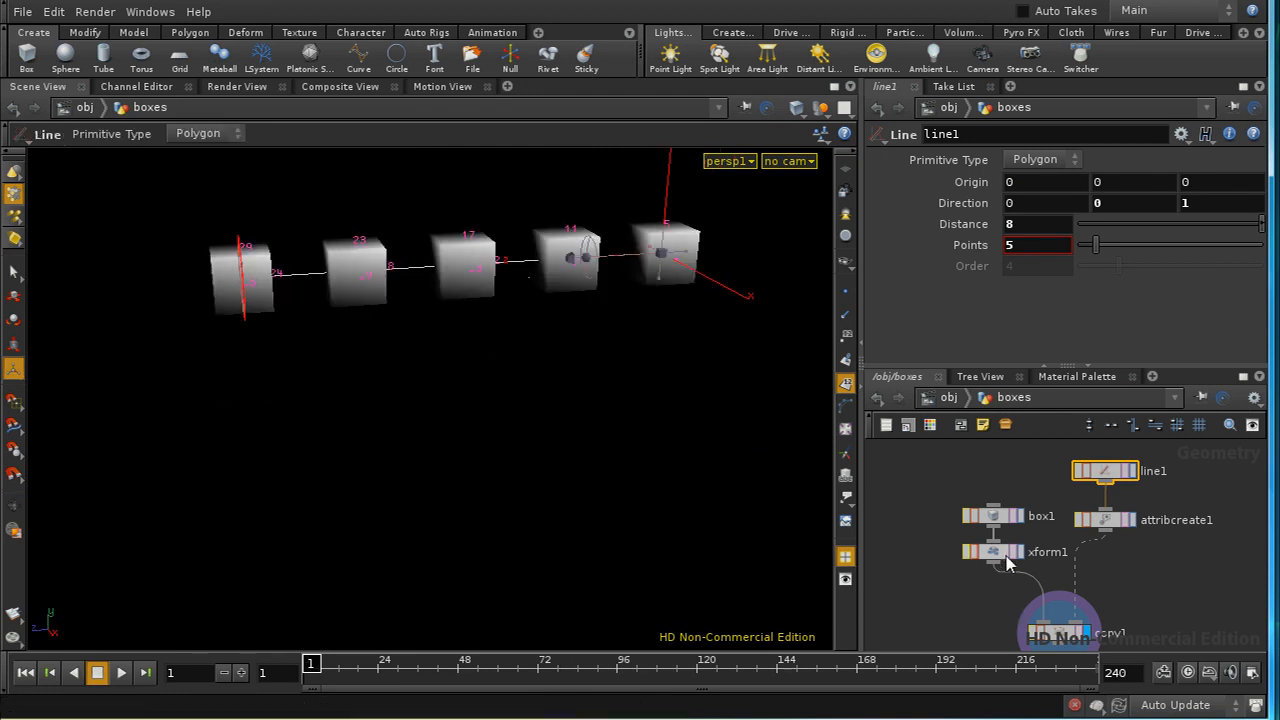
- Create a stamp variable named 'ht' on copy1
left_click(1057, 587)
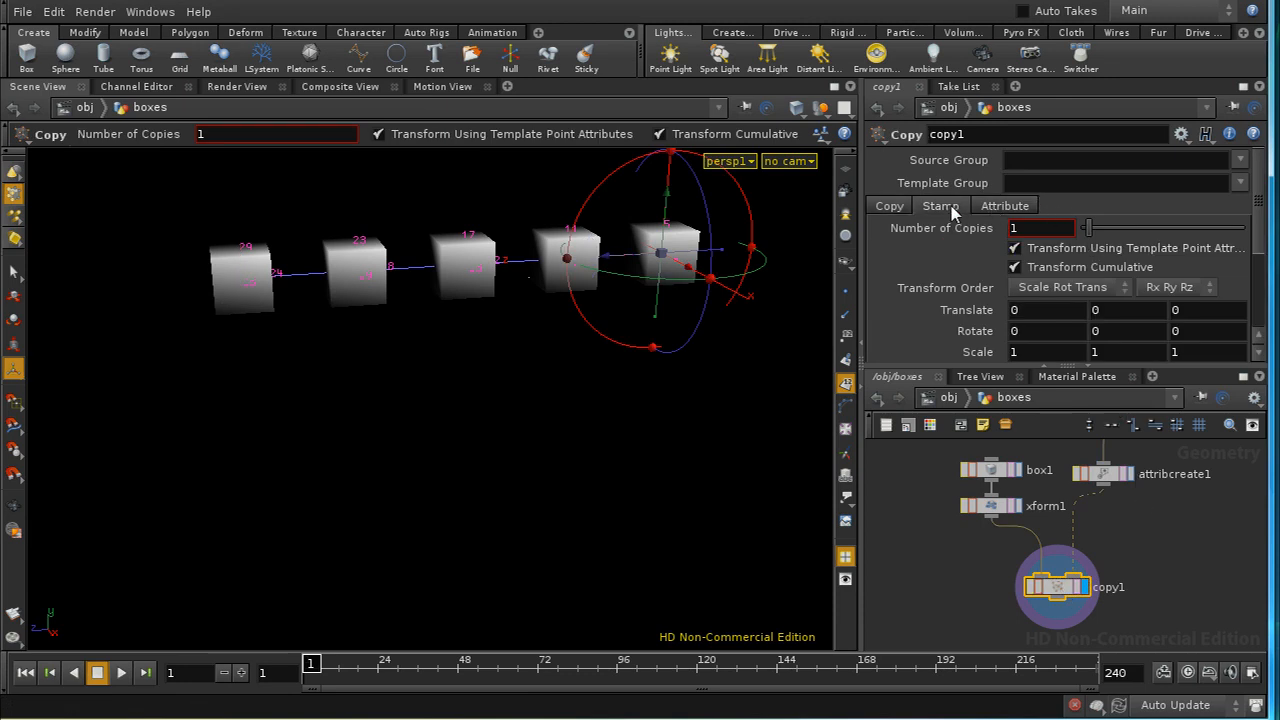
left_click(940, 205)
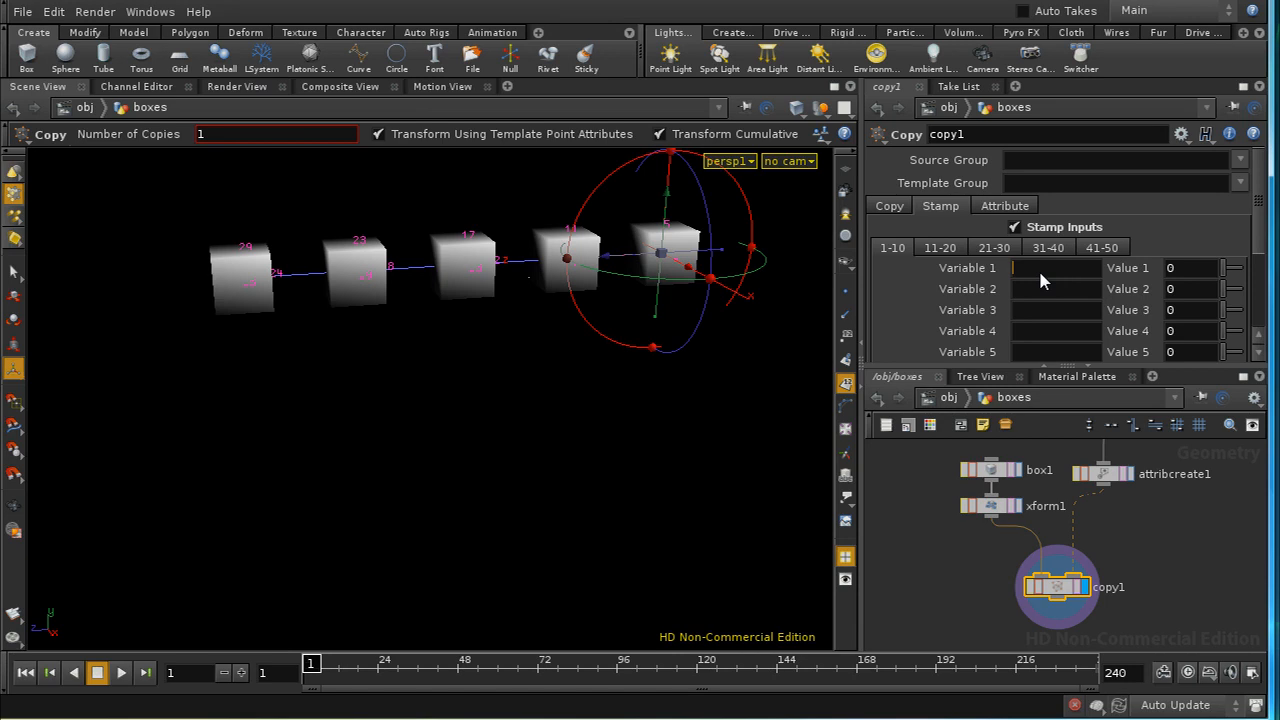
type("ht")
left_click(1192, 268)
type("$HEIGHT")
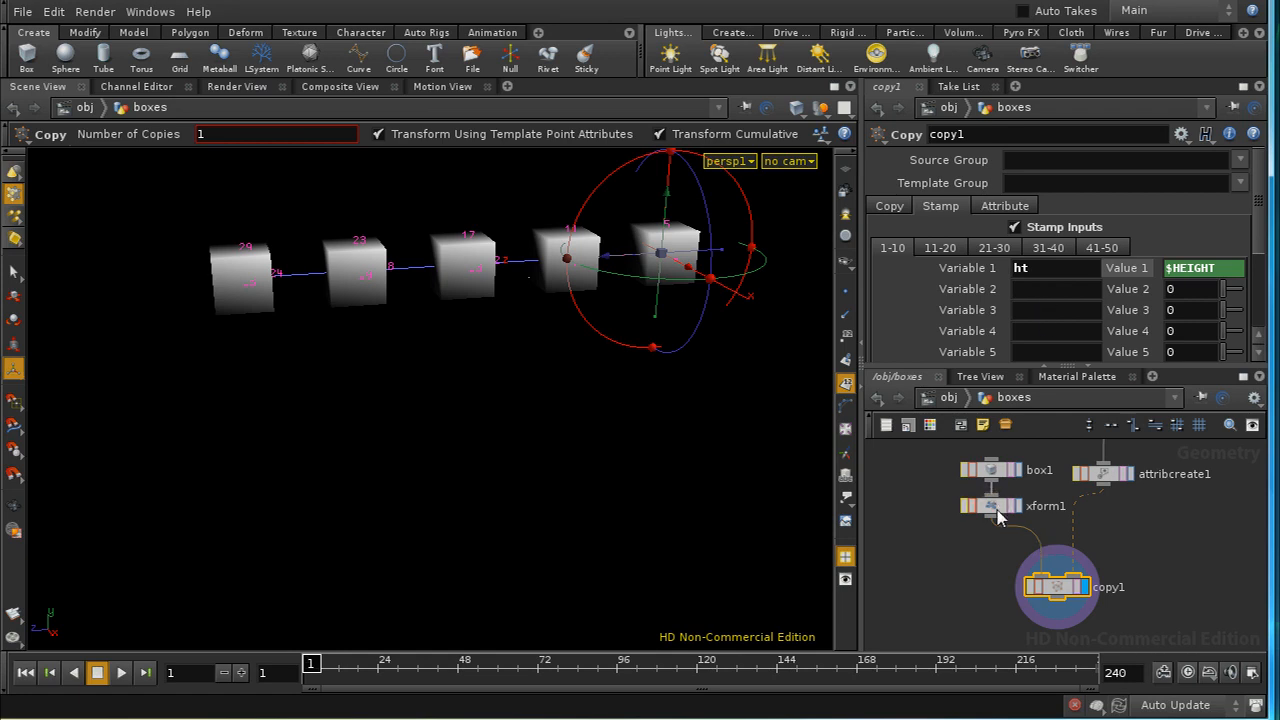
- Set xform1 Translate Y to stamp("../copy1","ht",0) and hide point numbers
left_click(991, 505)
type("s")
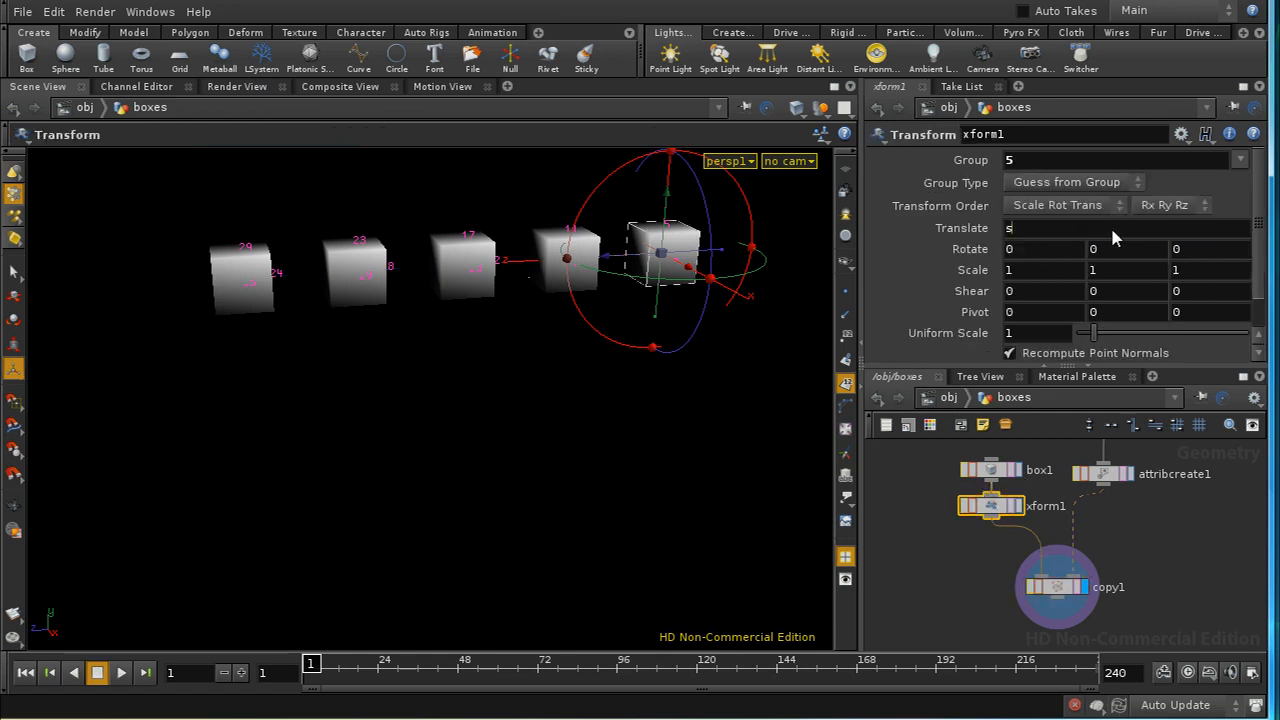
type("tamp(")
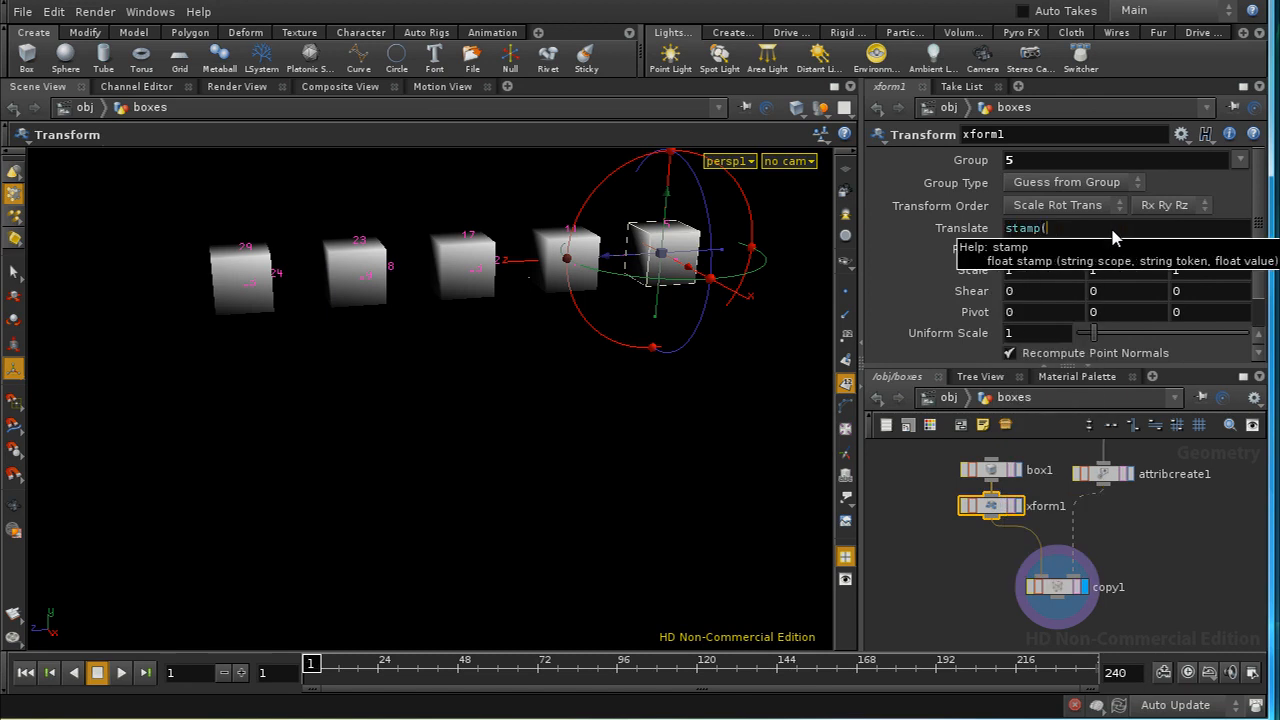
type("\"../")
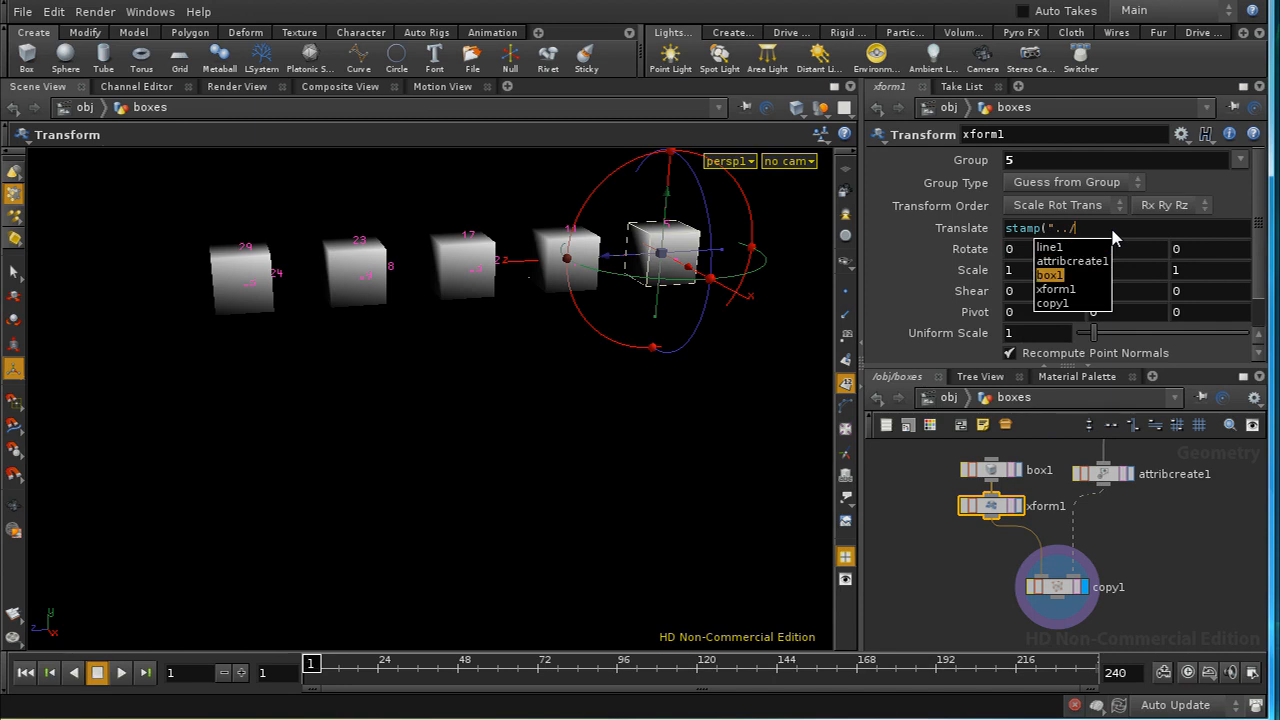
left_click(1052, 303)
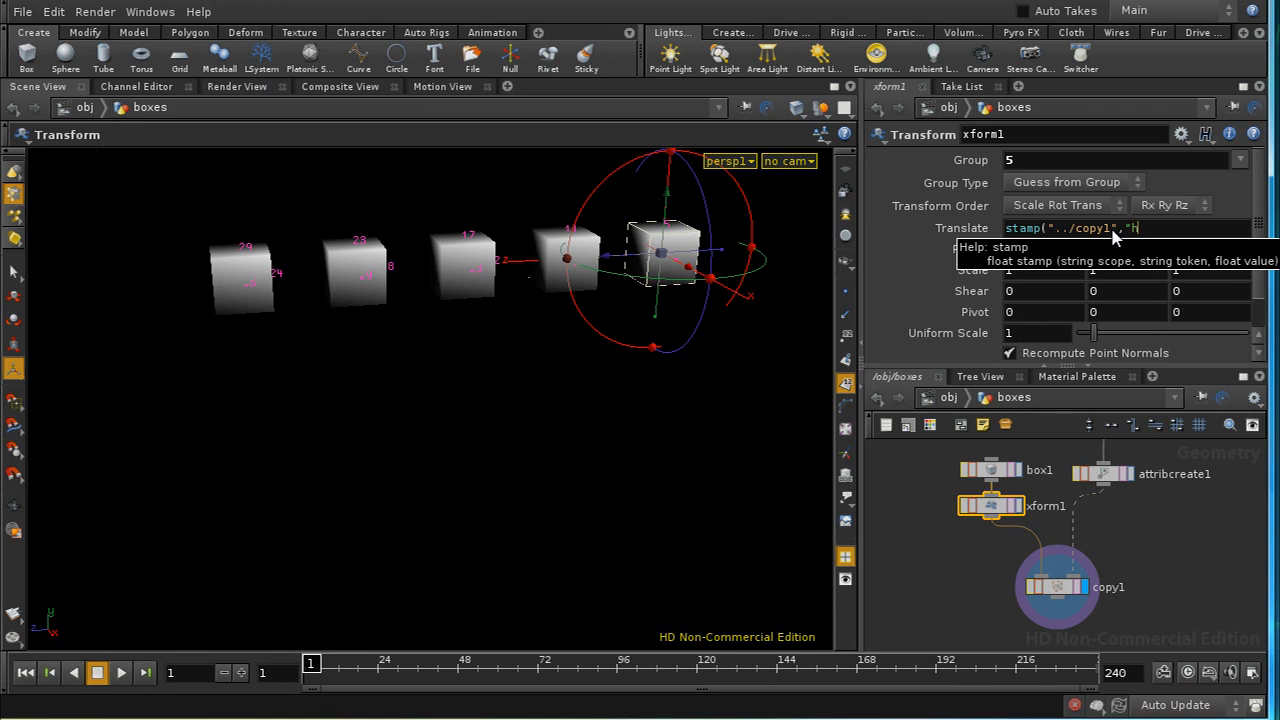
type("ht\",")
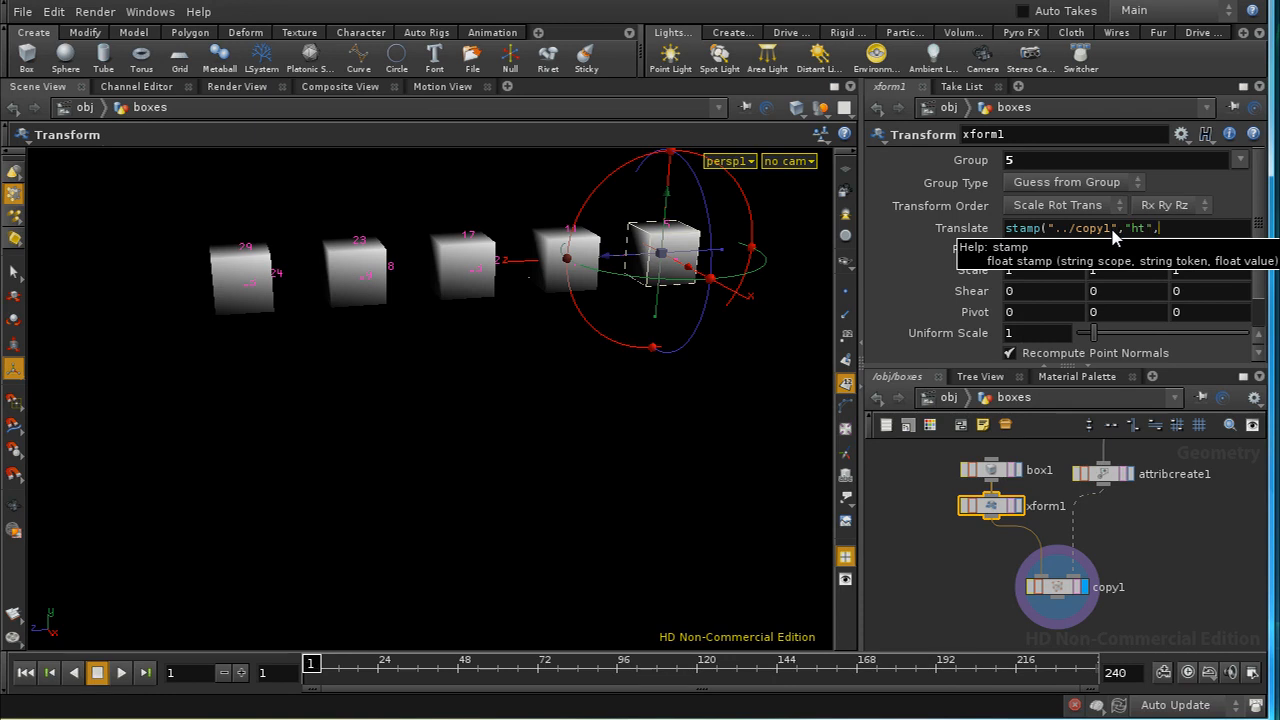
type("0)")
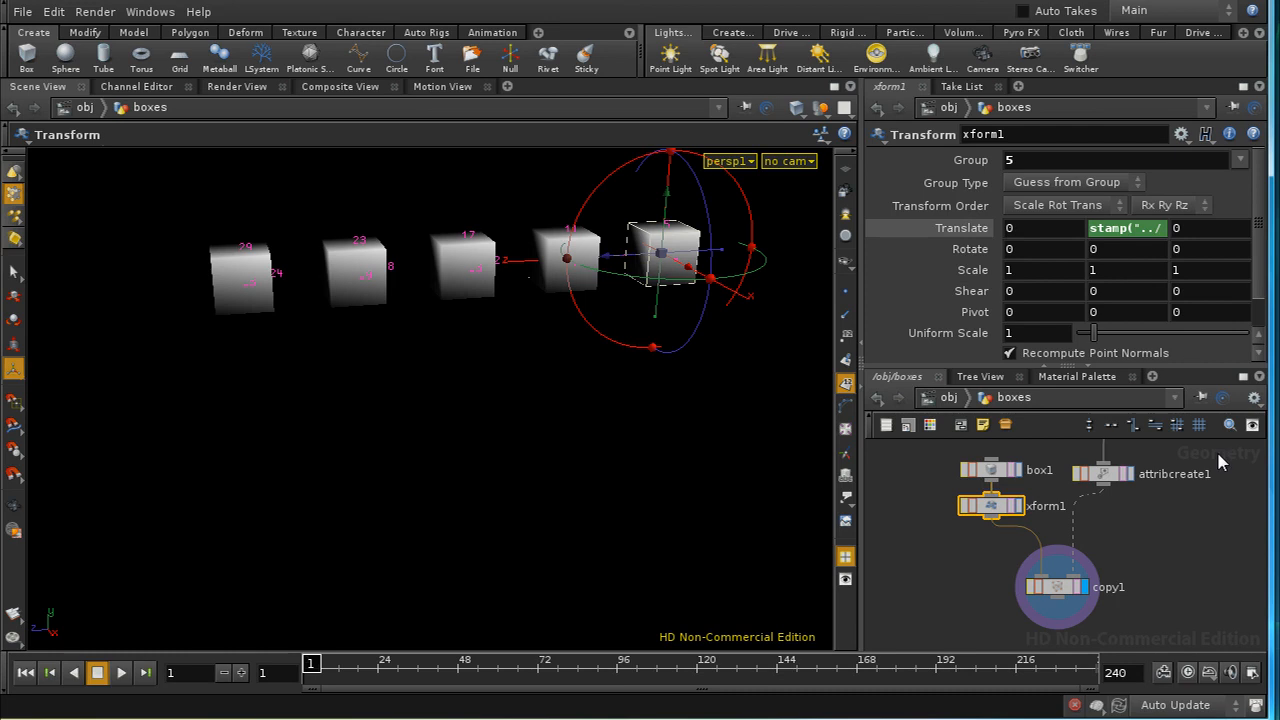
left_click(1088, 425)
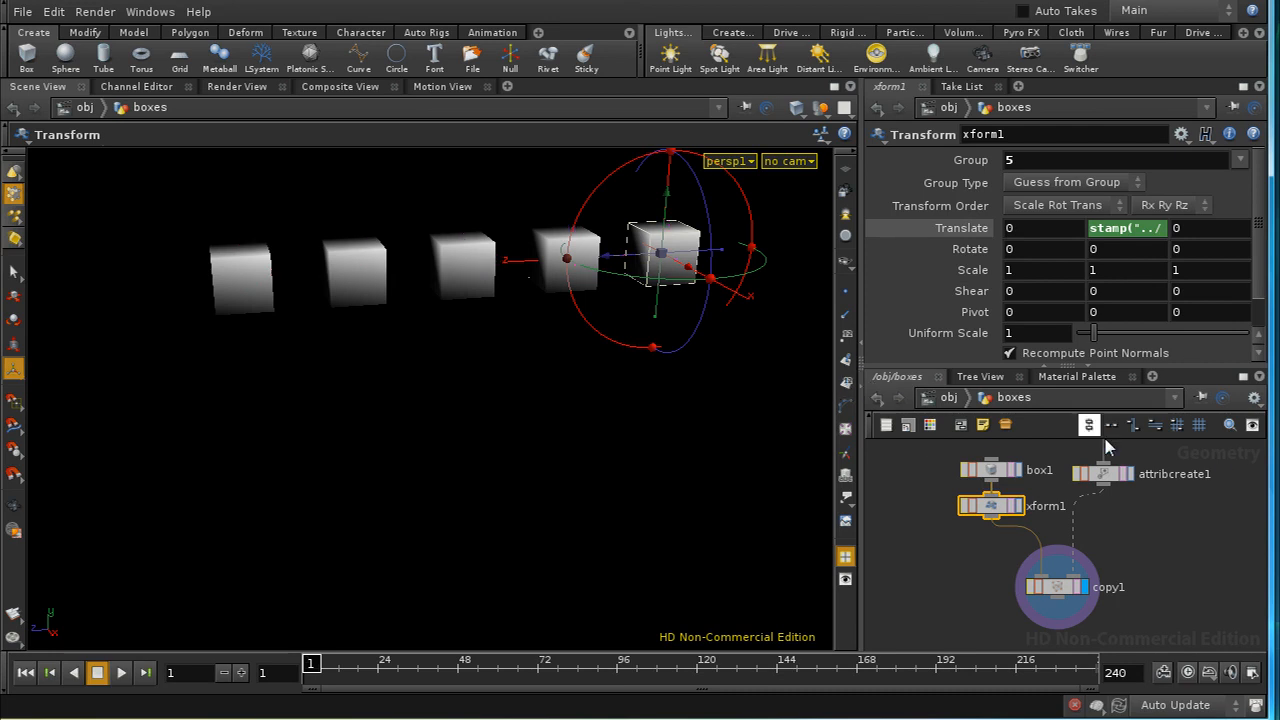
left_click(1174, 473)
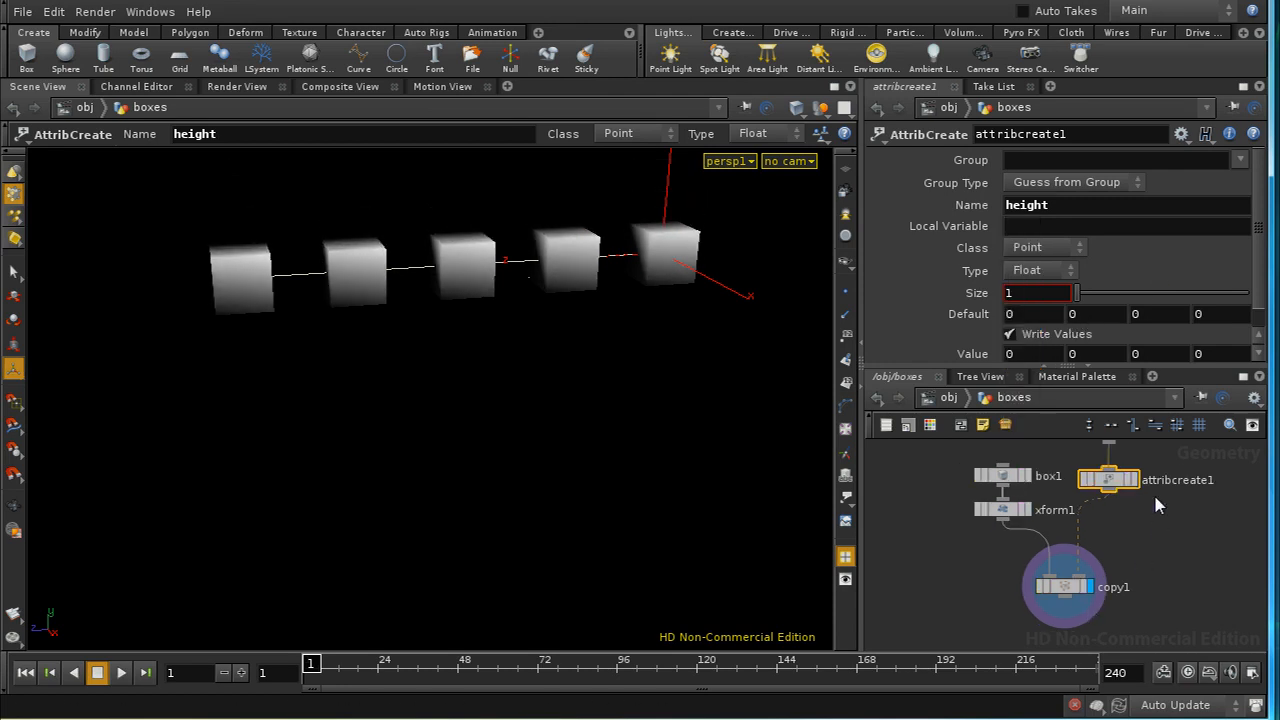
- Create a CHOP Network at /obj and rename it 'music'
key("Tab")
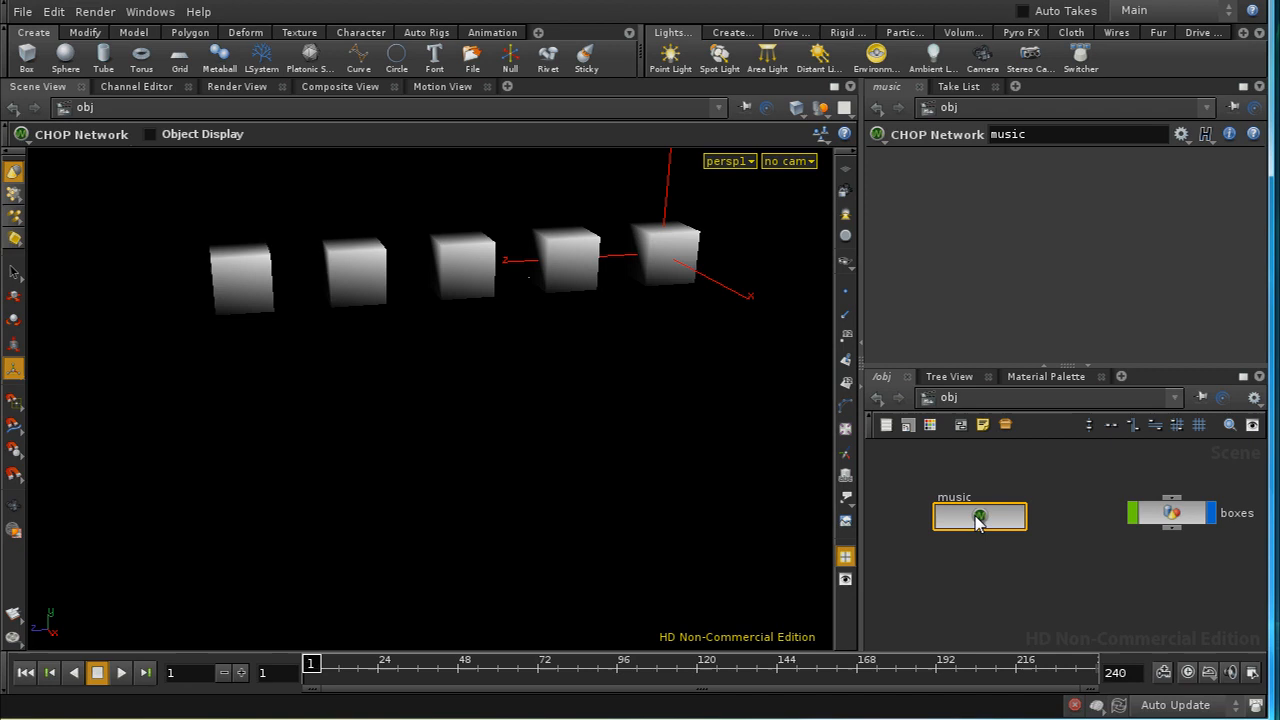
- Load 01_01_Soul_Shakedown_Party.wav into a File CHOP inside the music network
key("Tab")
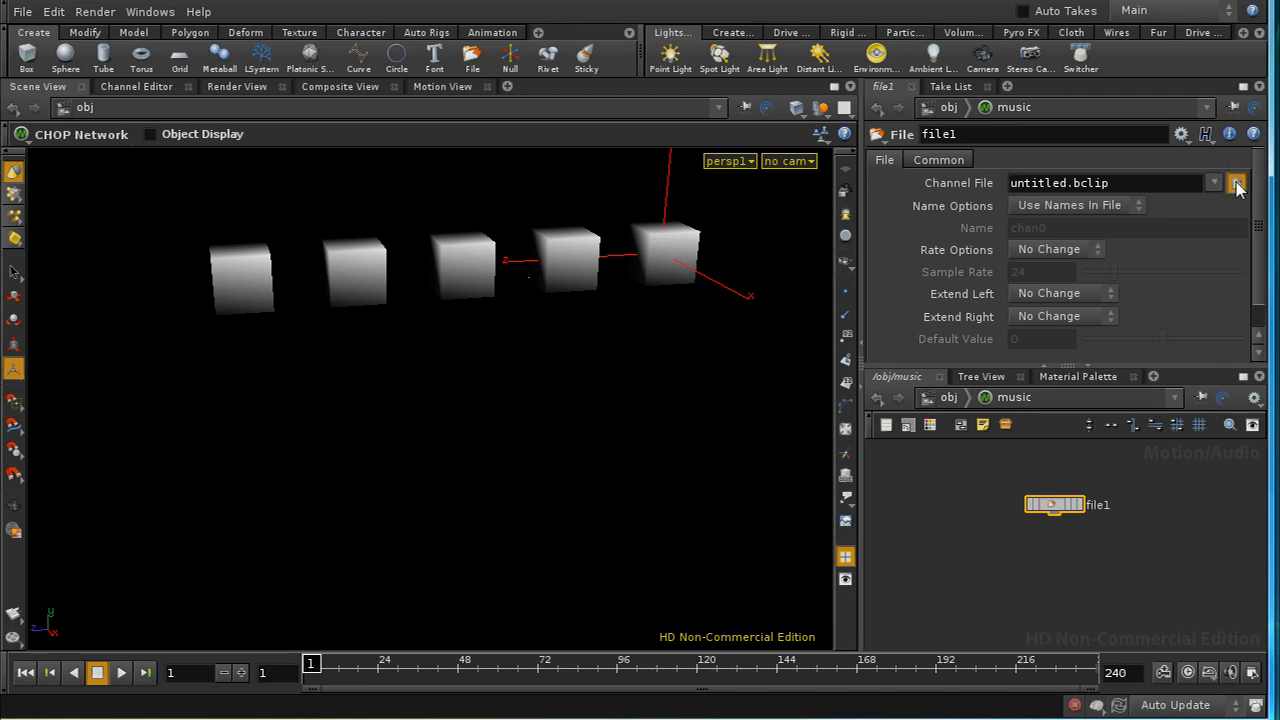
left_click(1237, 183)
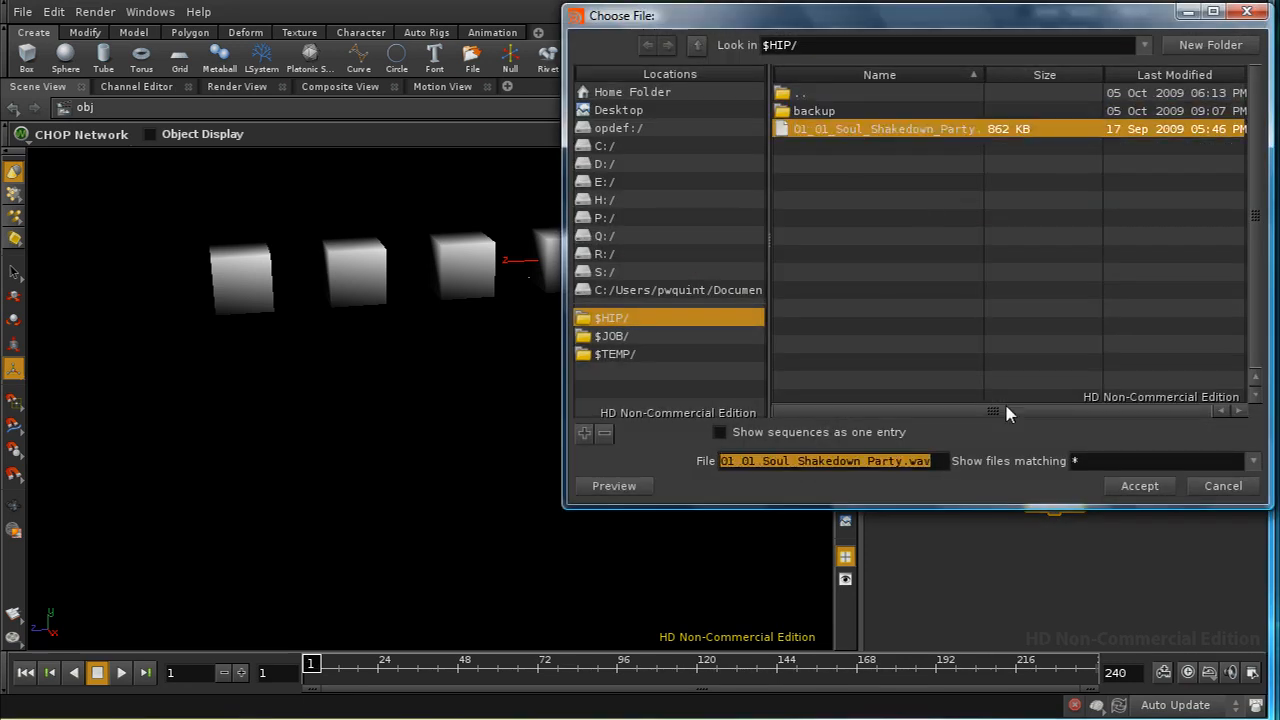
left_click(1139, 485)
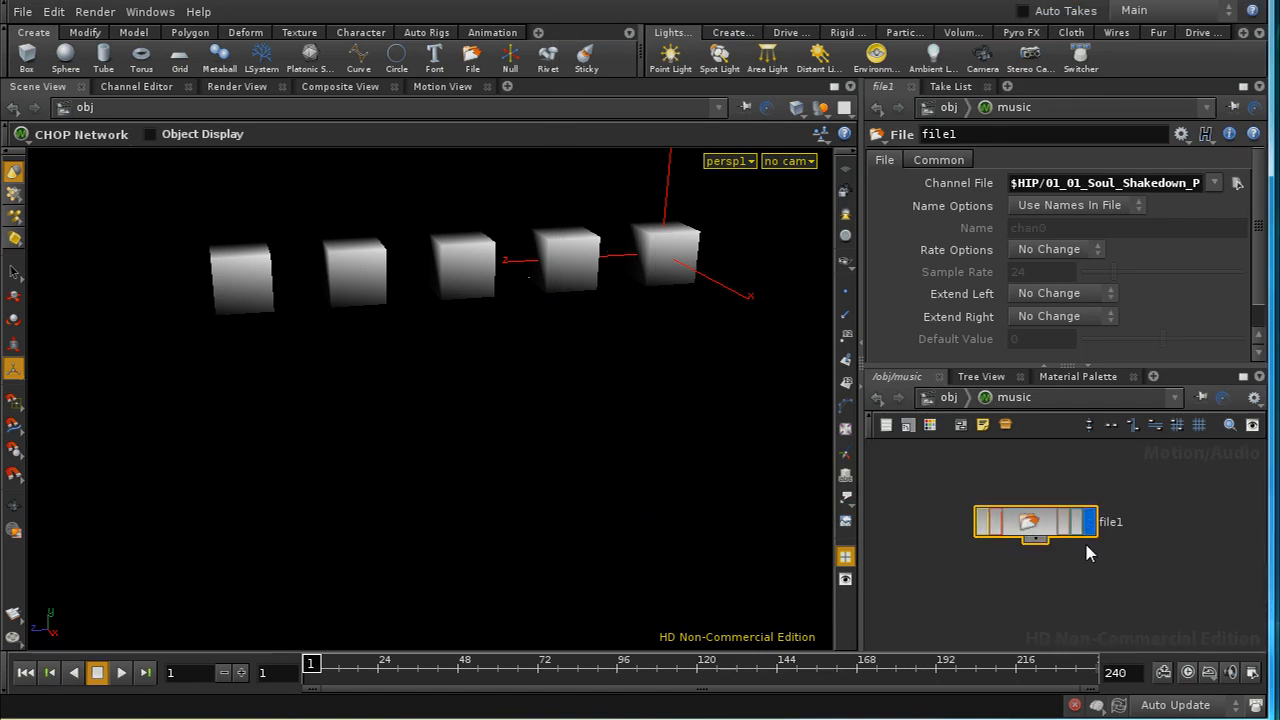
left_click_drag(1035, 521, 1048, 497)
type("Pipe In")
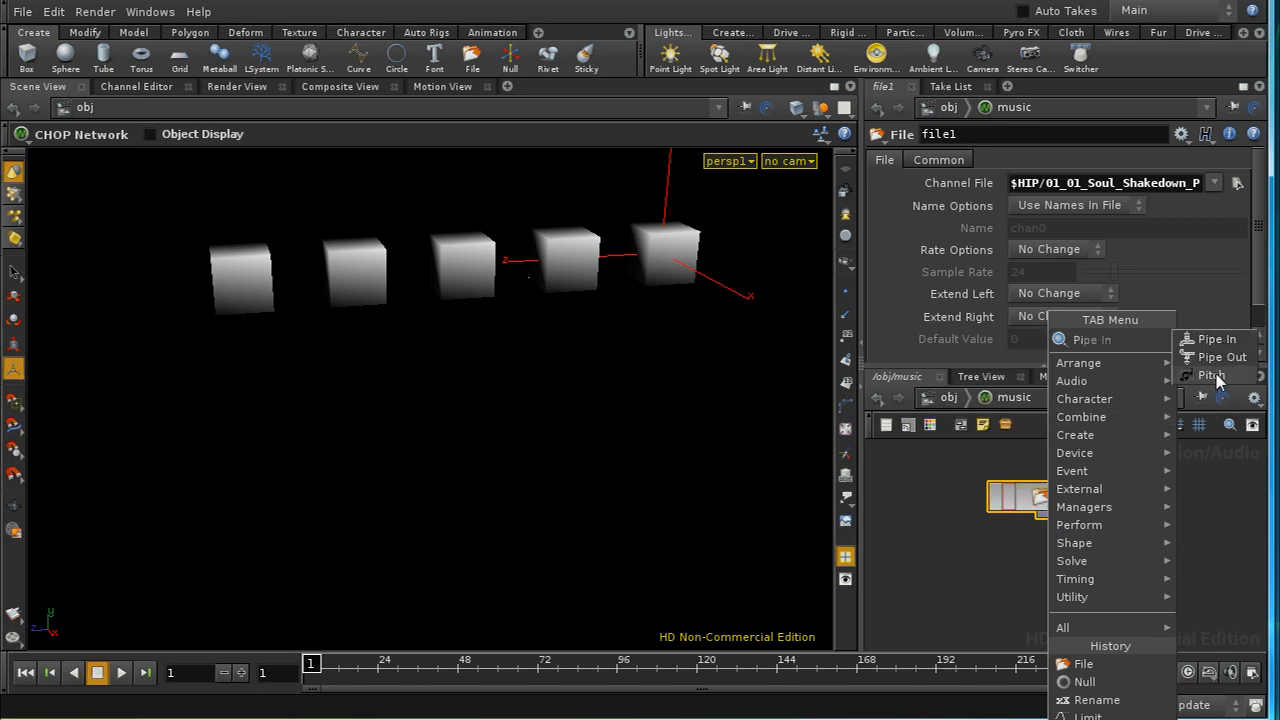
- Add a Pitch CHOP after file1 using Multiple Frequencies with 5 pitch divisions
left_click(1210, 375)
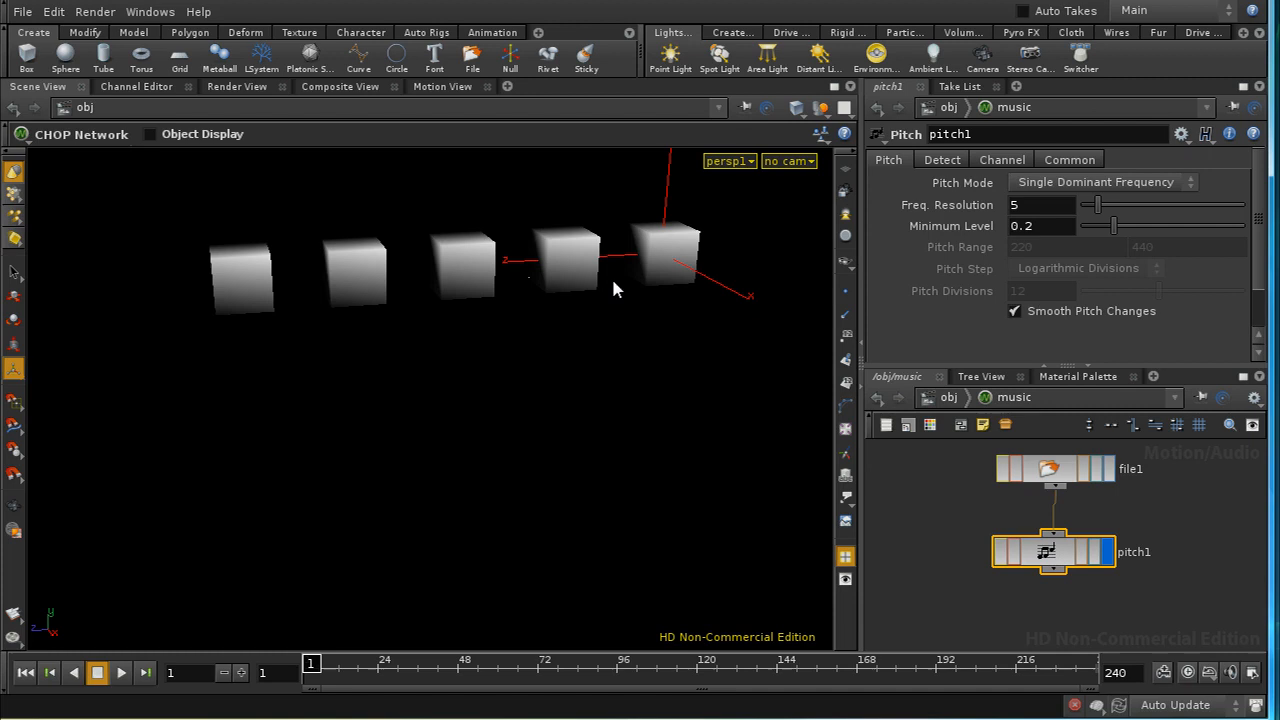
left_click(1100, 182)
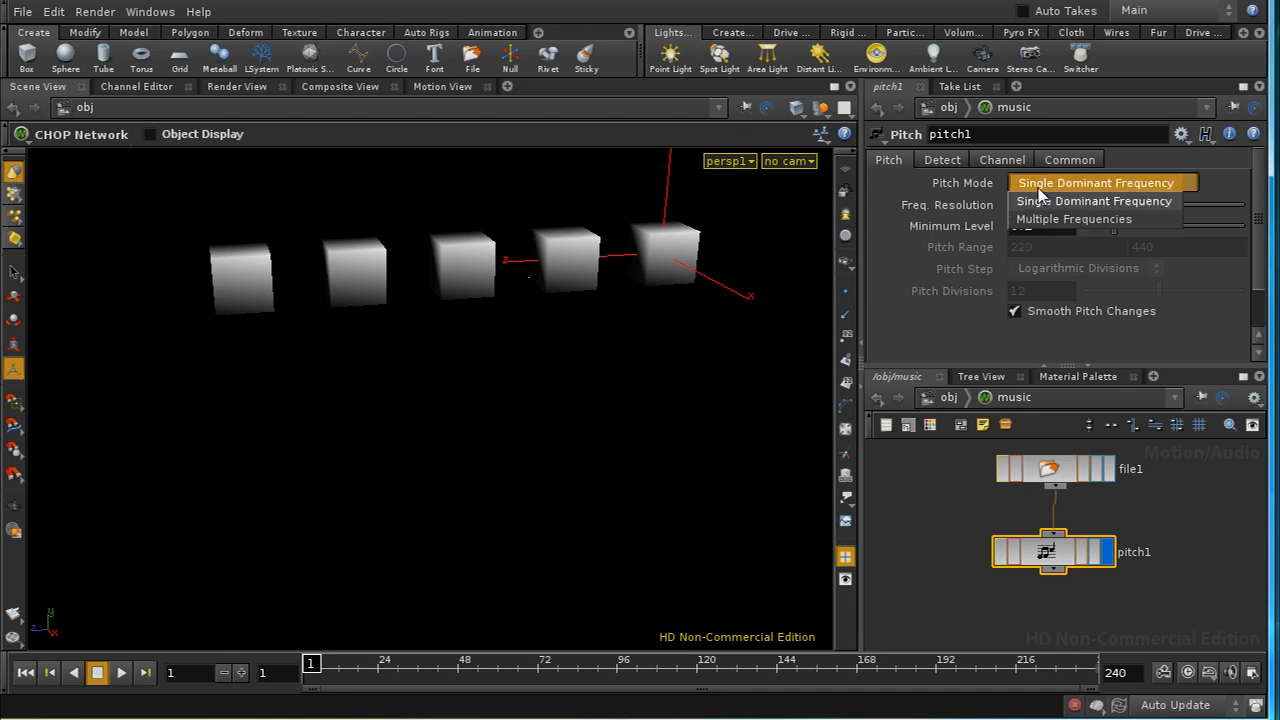
left_click(1073, 218)
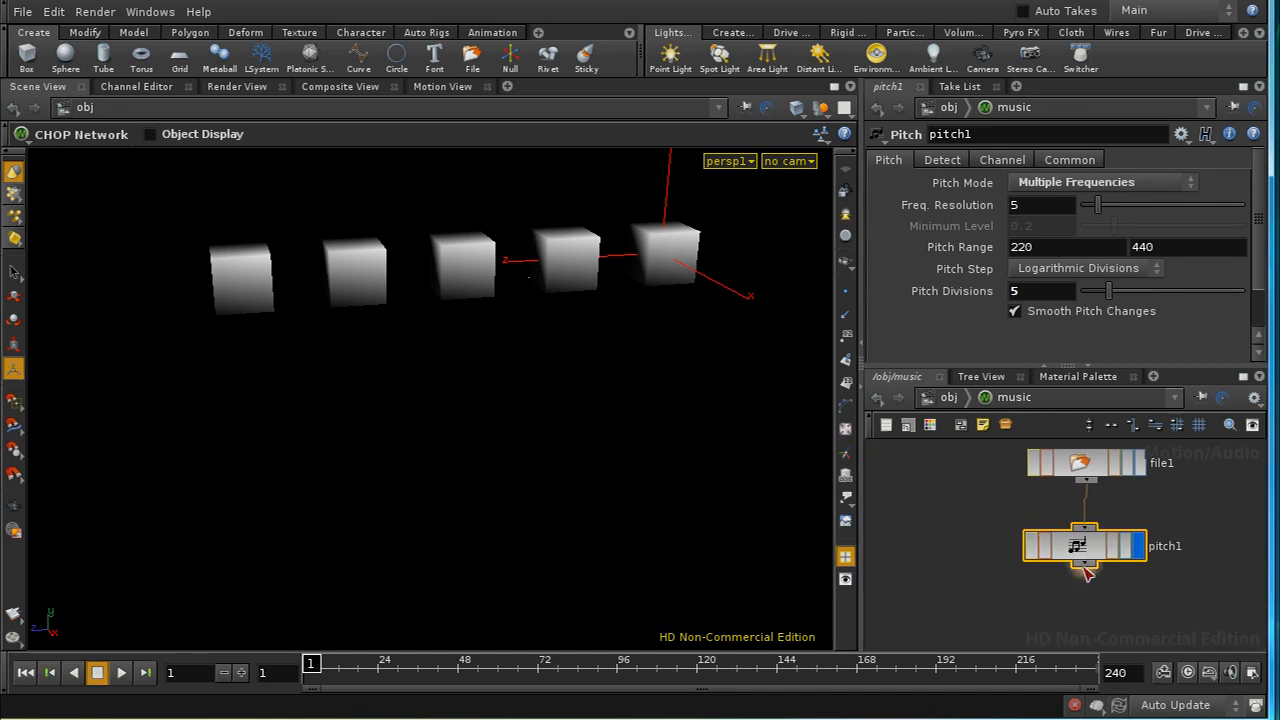
mouse_move(975, 580)
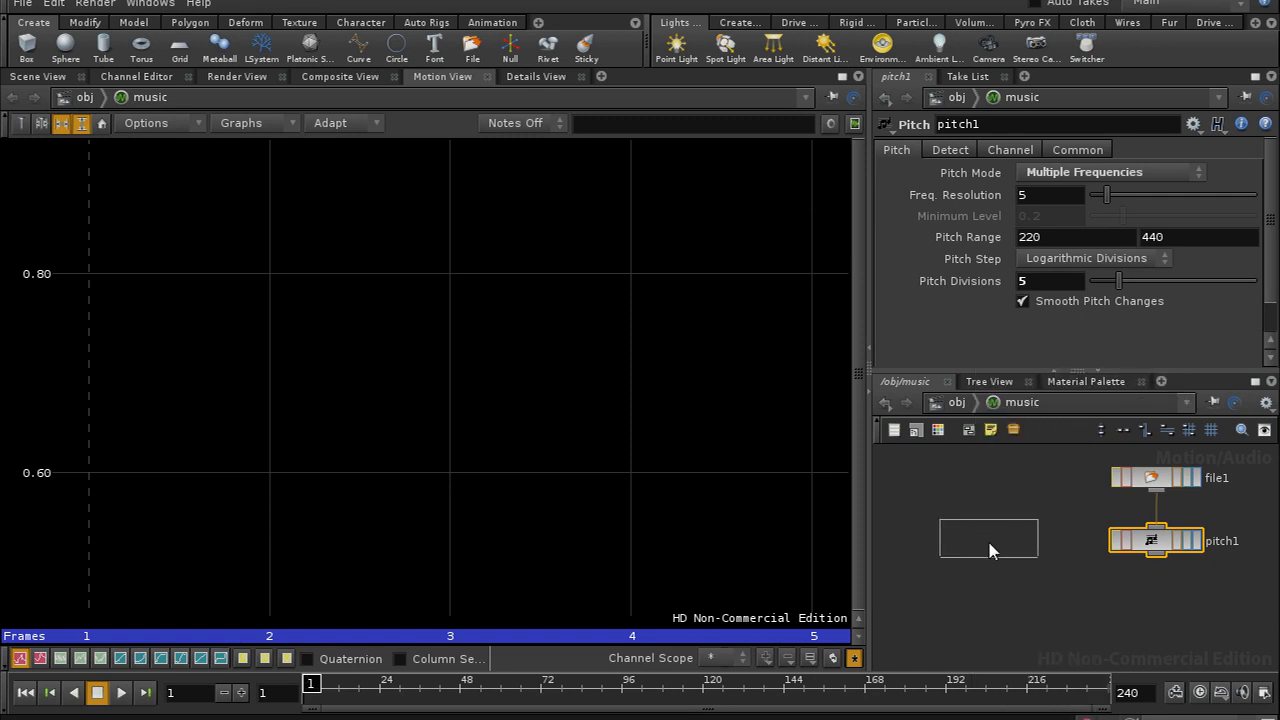
- Add a Geometry CHOP importing the height attribute from /obj/boxes/HEIGHT_REF
left_click(988, 538)
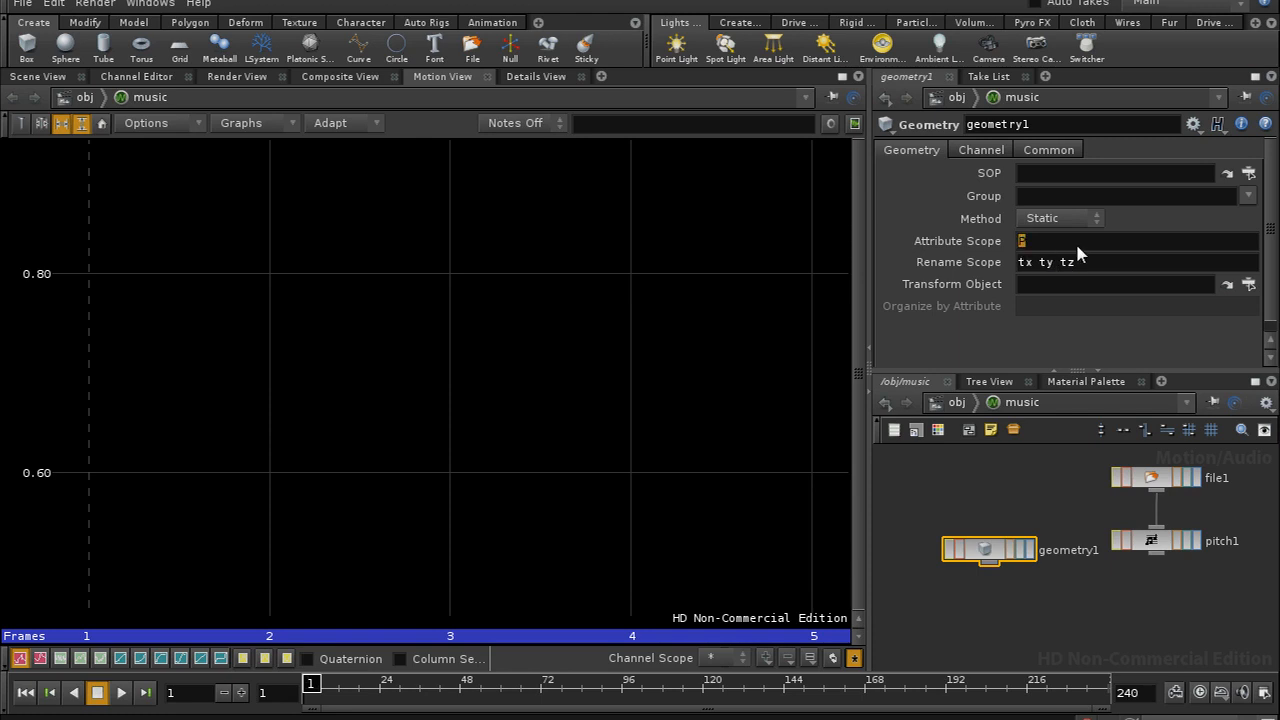
type("height")
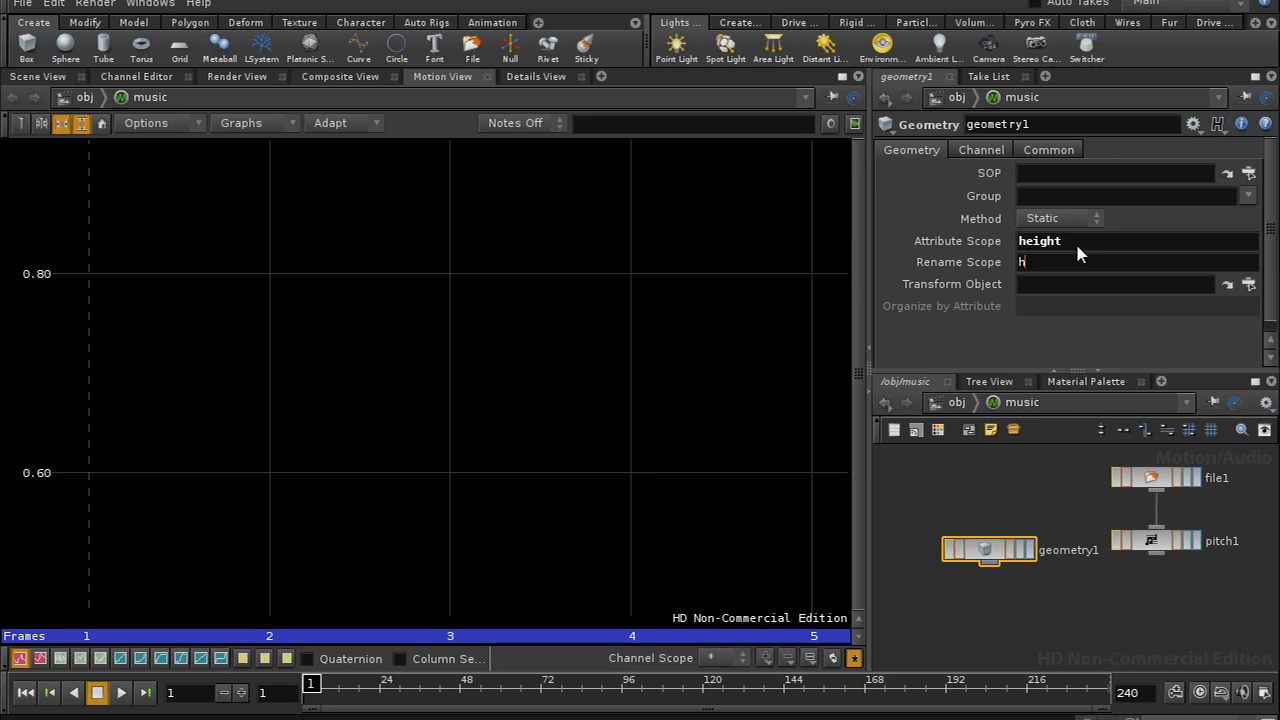
type("eight")
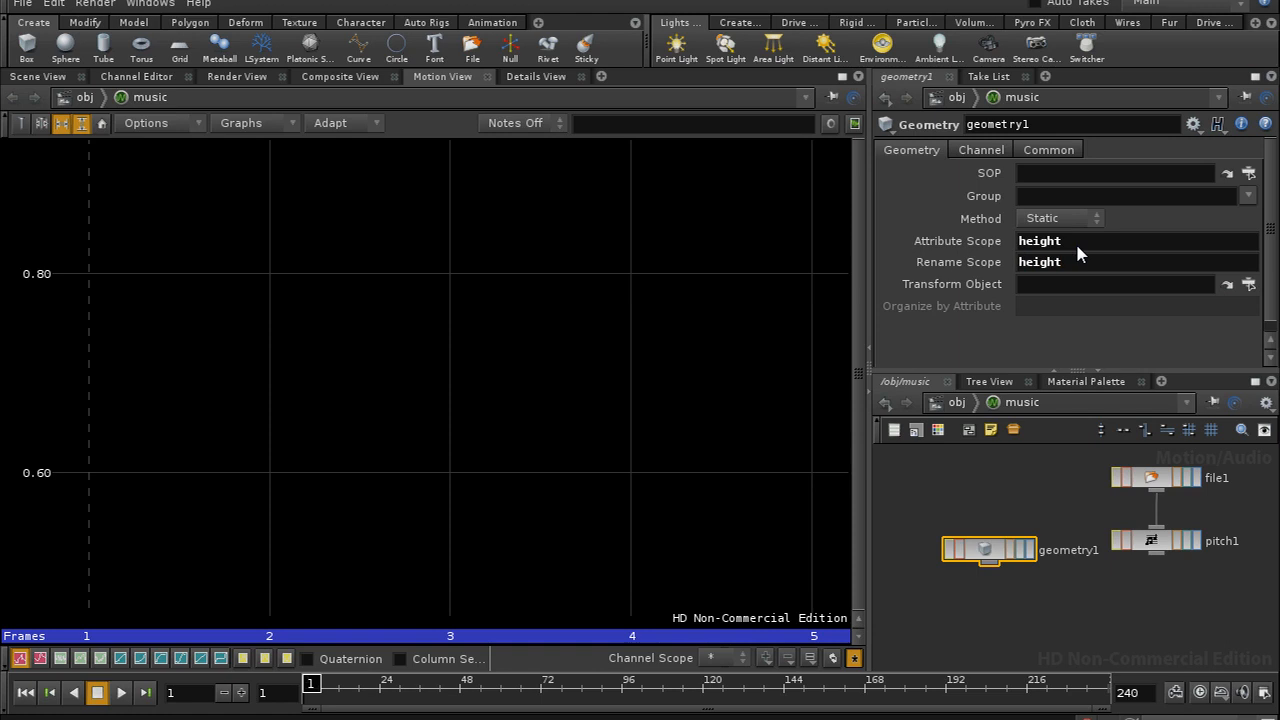
mouse_move(1030, 278)
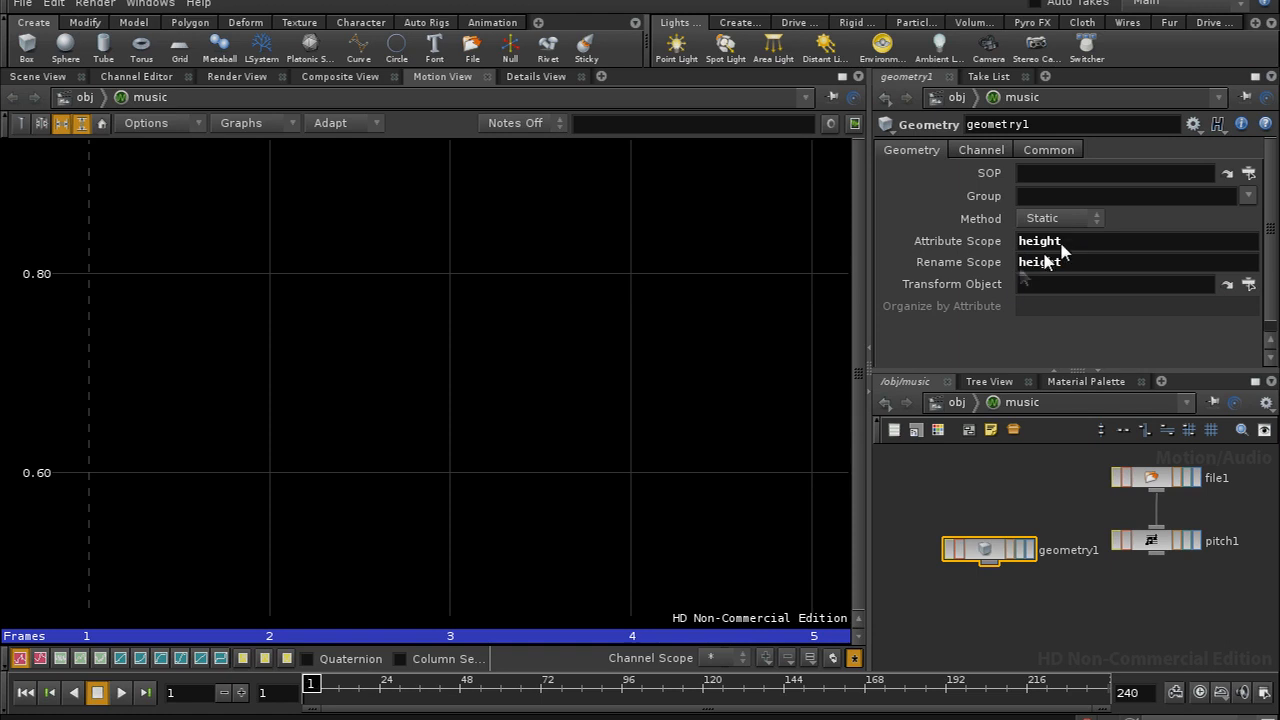
left_click(1227, 173)
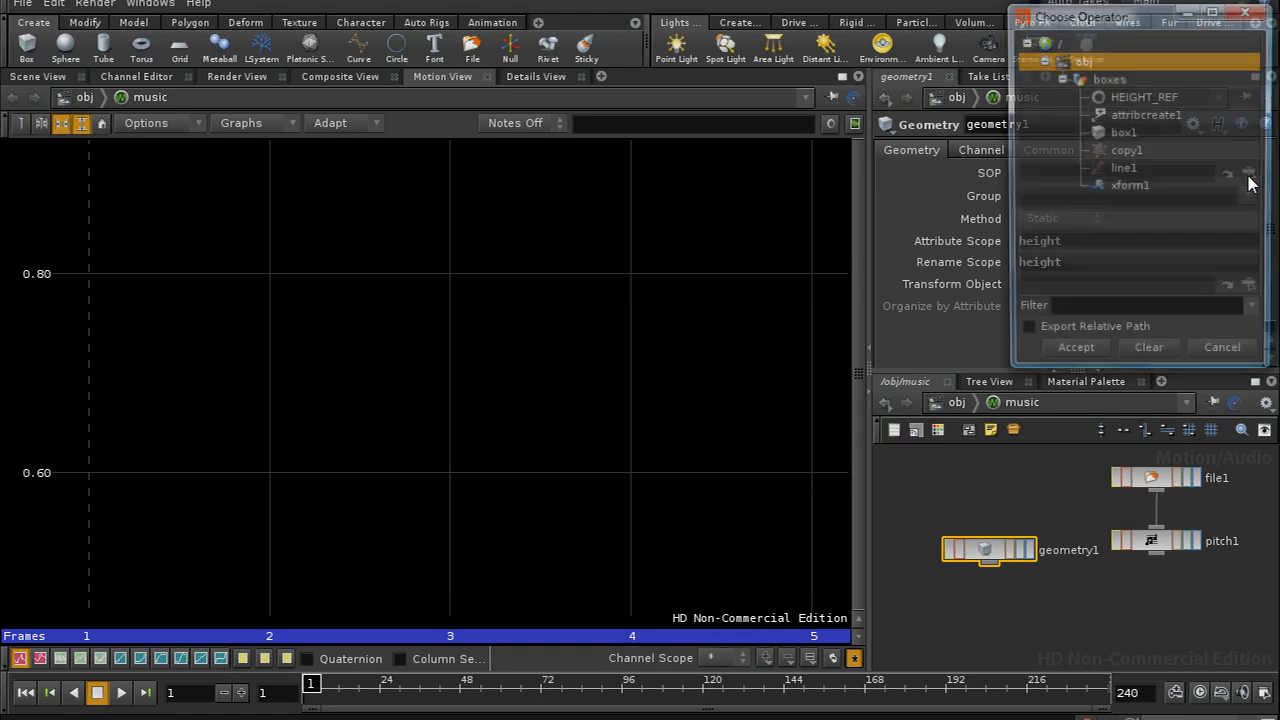
left_click(1143, 97)
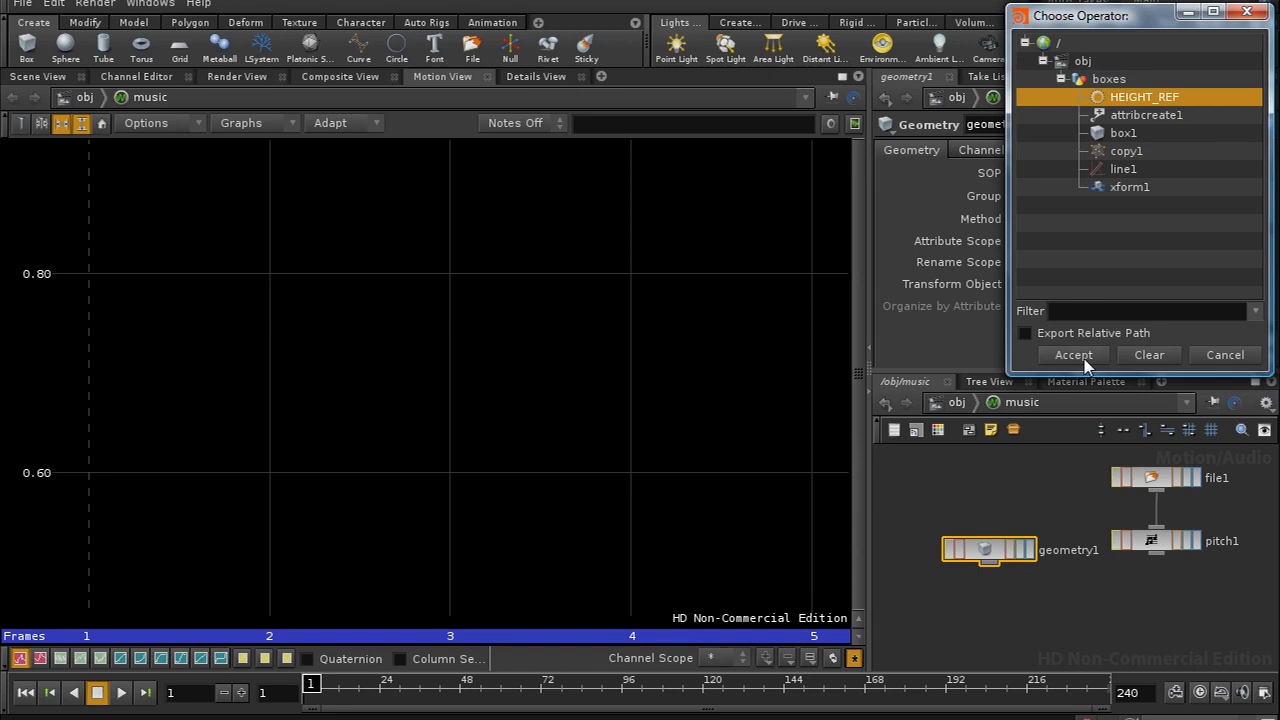
left_click(1072, 355)
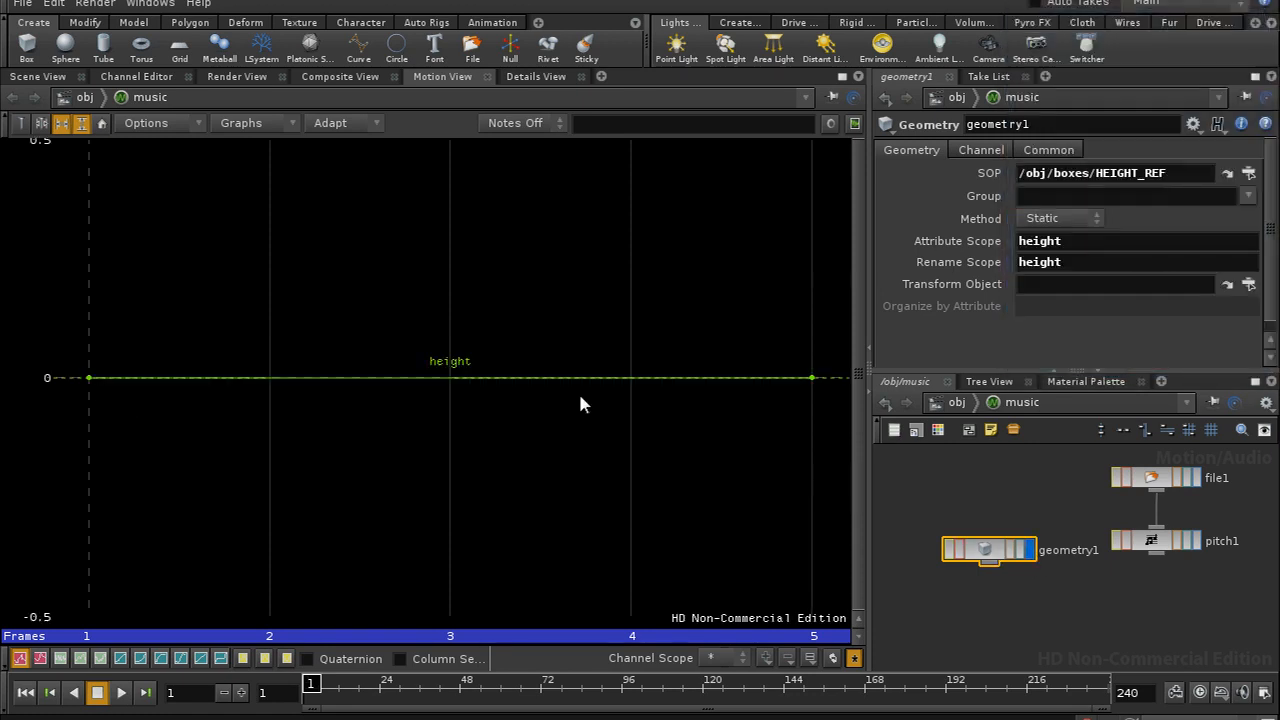
mouse_move(968, 410)
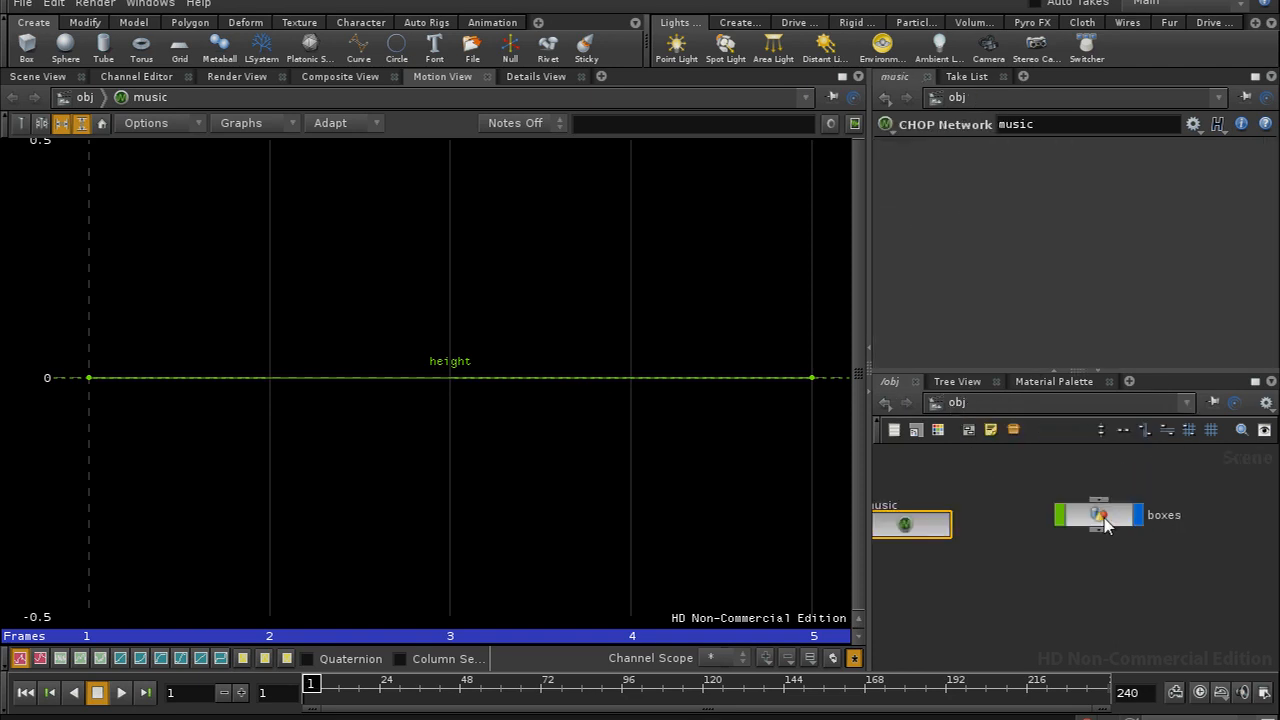
- Set the AttribCreate height value to rand($PT) inside boxes
double_click(1100, 515)
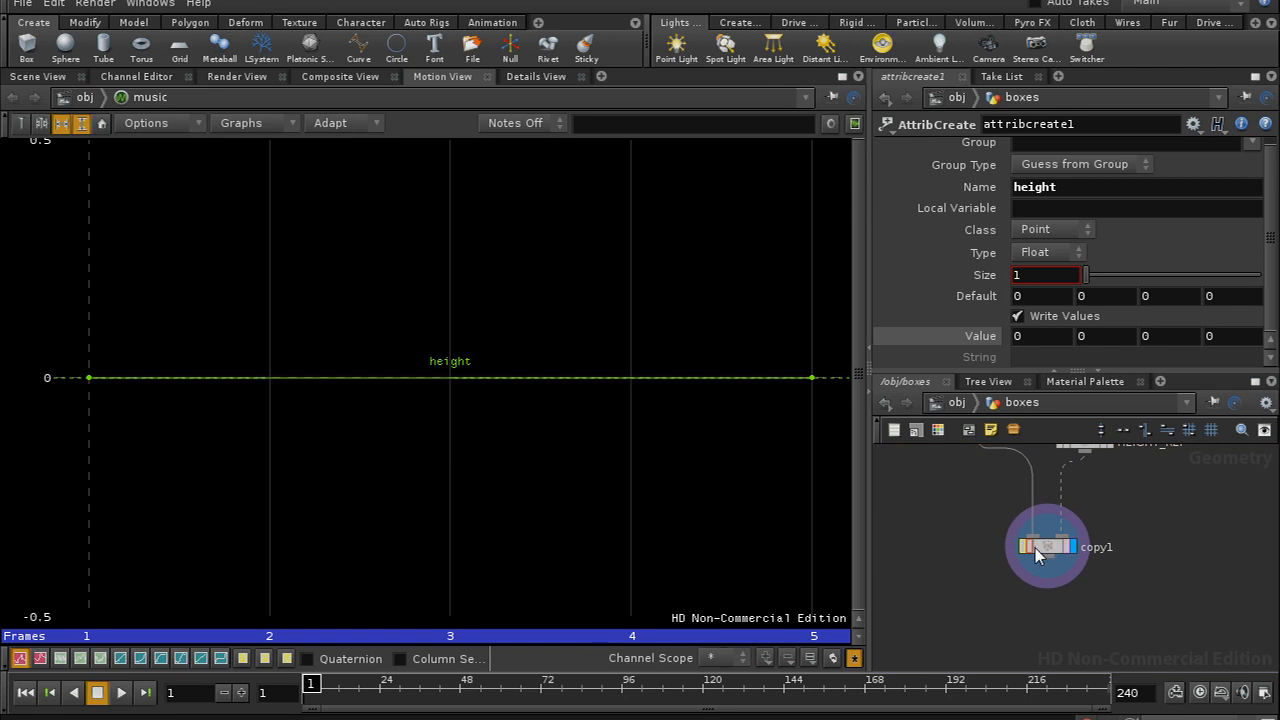
left_click(1047, 546)
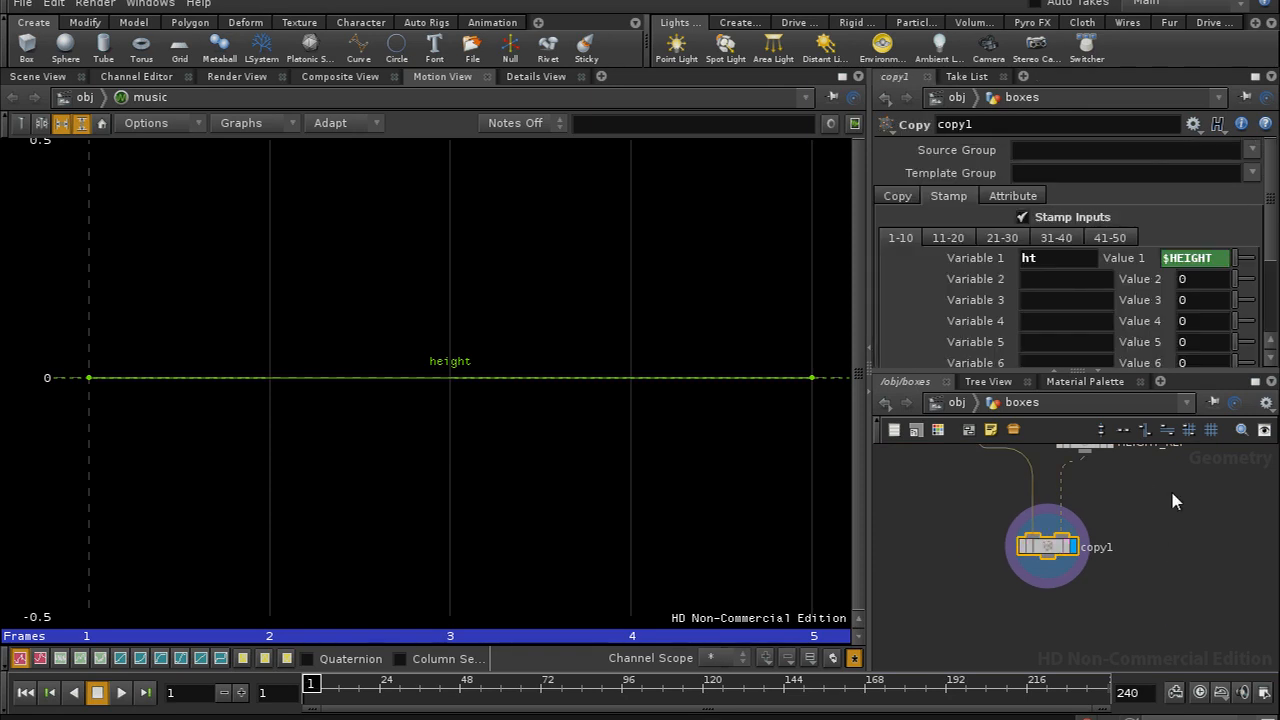
left_click(1067, 522)
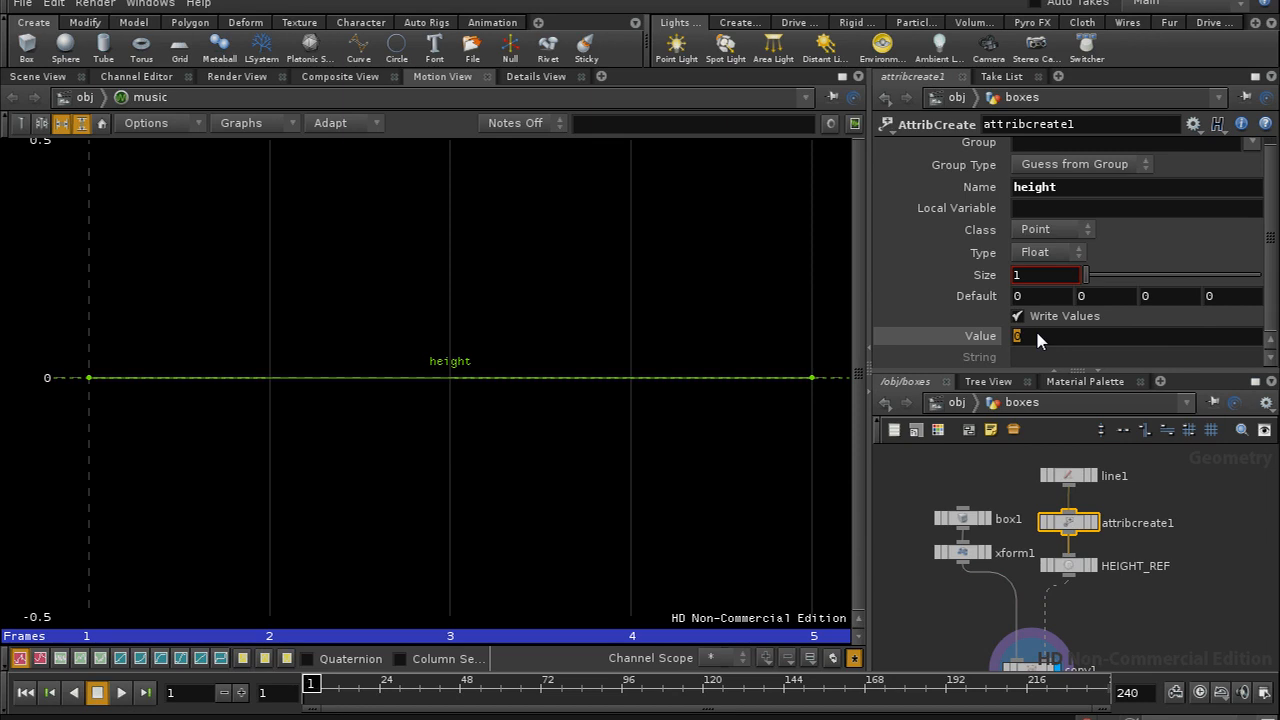
type("rand(")
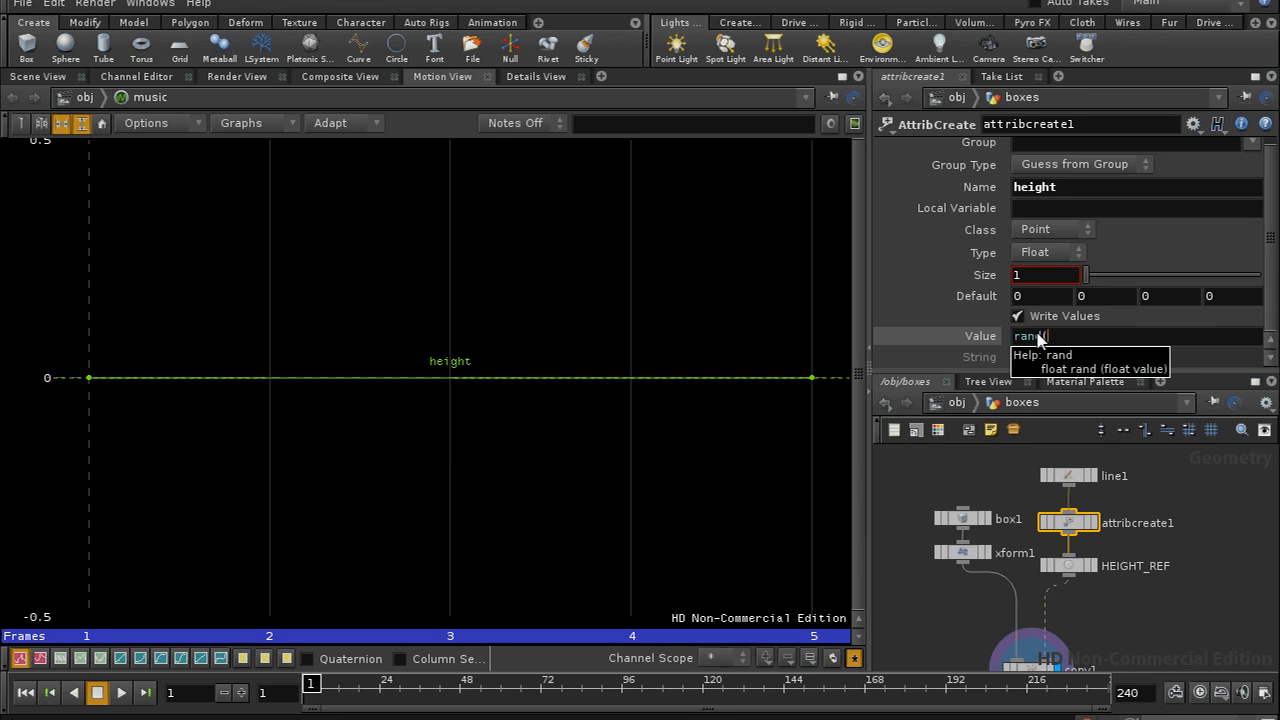
type("($PT)")
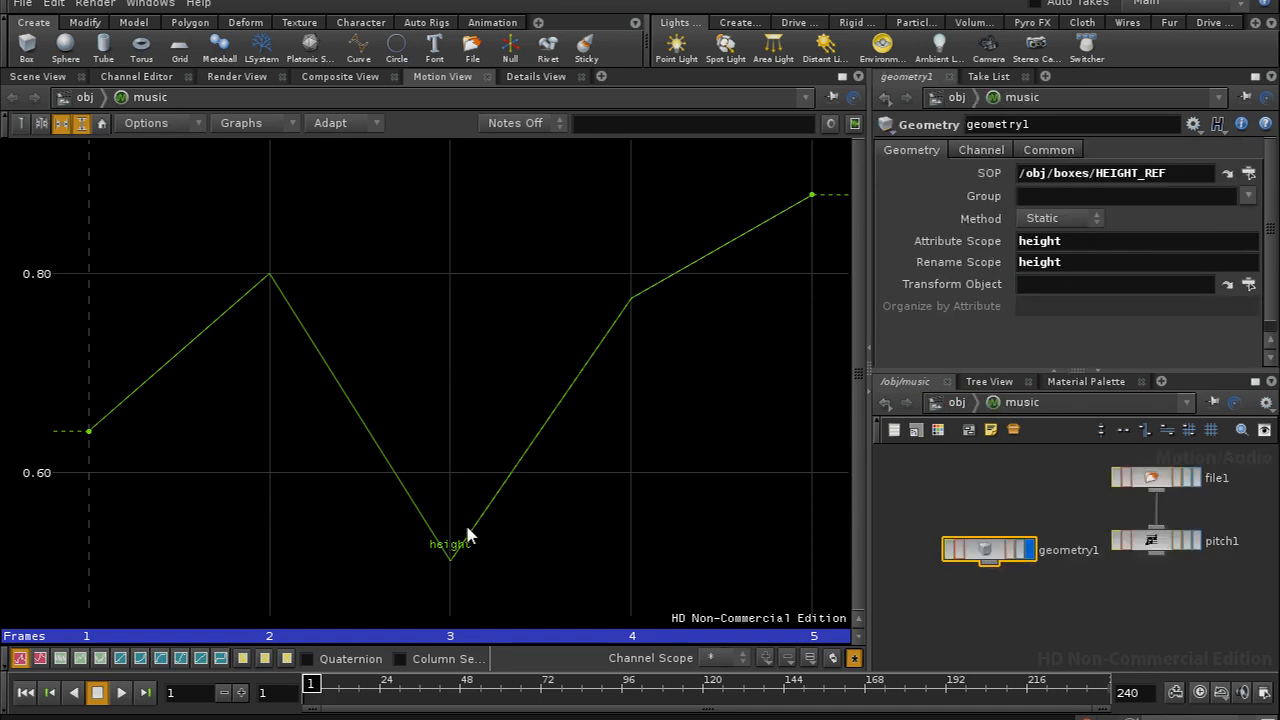
mouse_move(590, 358)
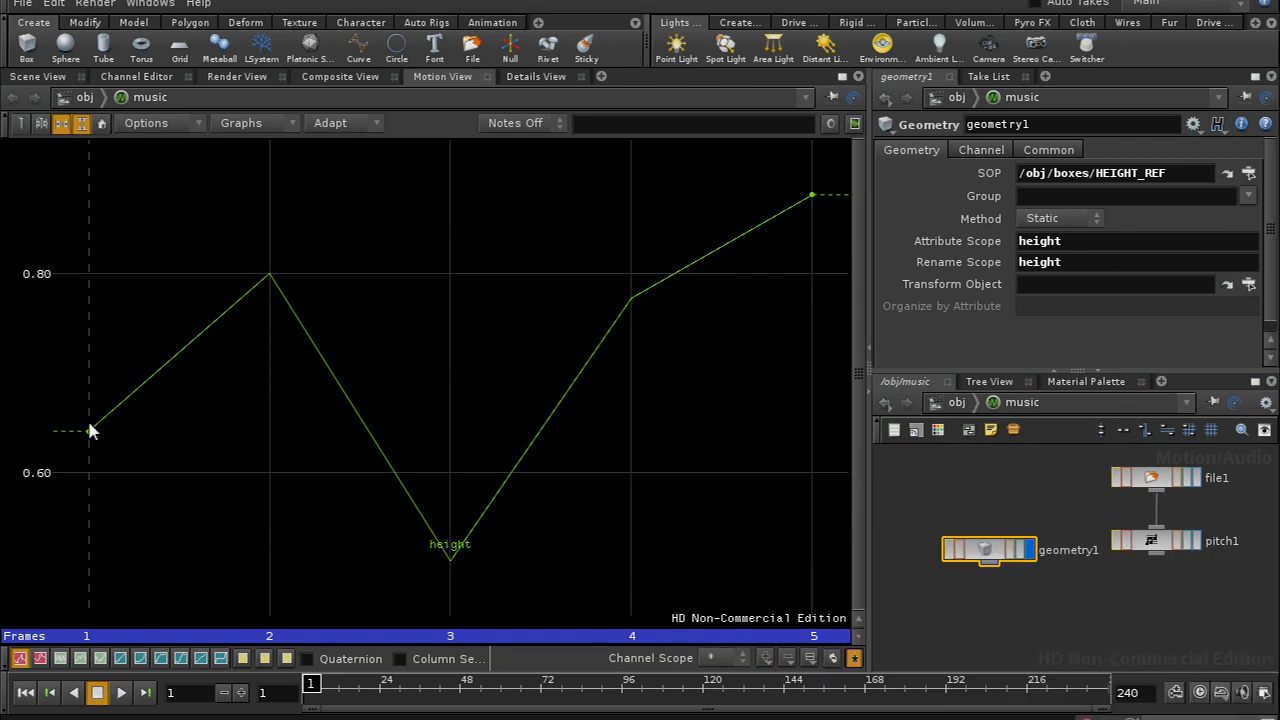
mouse_move(210, 491)
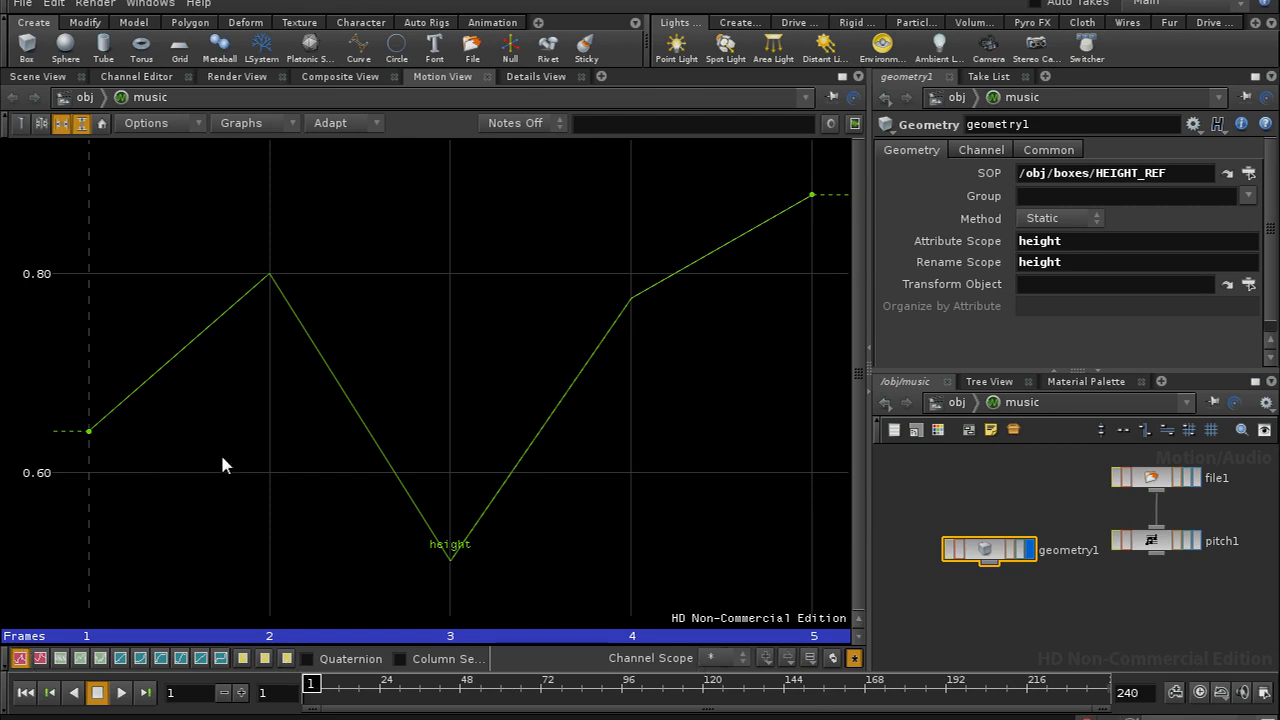
mouse_move(318, 442)
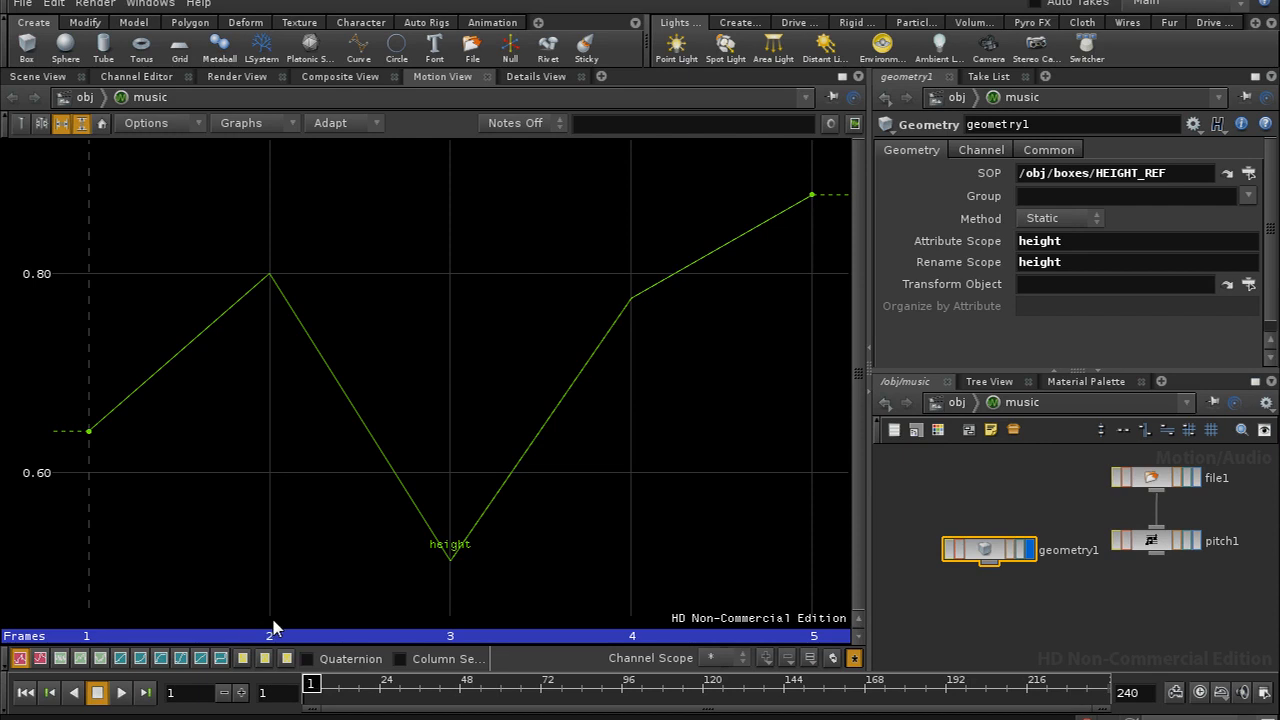
mouse_move(868, 510)
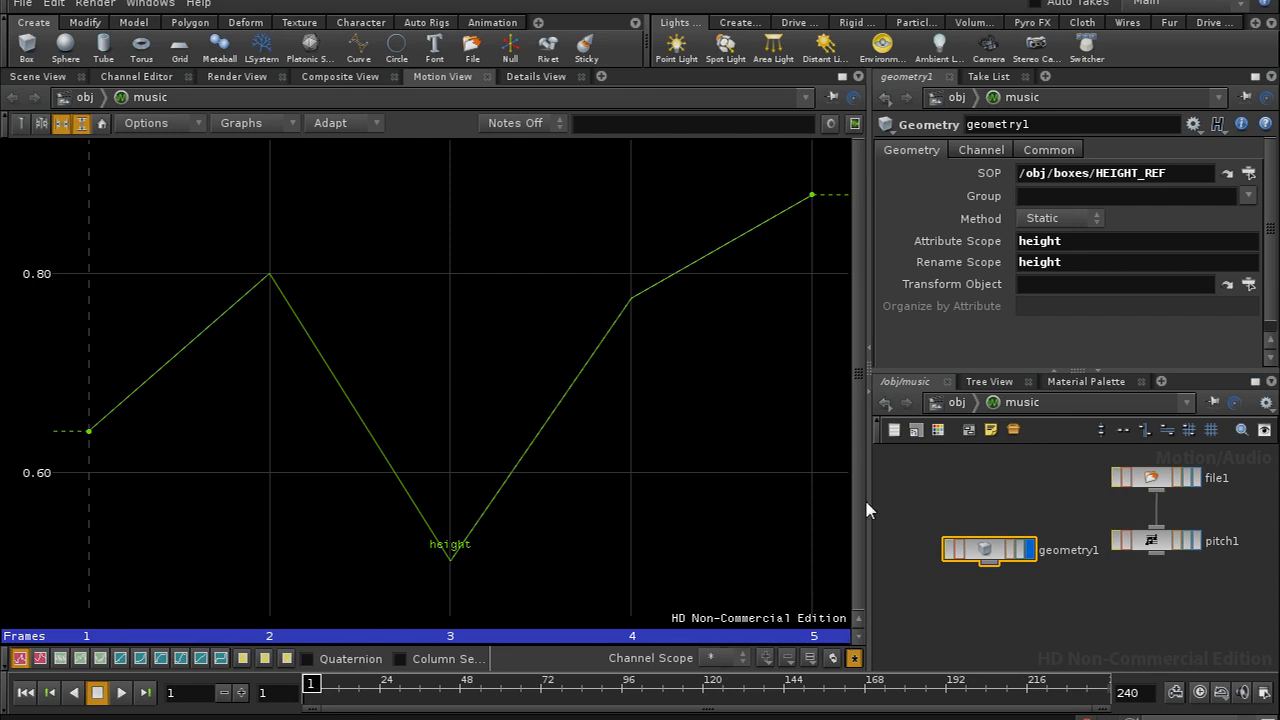
mouse_move(518, 450)
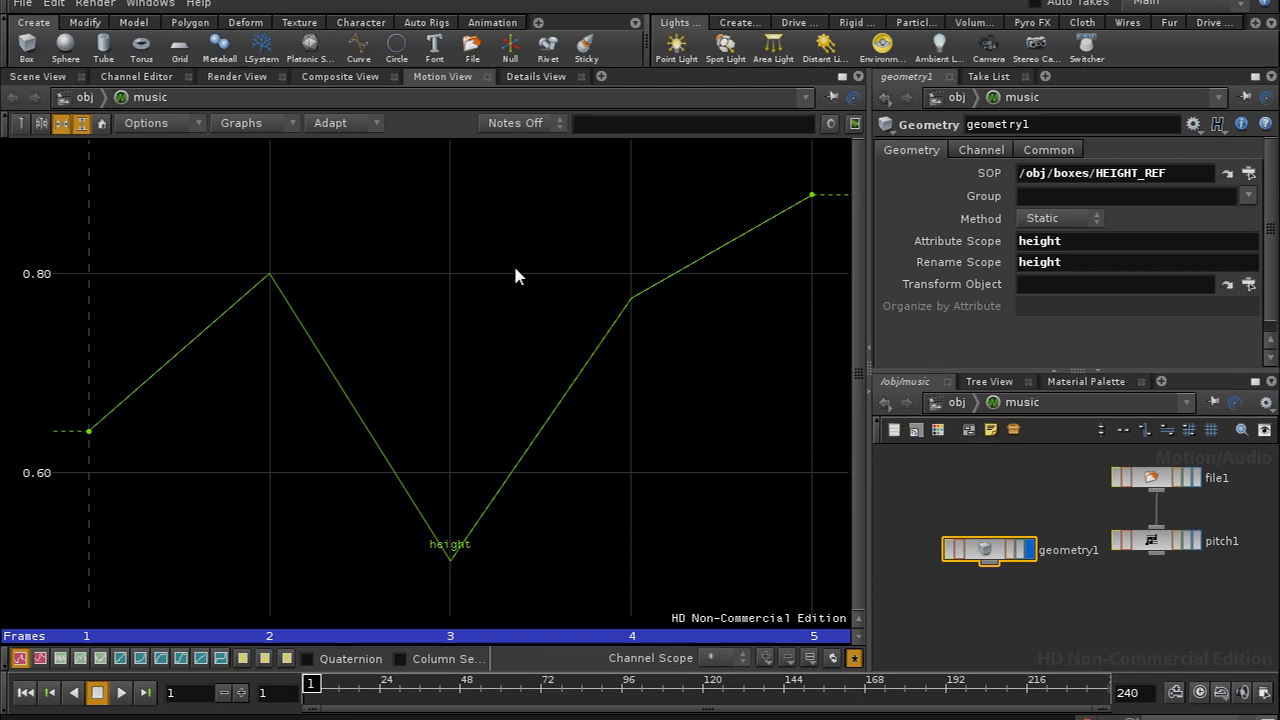
mouse_move(483, 270)
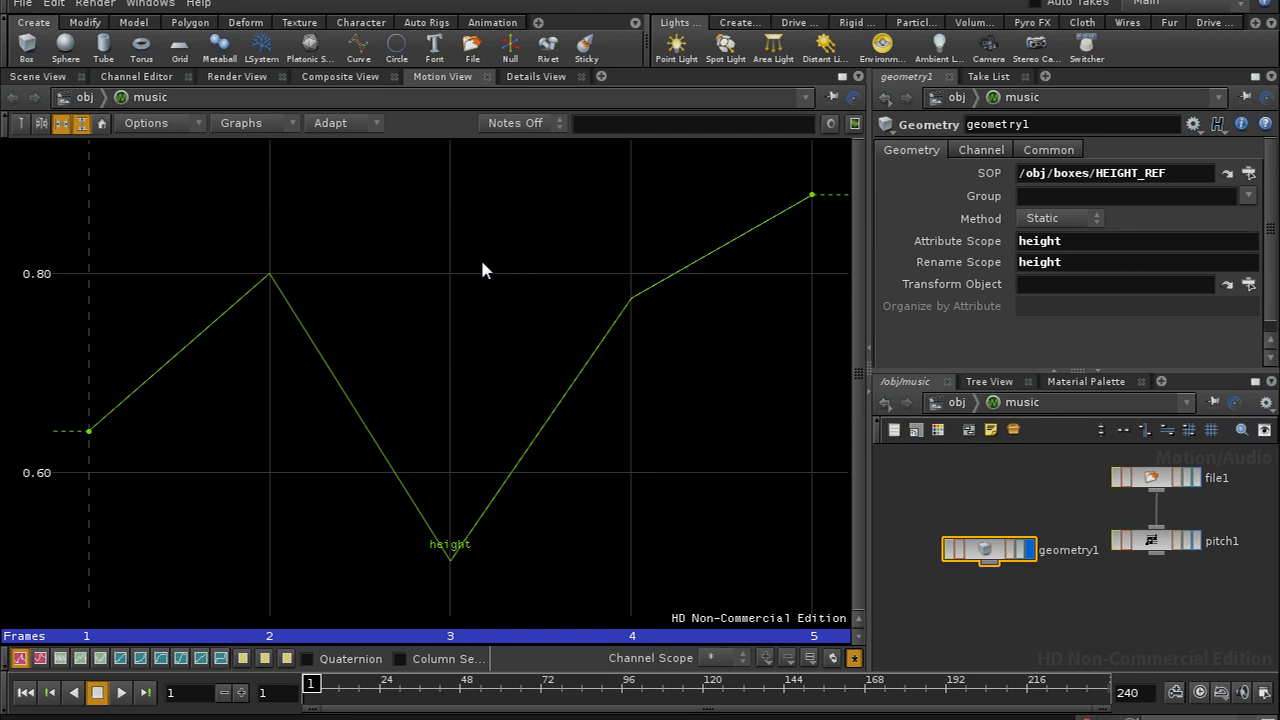
mouse_move(1100, 232)
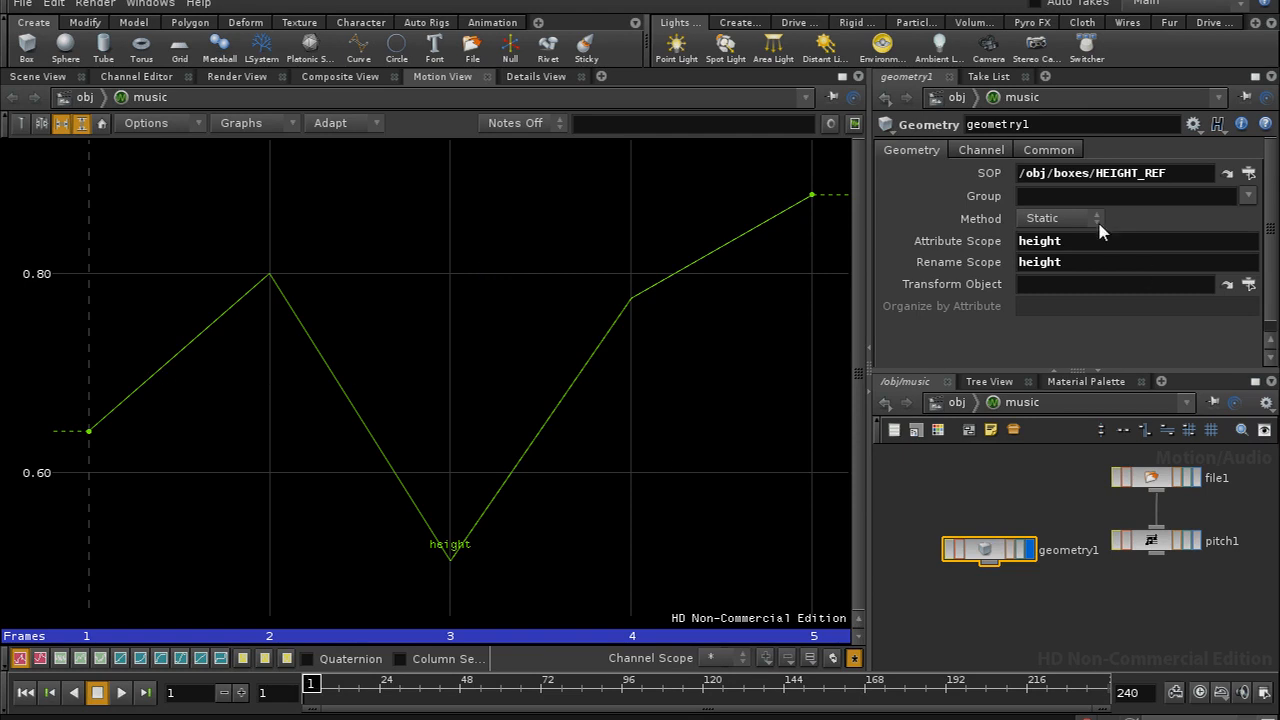
- Switch geometry1's Method from Static to Animated, giving channels height0–height4
left_click(1060, 218)
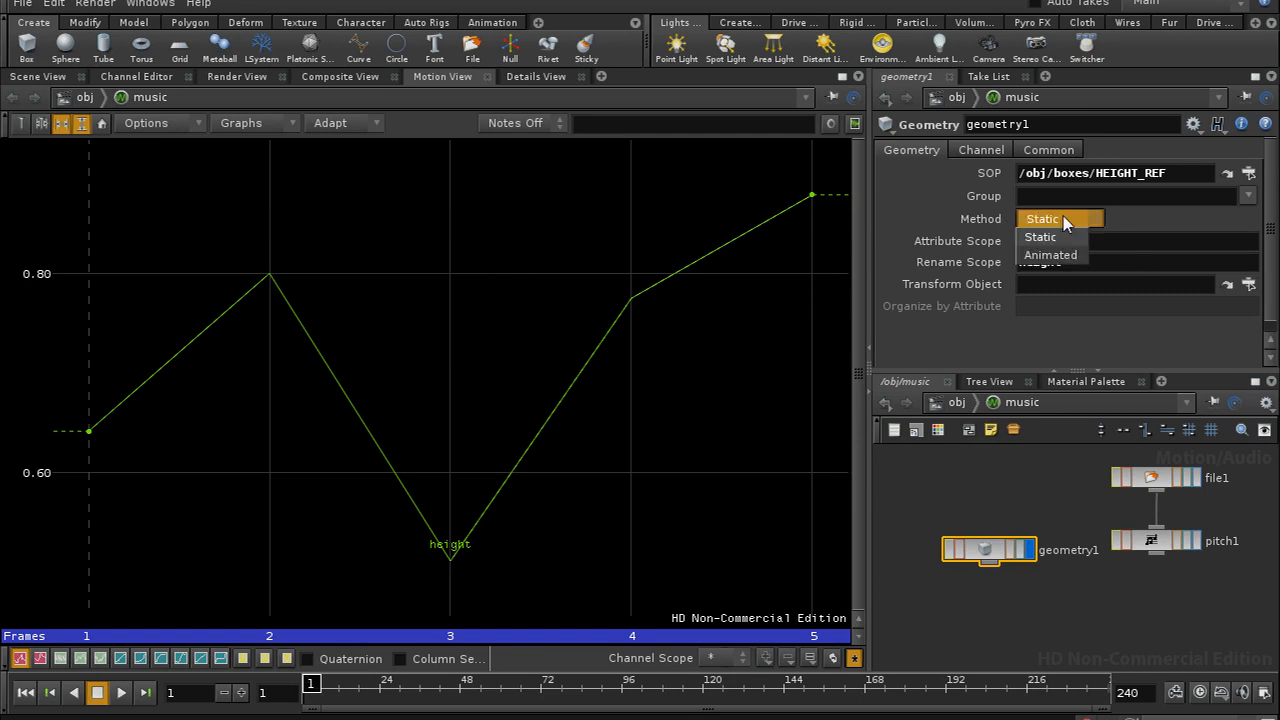
left_click(1050, 255)
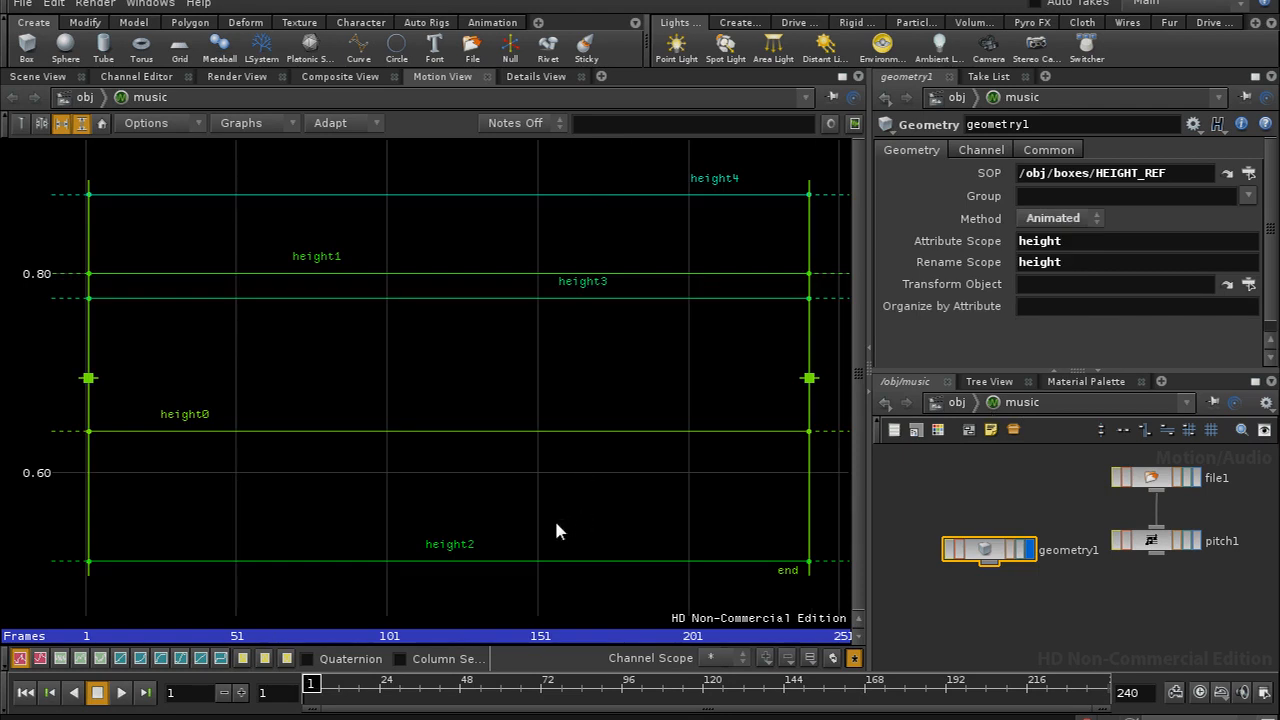
mouse_move(751, 195)
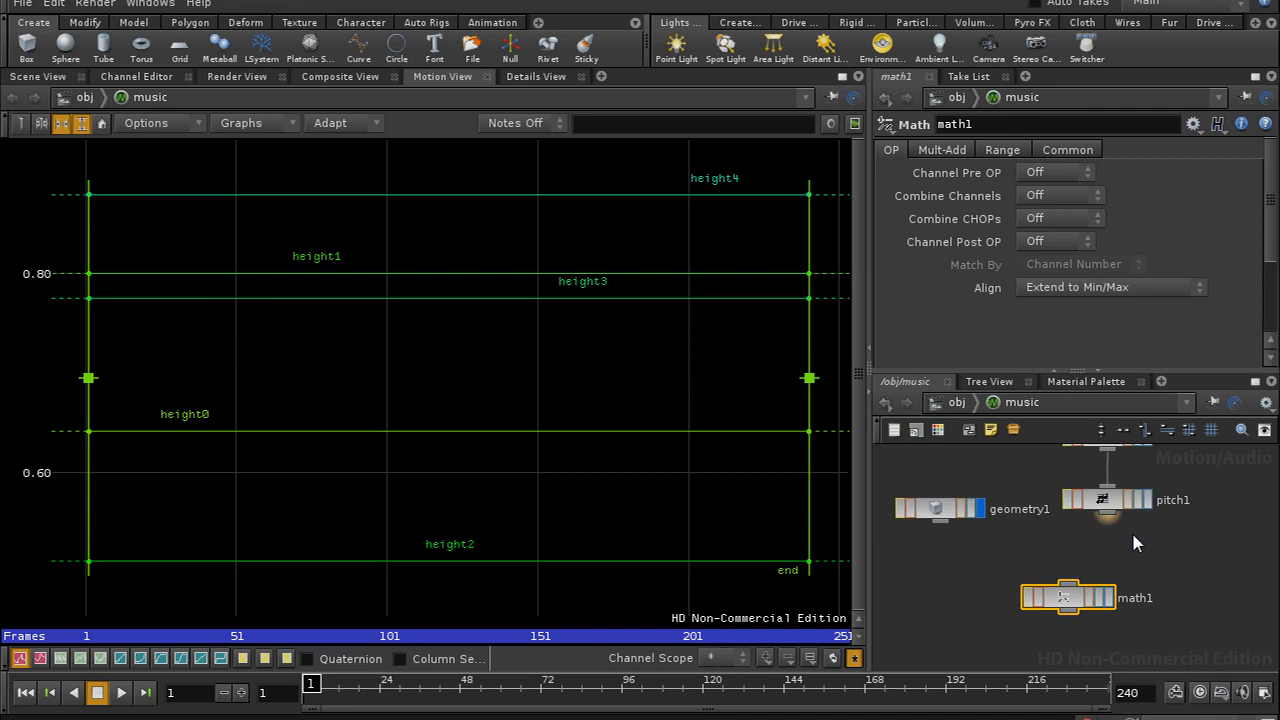
mouse_move(1000, 535)
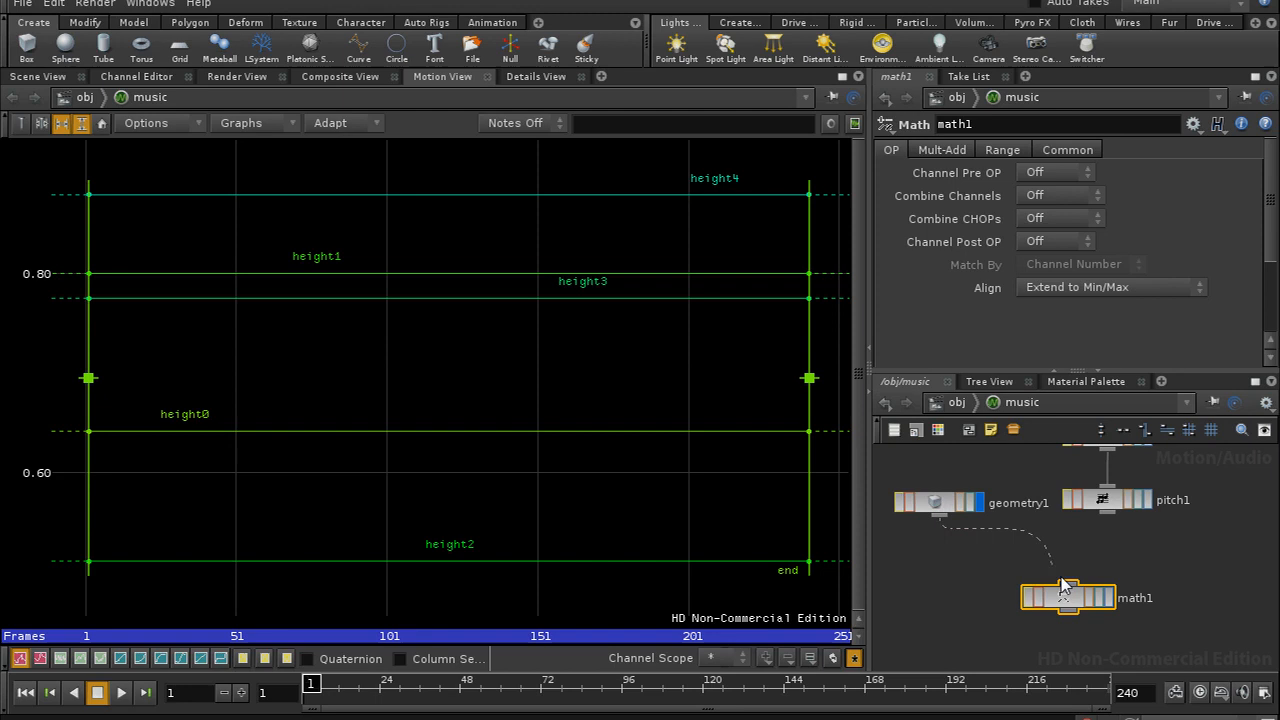
mouse_move(1108, 530)
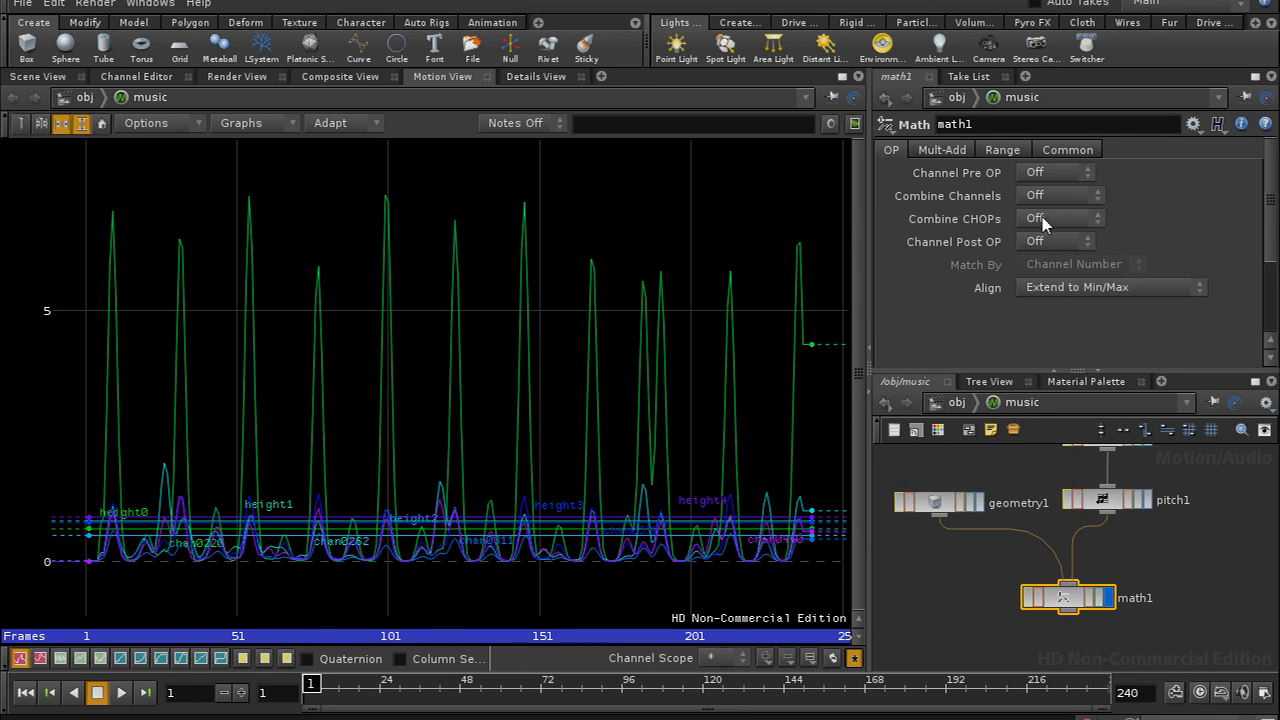
- Set the Math CHOP's Combine CHOPs to Add, then select pitch1
left_click(1060, 218)
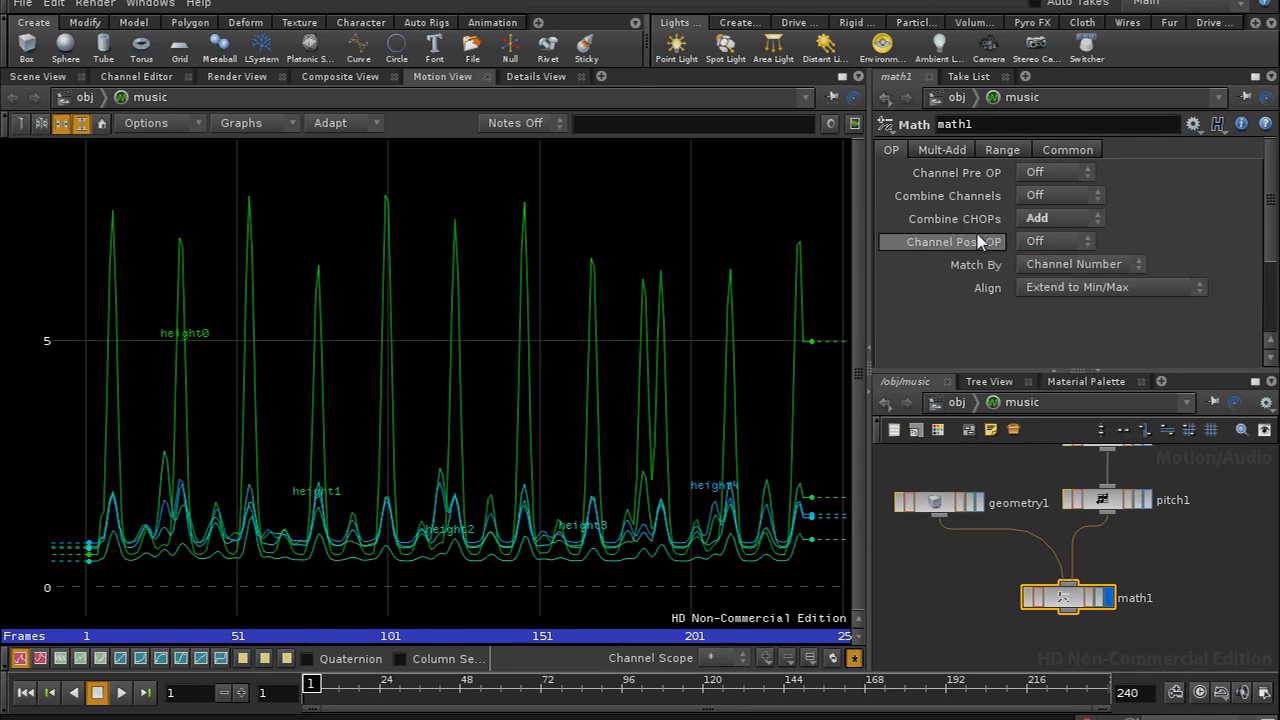
mouse_move(690, 533)
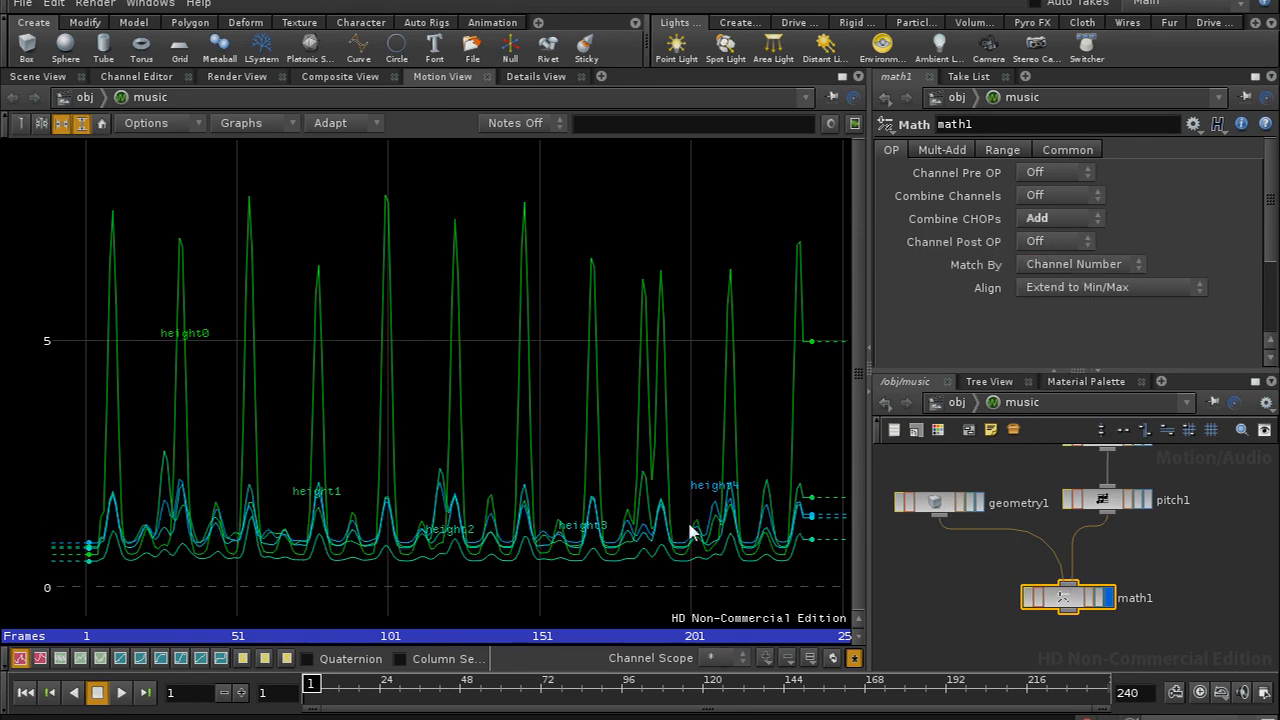
mouse_move(500, 547)
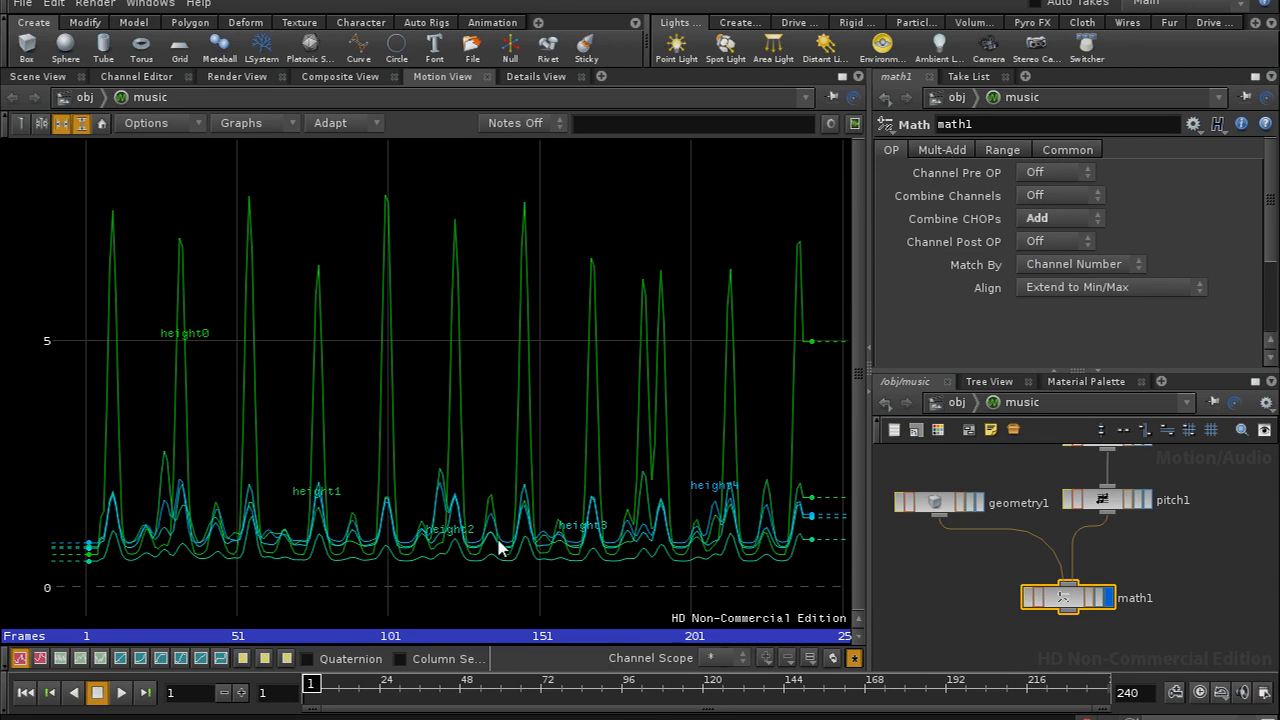
left_click(1107, 500)
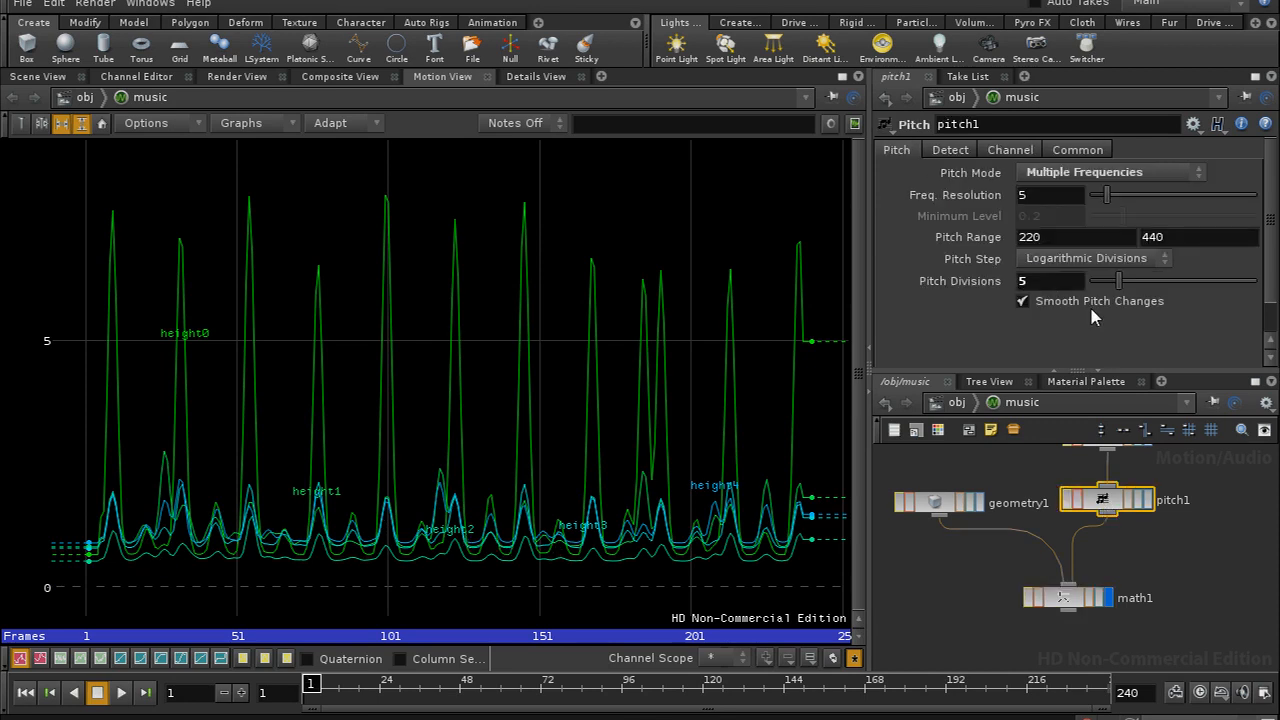
mouse_move(600, 472)
type("HEIGHT_OUT")
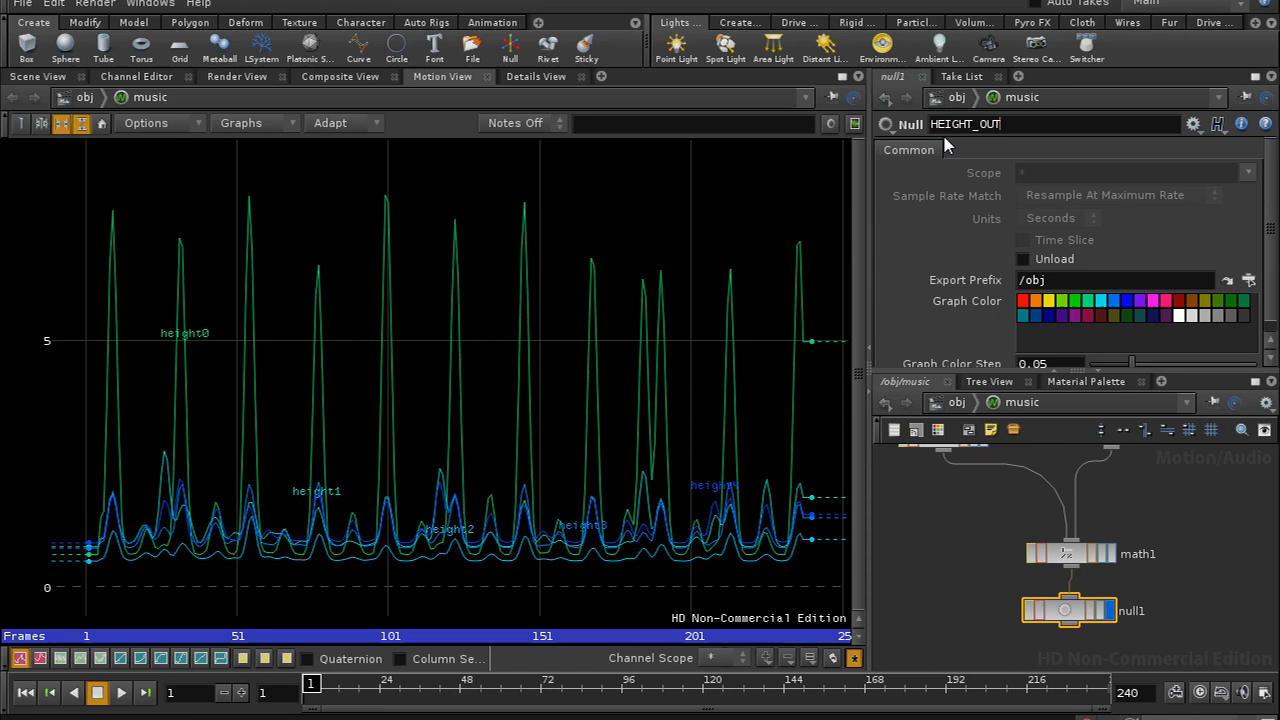
- Confirm HEIGHT_OUT as the name of the Null CHOP after math1
key("Return")
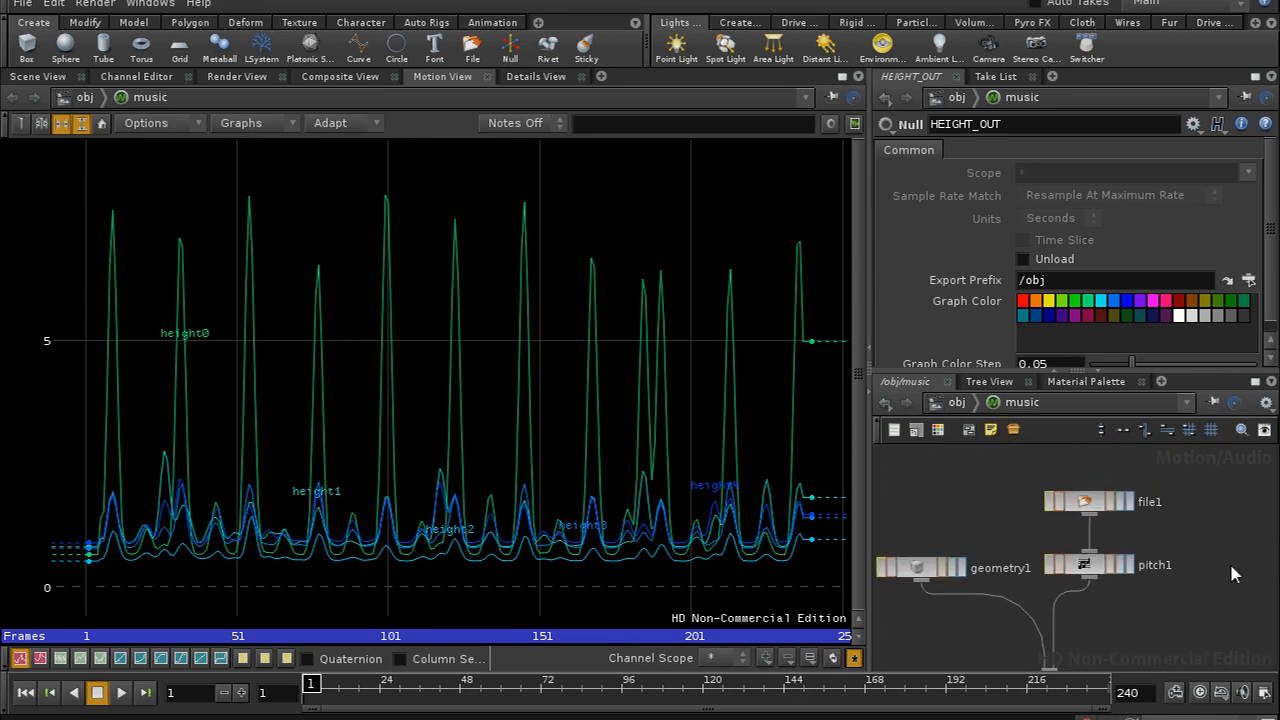
mouse_move(1205, 507)
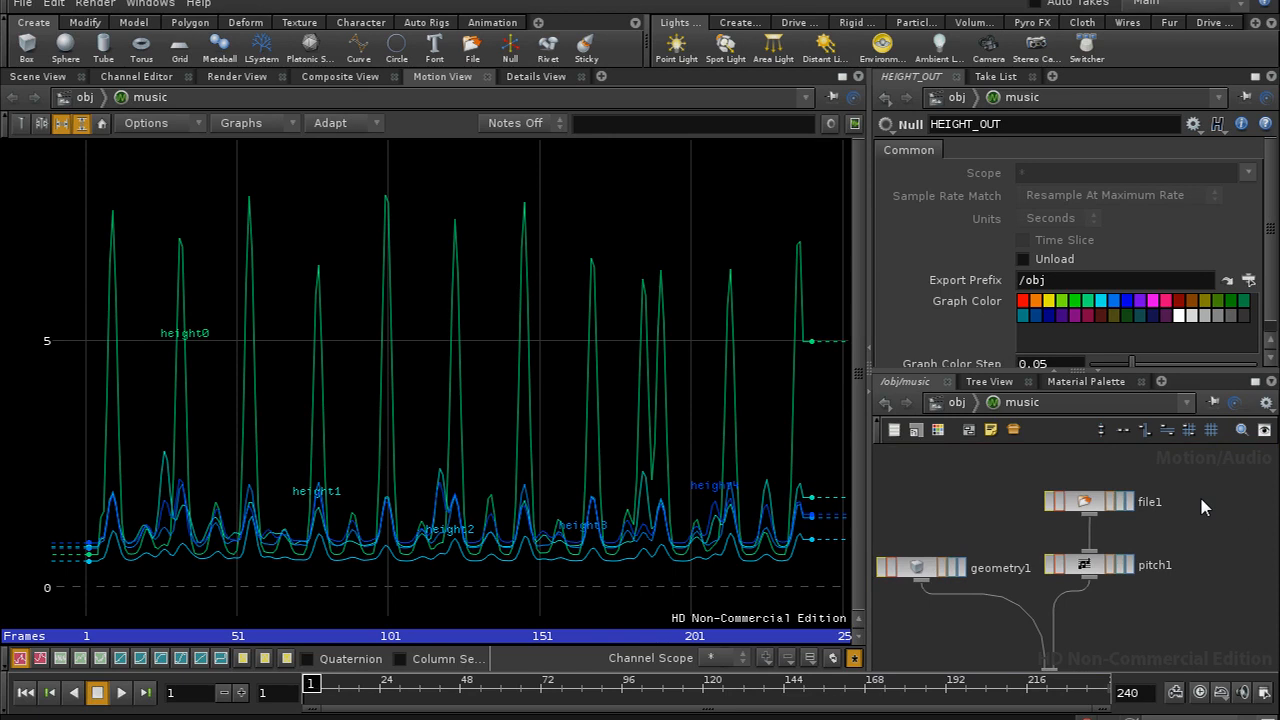
mouse_move(1100, 515)
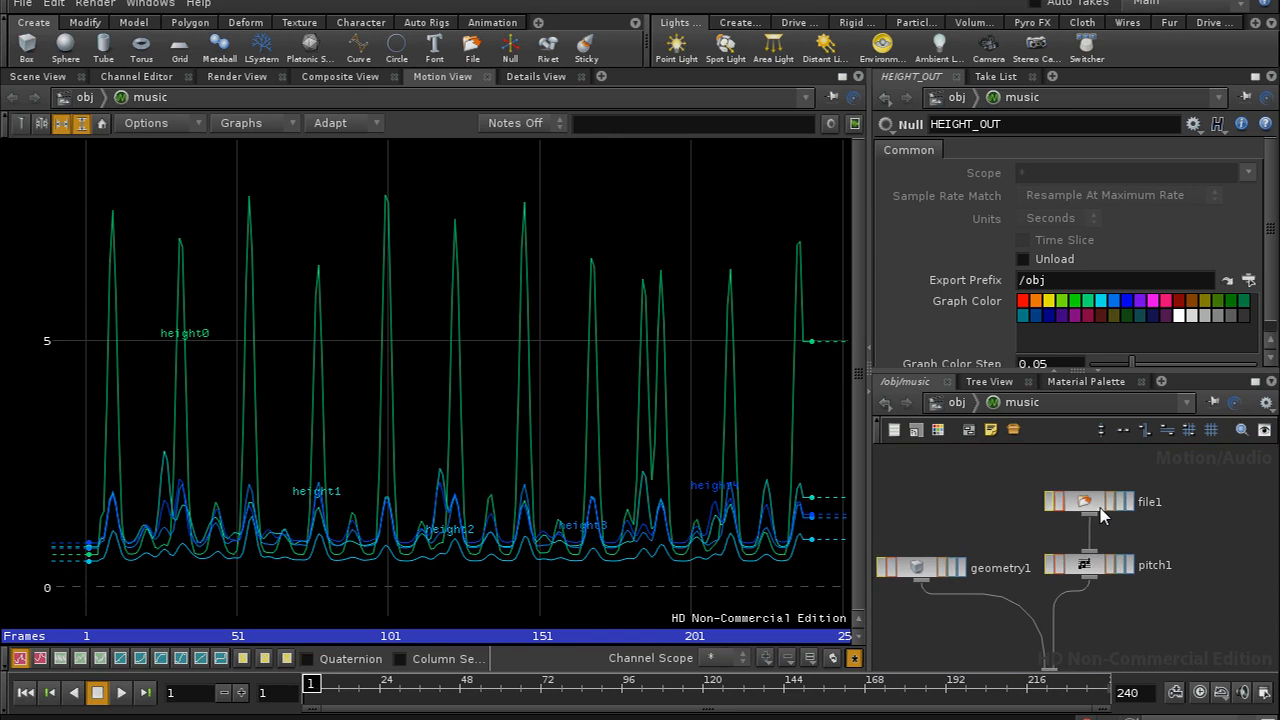
- Inspect the File CHOP and the Pitch CHOP's chan0220–chan0440 channels
left_click(1088, 501)
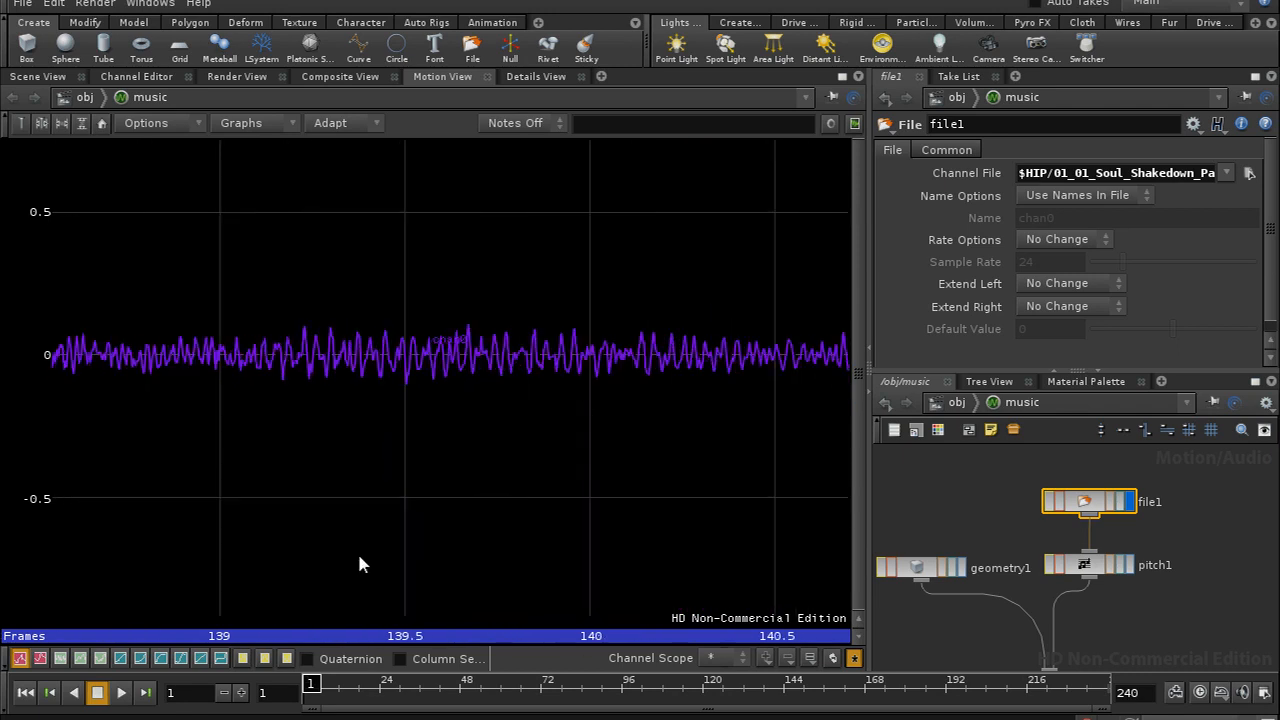
mouse_move(260, 330)
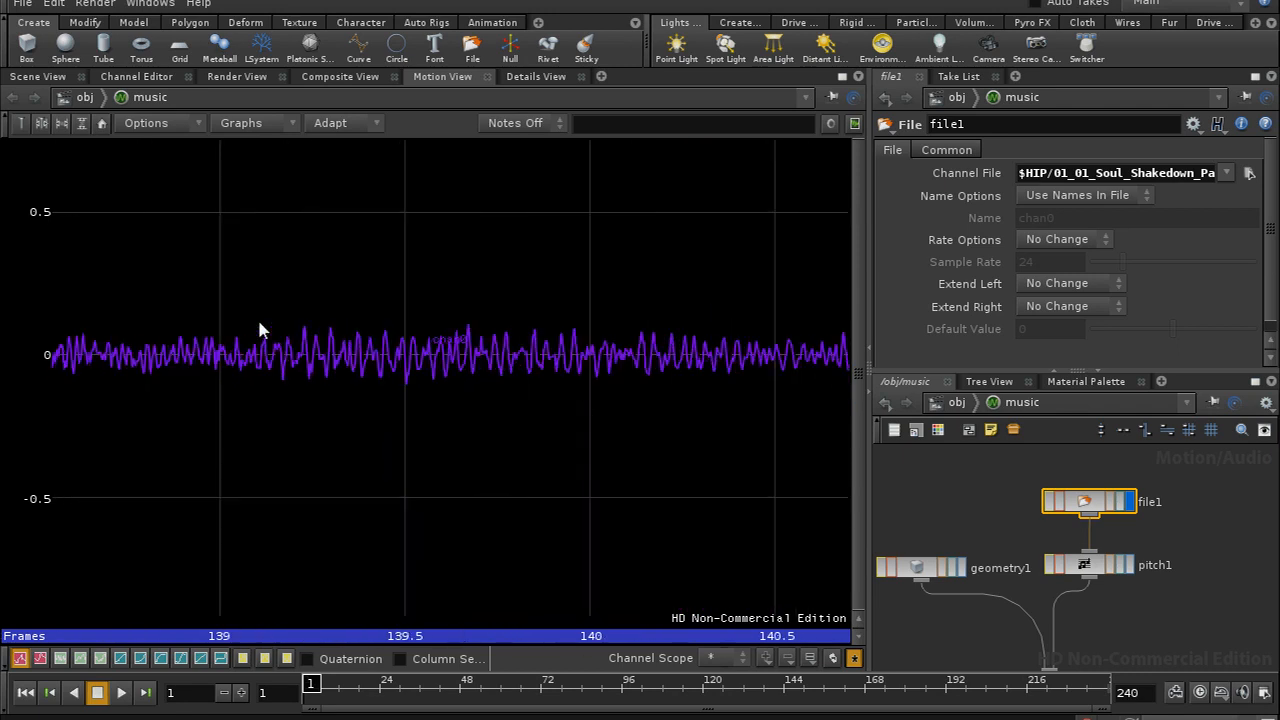
mouse_move(338, 355)
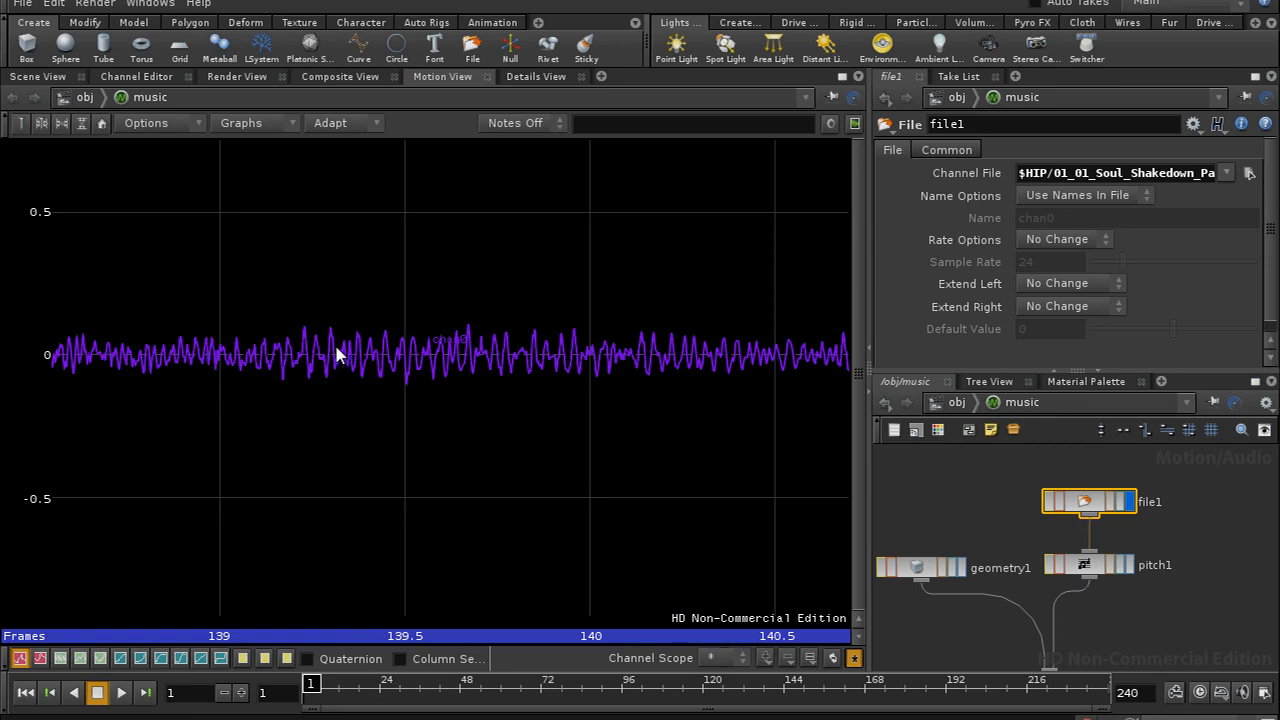
mouse_move(390, 446)
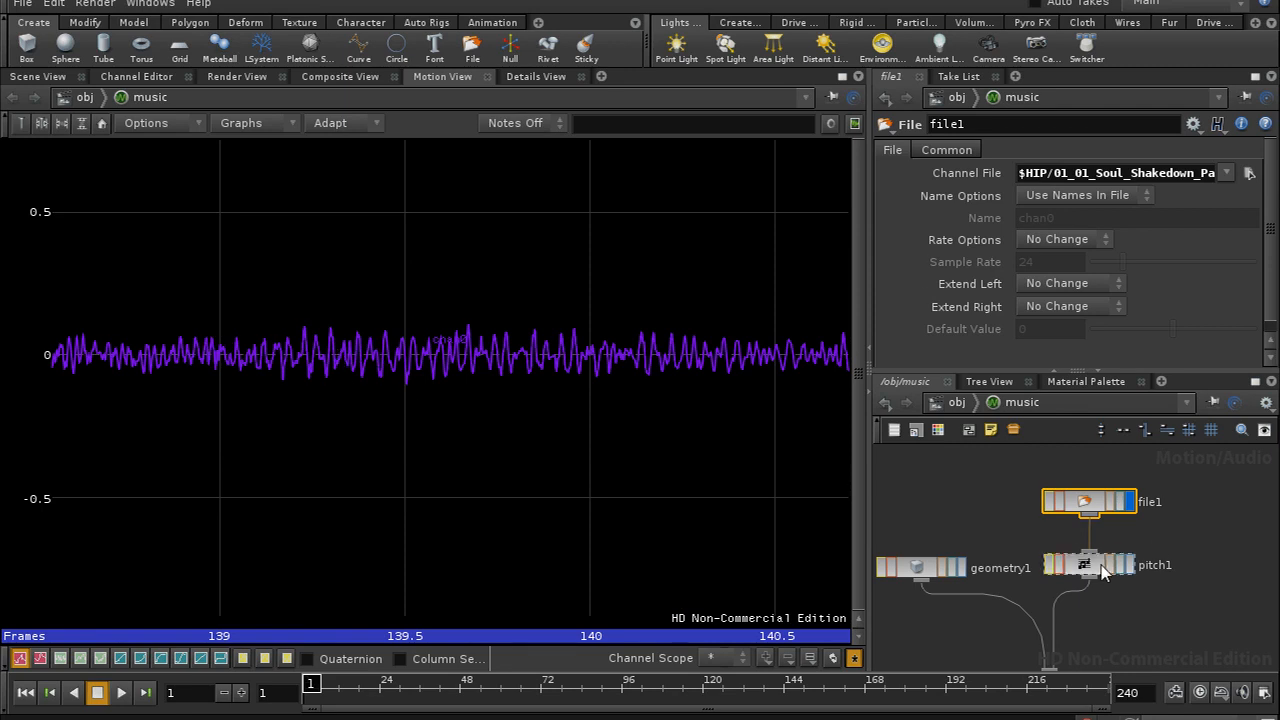
left_click(1087, 565)
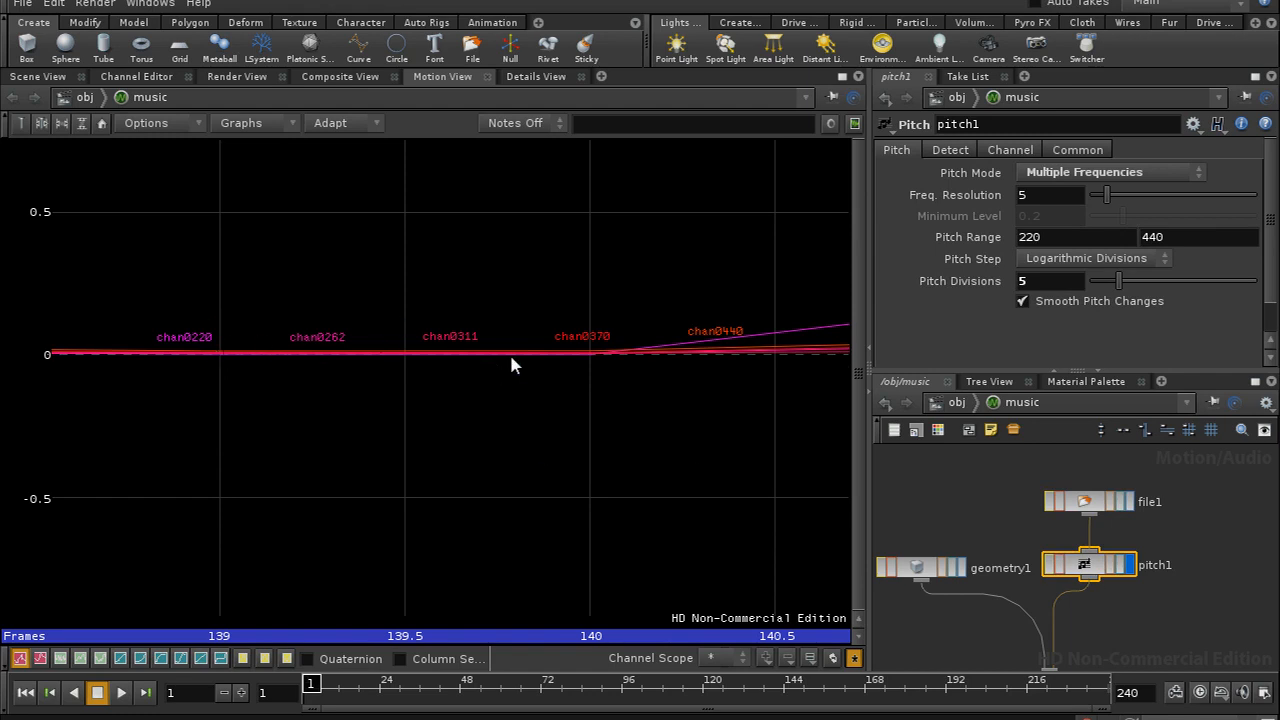
mouse_move(1095, 287)
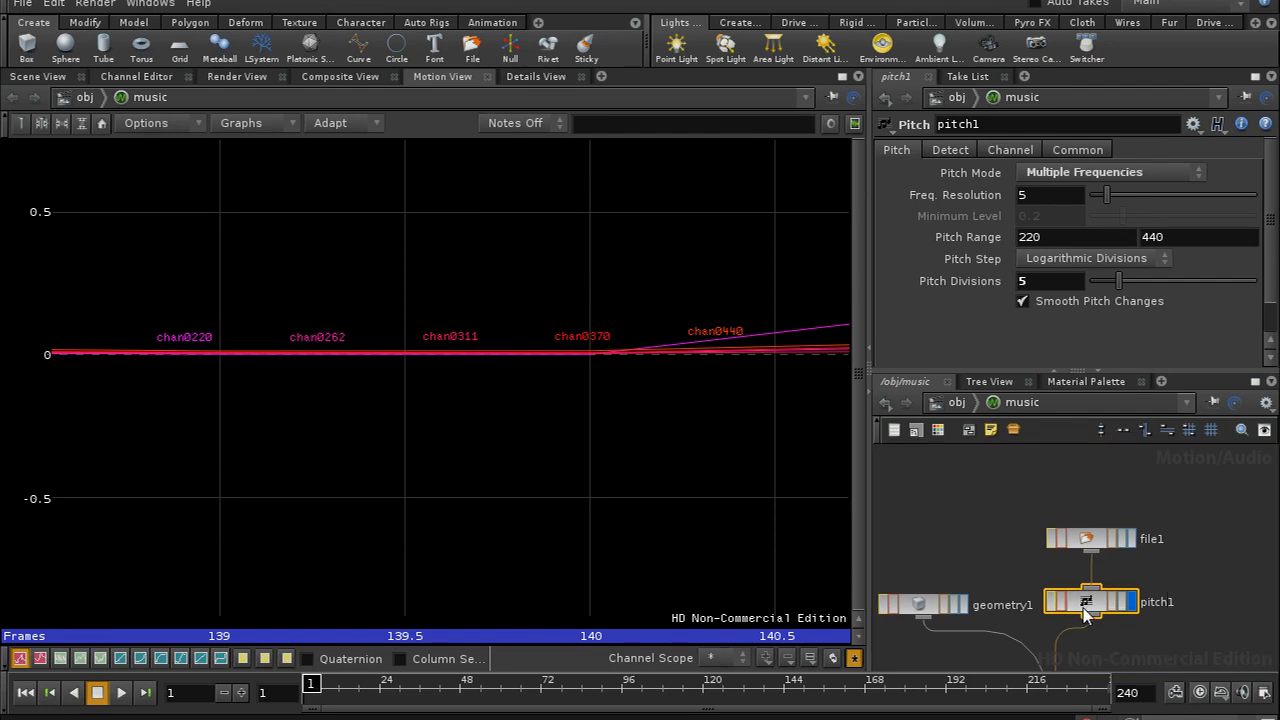
mouse_move(1108, 533)
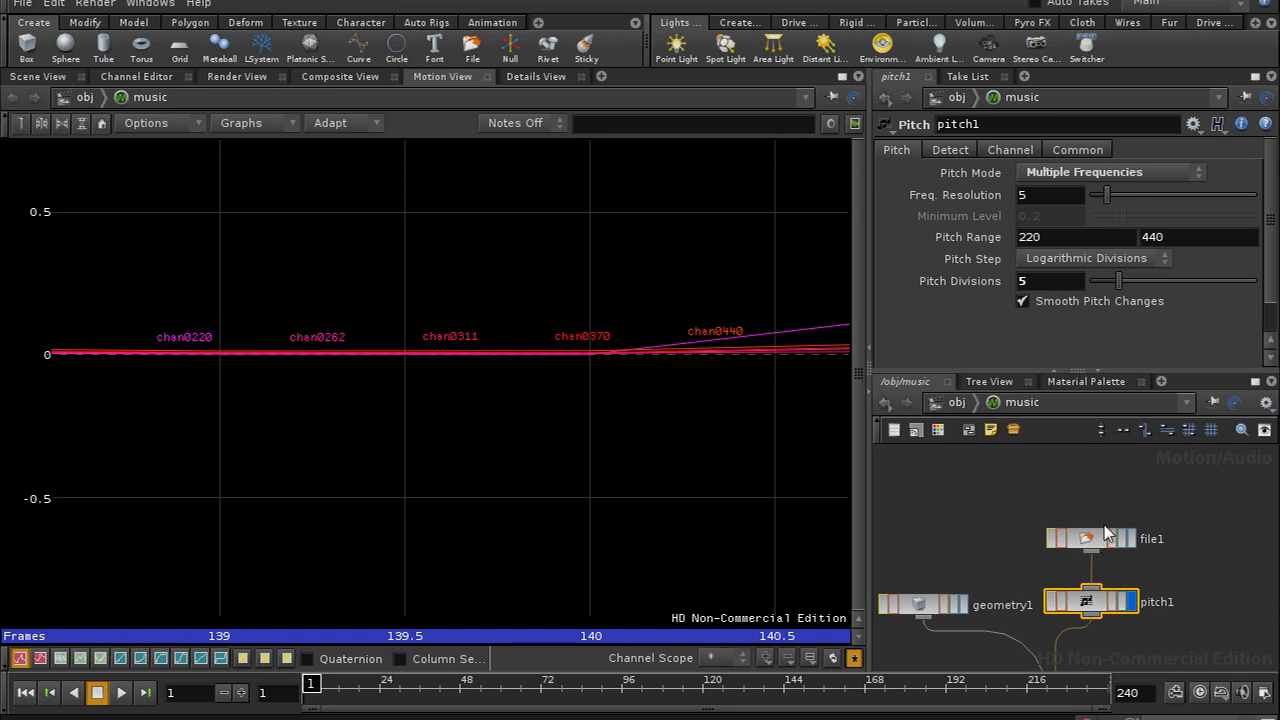
mouse_move(1095, 543)
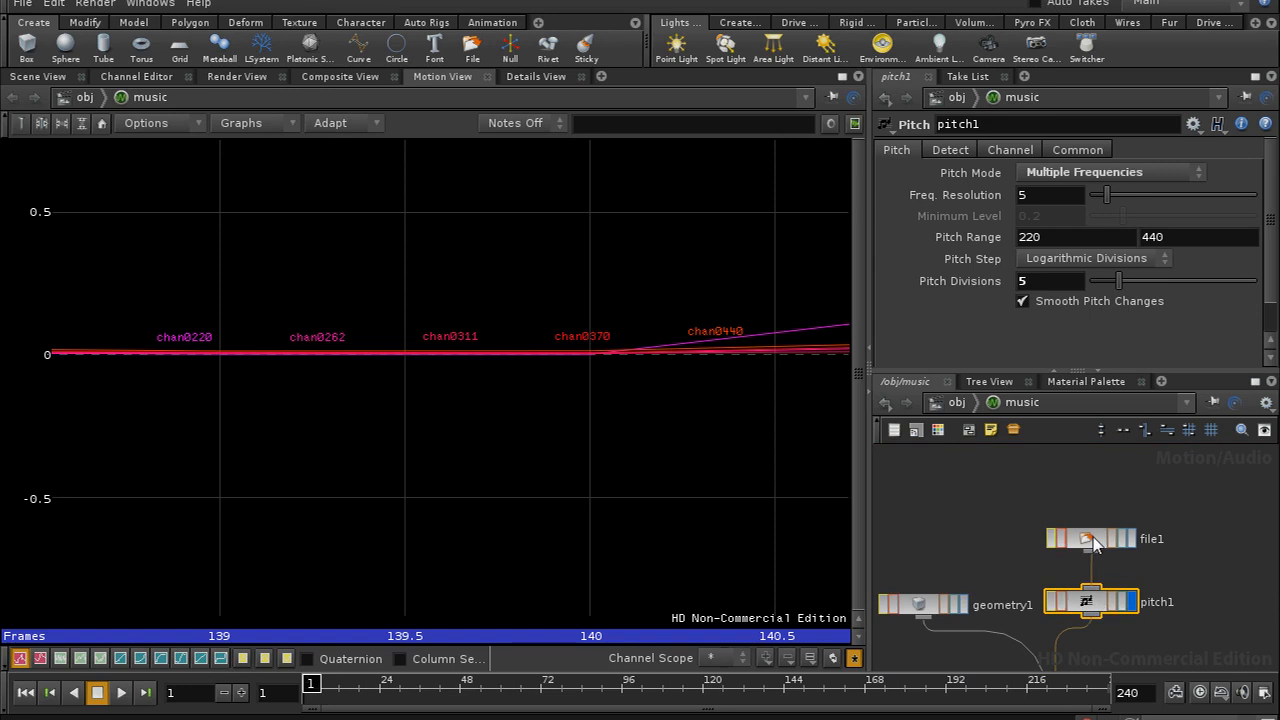
left_click(1089, 539)
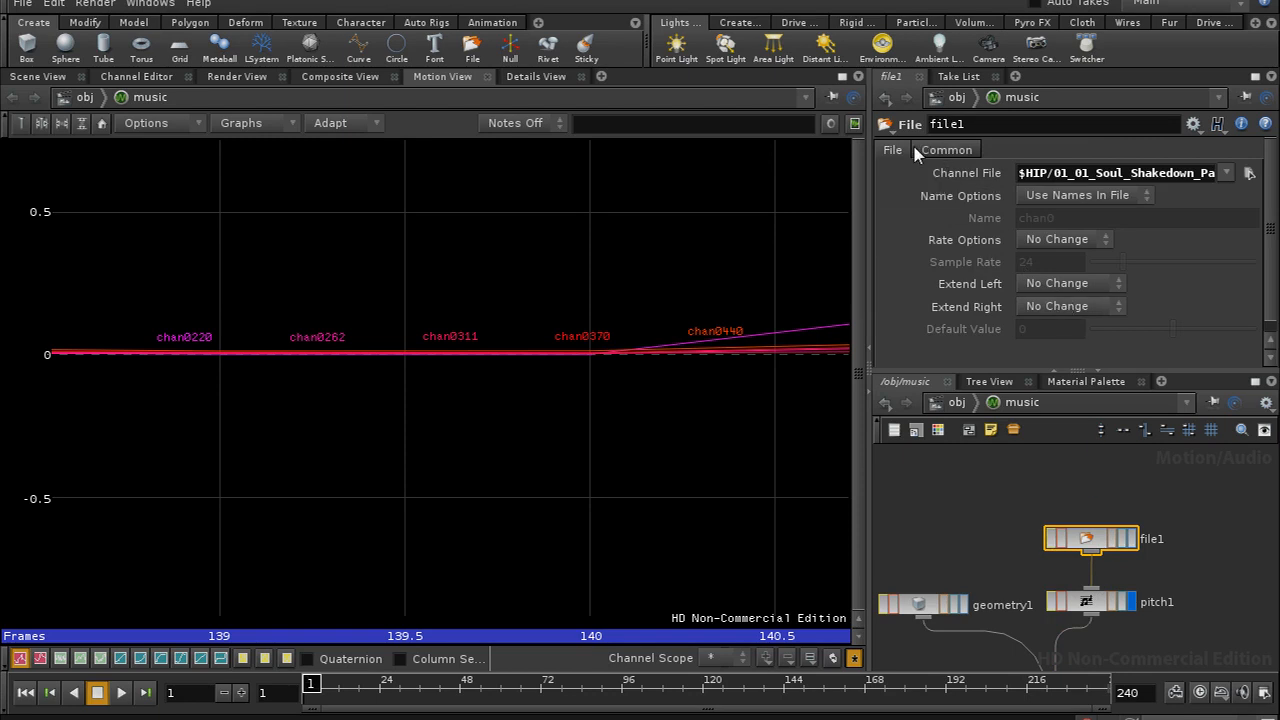
mouse_move(1018, 275)
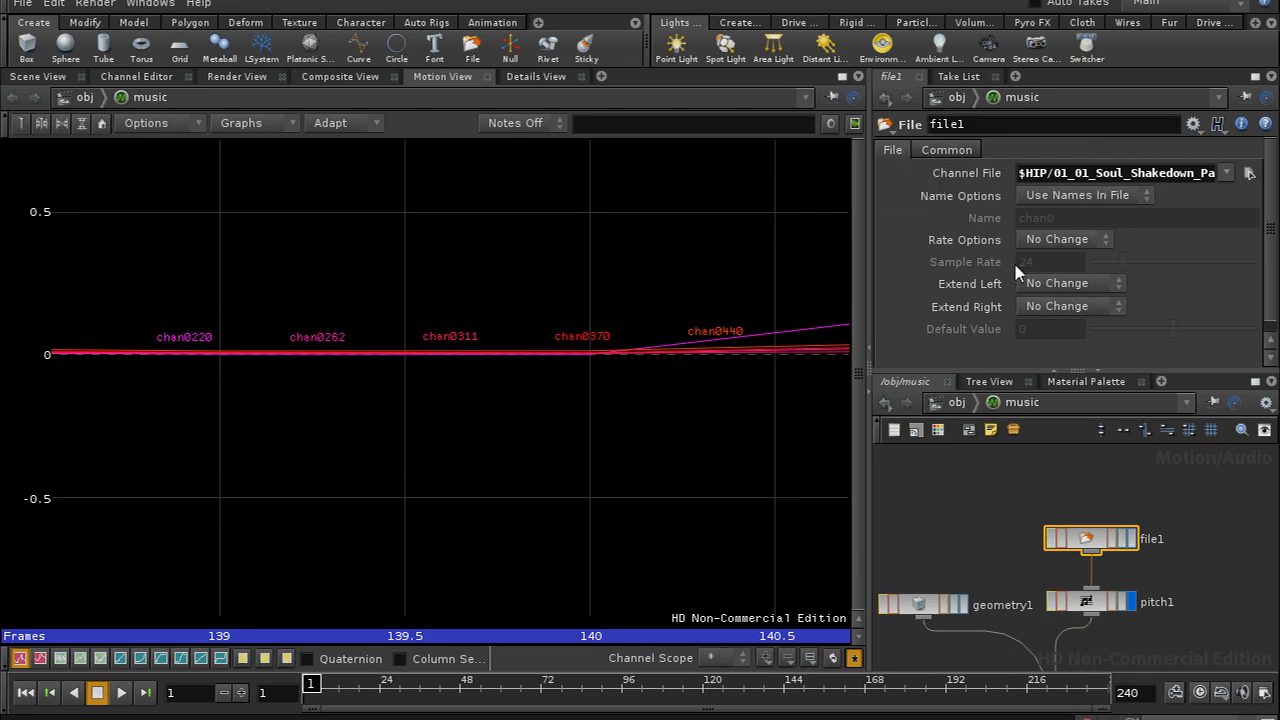
mouse_move(1100, 537)
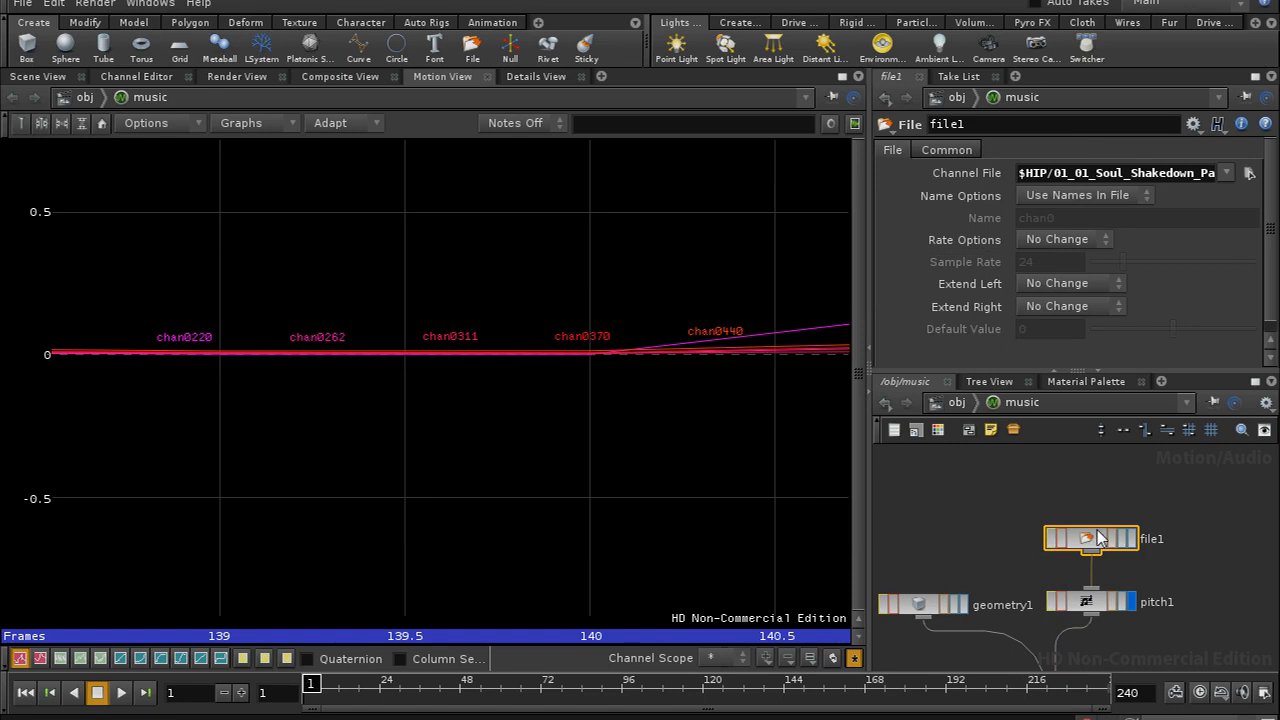
mouse_move(1090, 538)
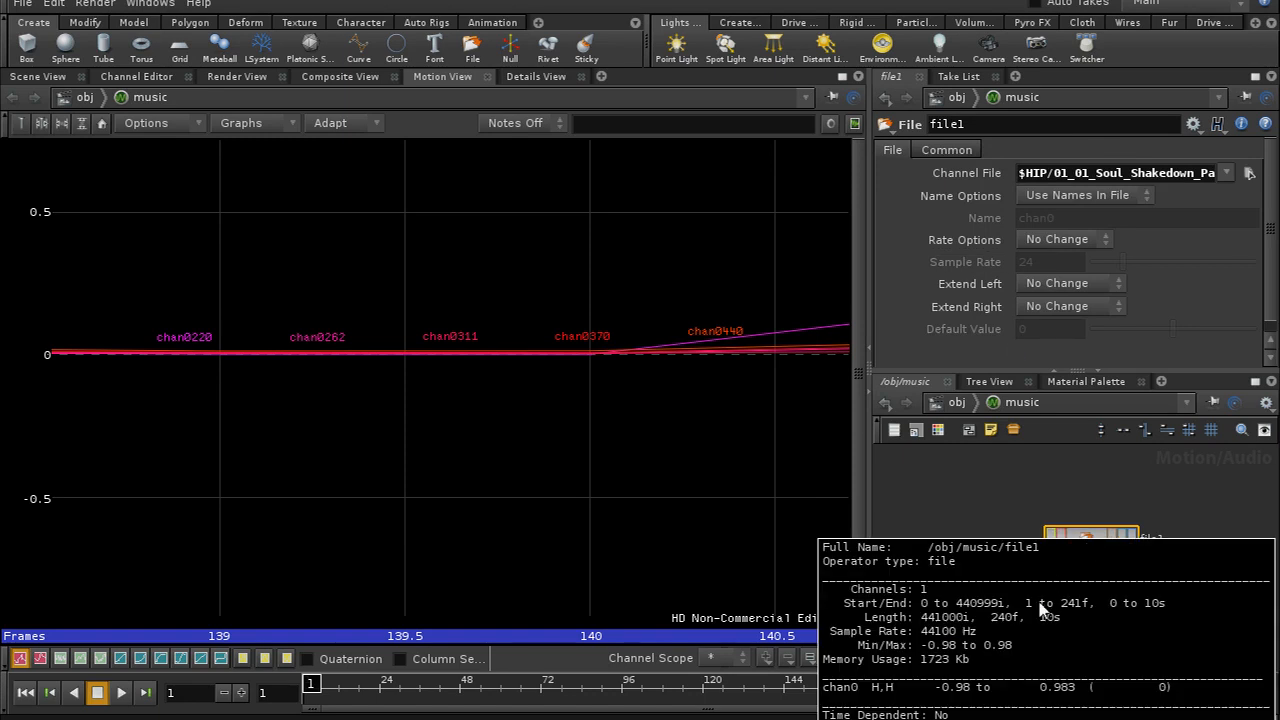
mouse_move(928, 643)
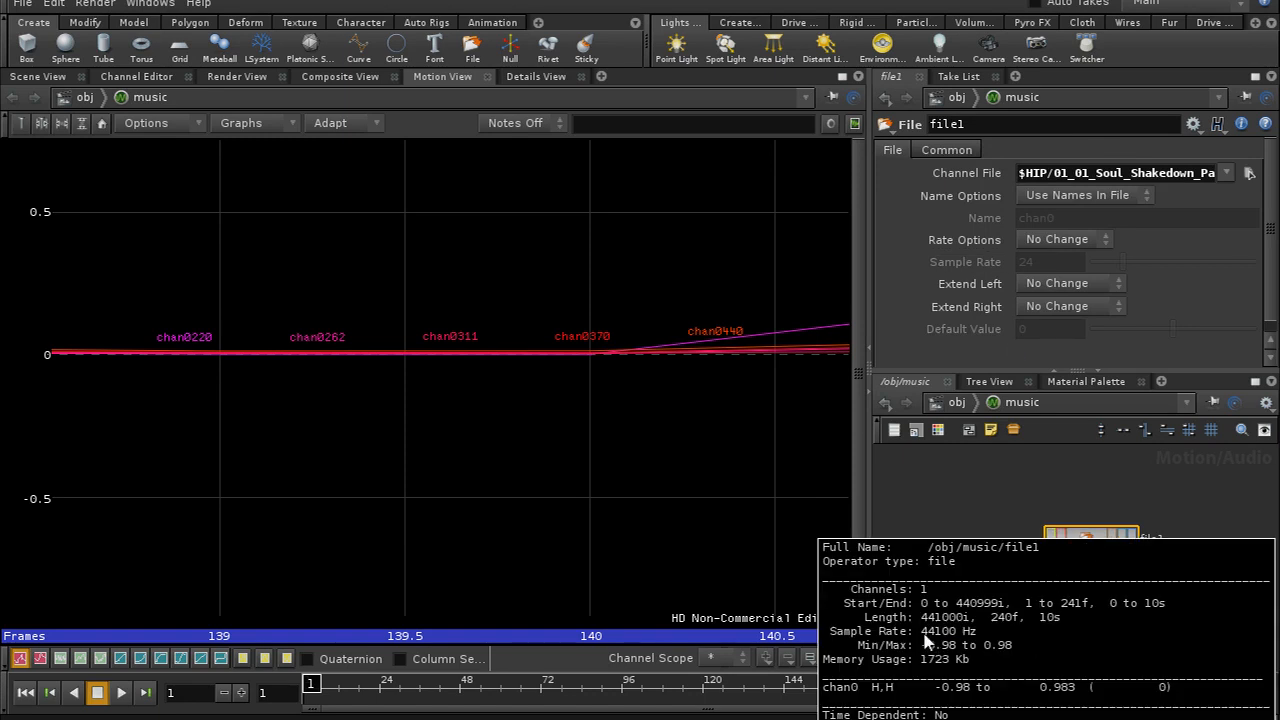
mouse_move(968, 641)
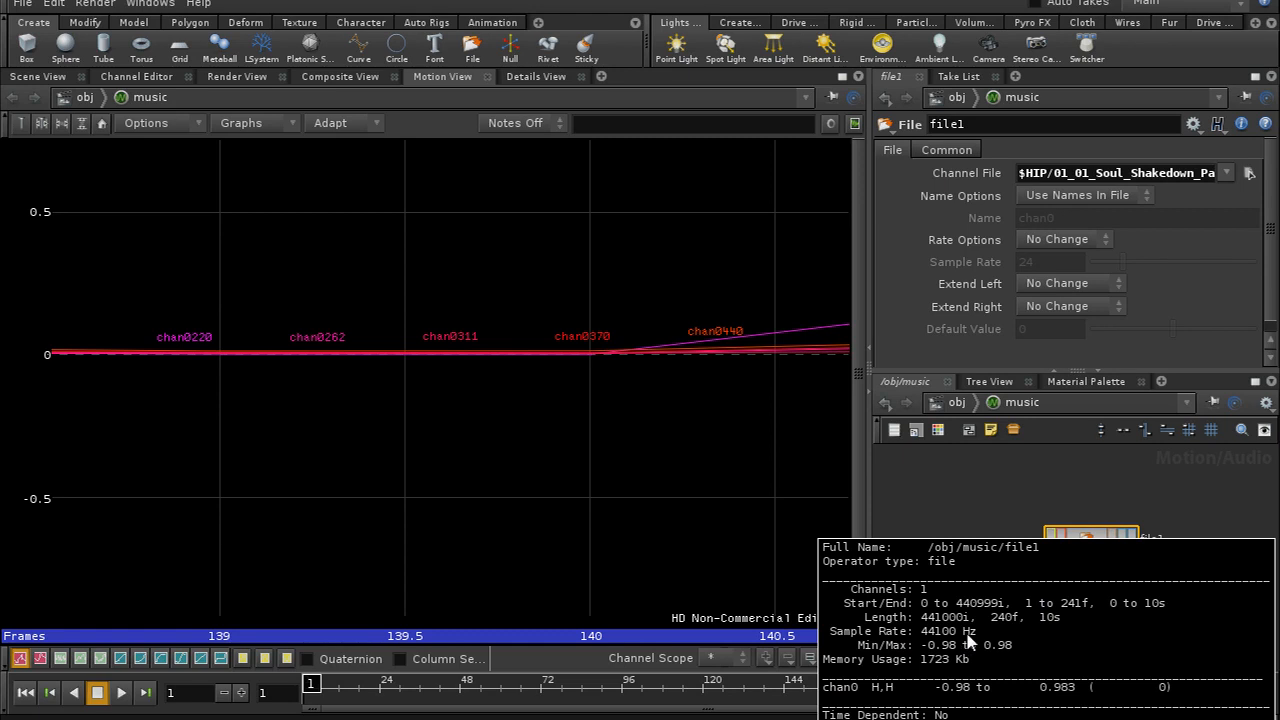
mouse_move(933, 645)
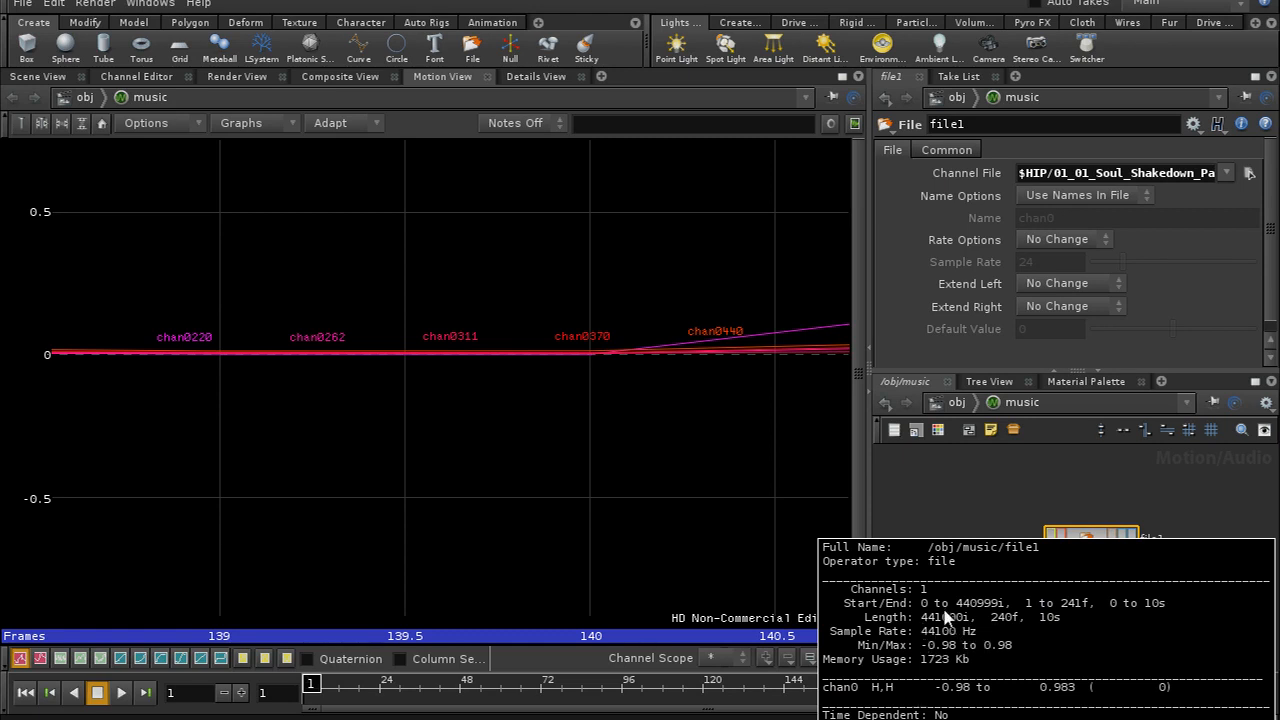
mouse_move(950, 643)
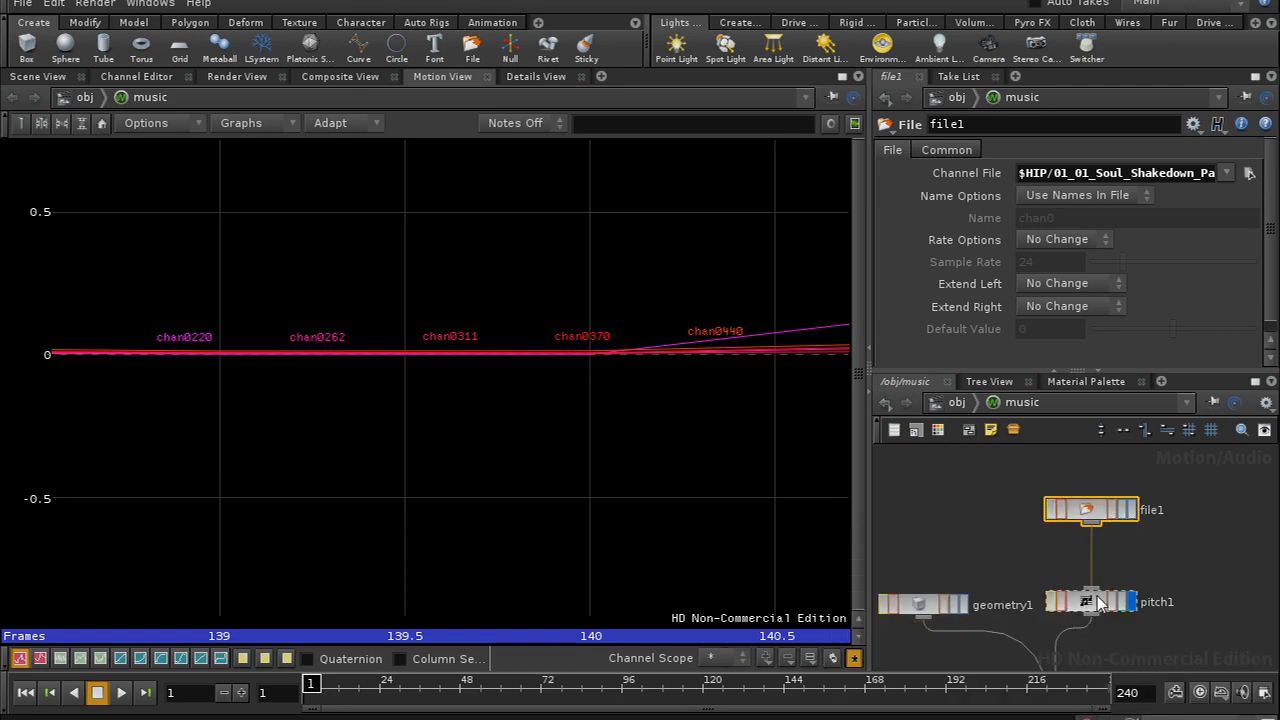
- Show pitch1's Channel tab settings, where Sample Rate reads 24
left_click(1090, 601)
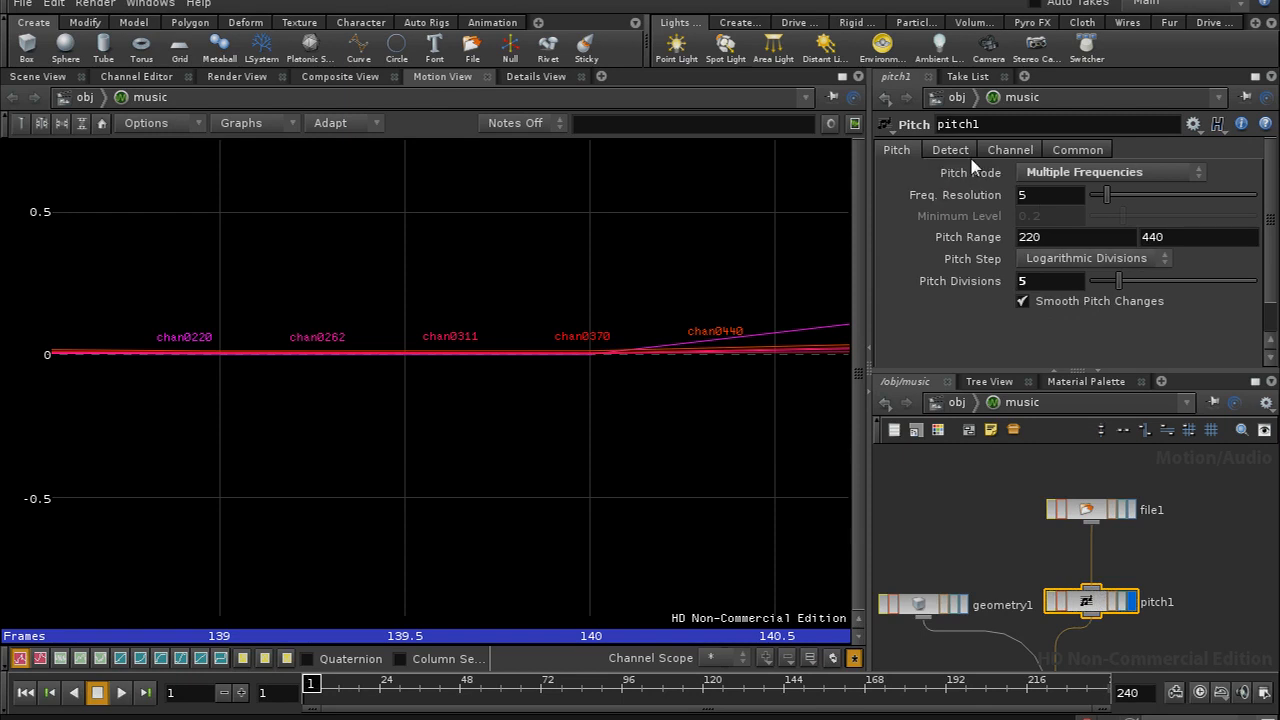
left_click(1009, 149)
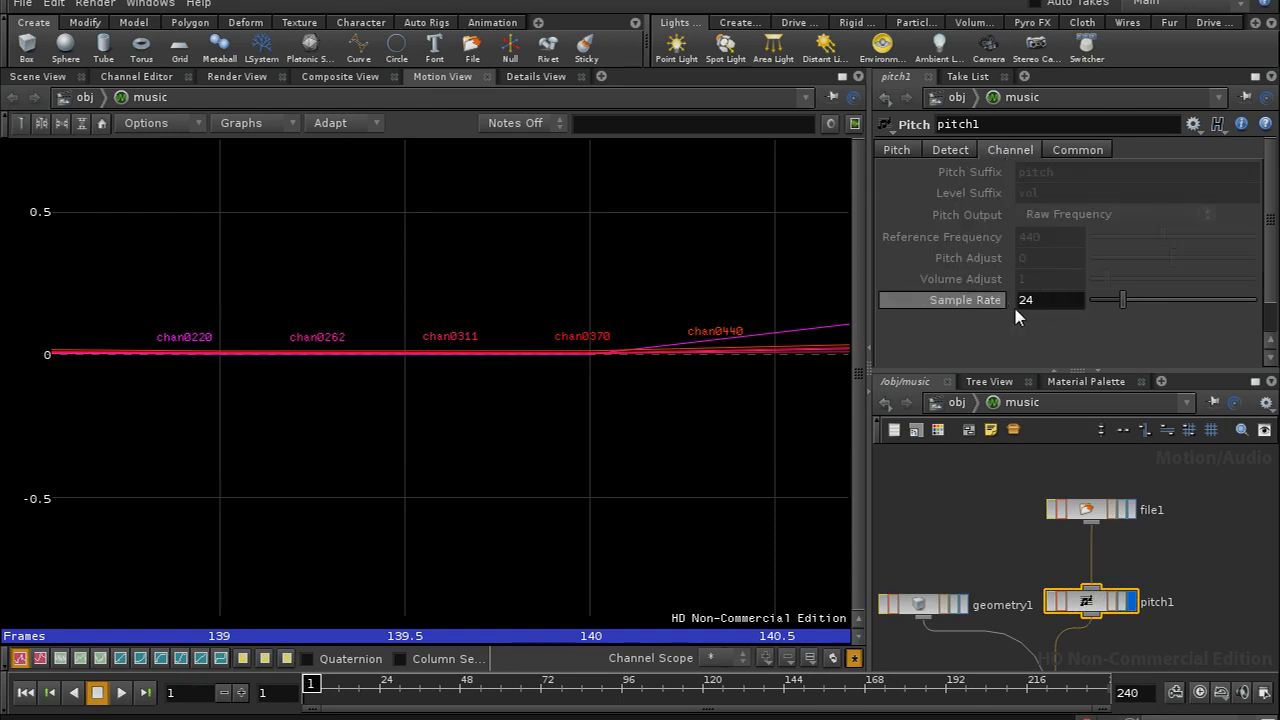
mouse_move(1033, 283)
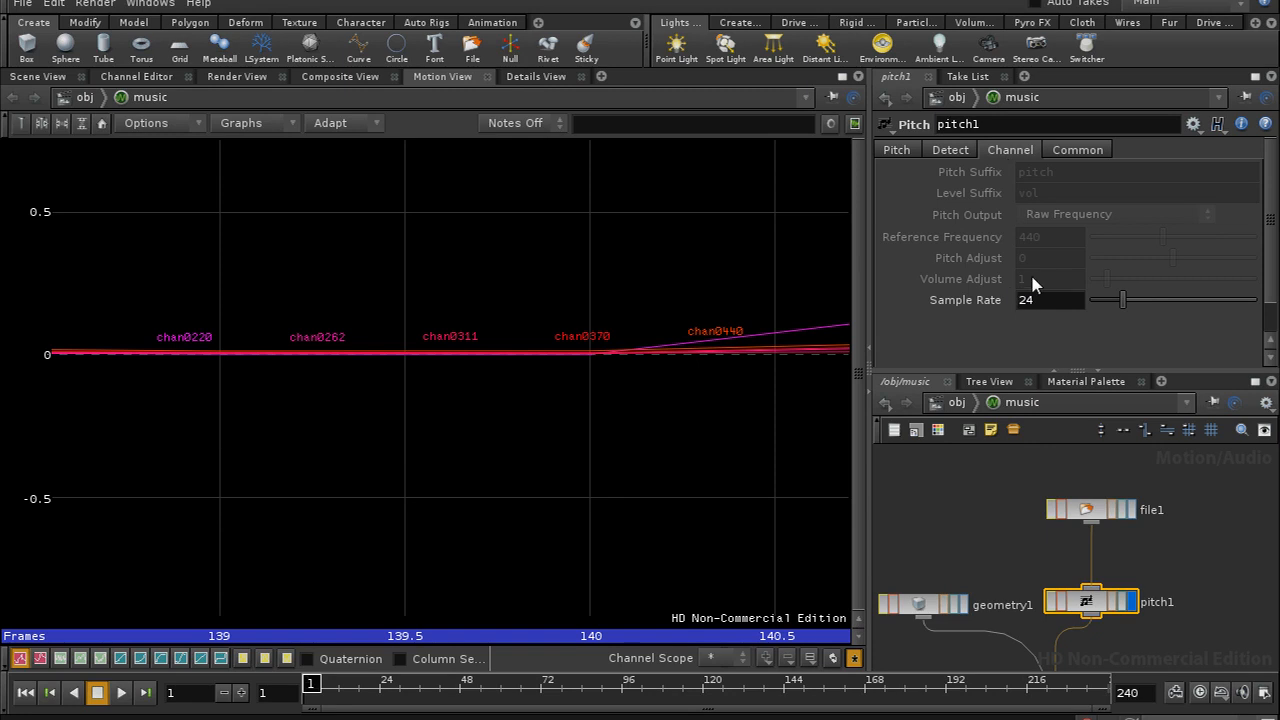
mouse_move(465, 568)
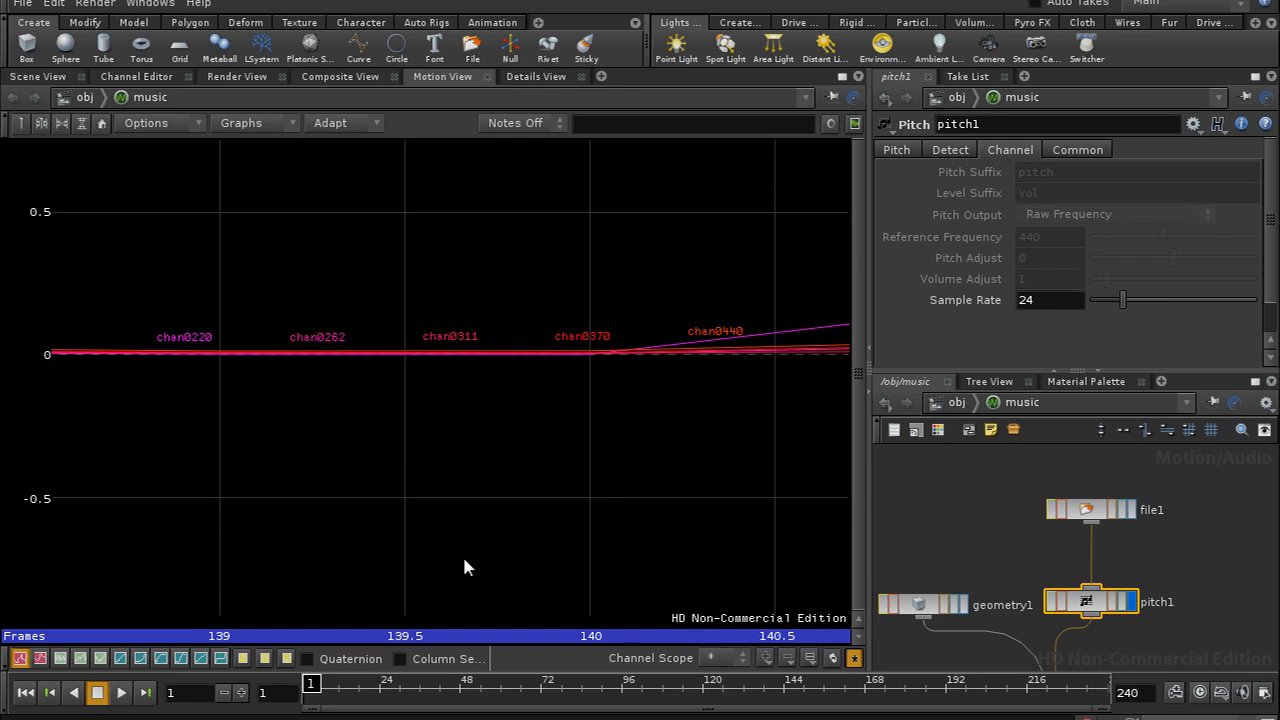
mouse_move(513, 473)
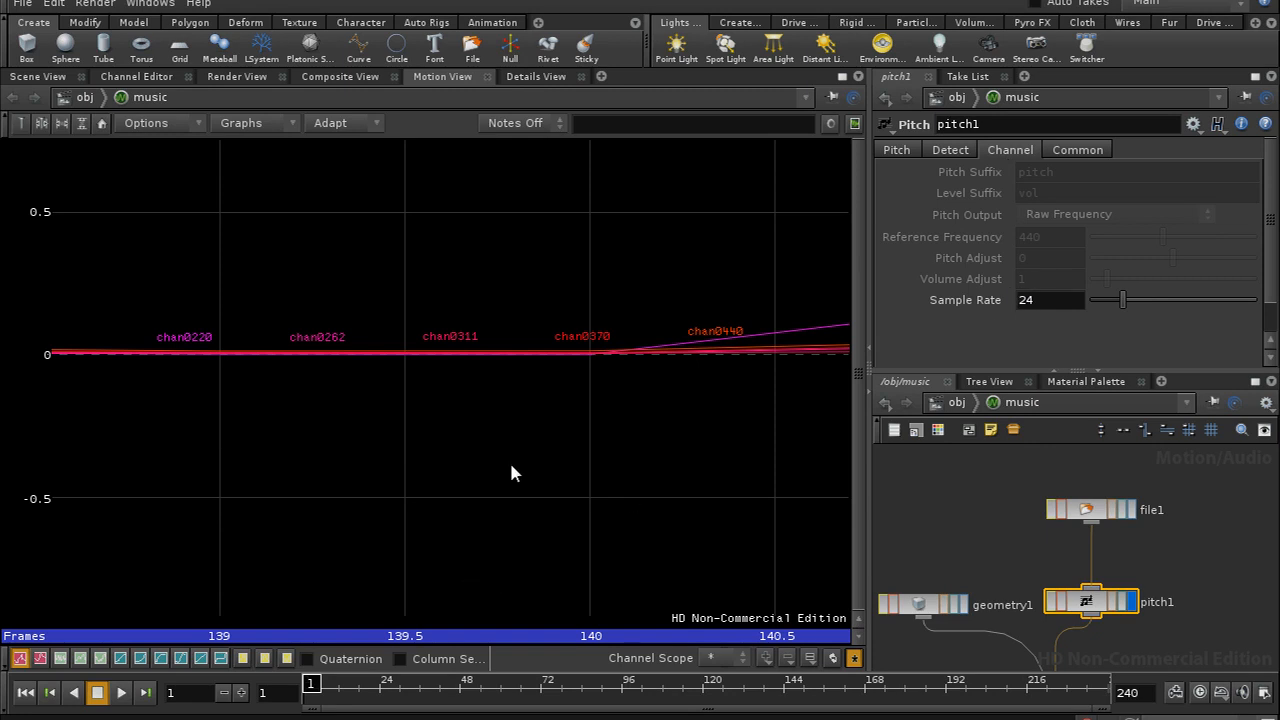
mouse_move(531, 442)
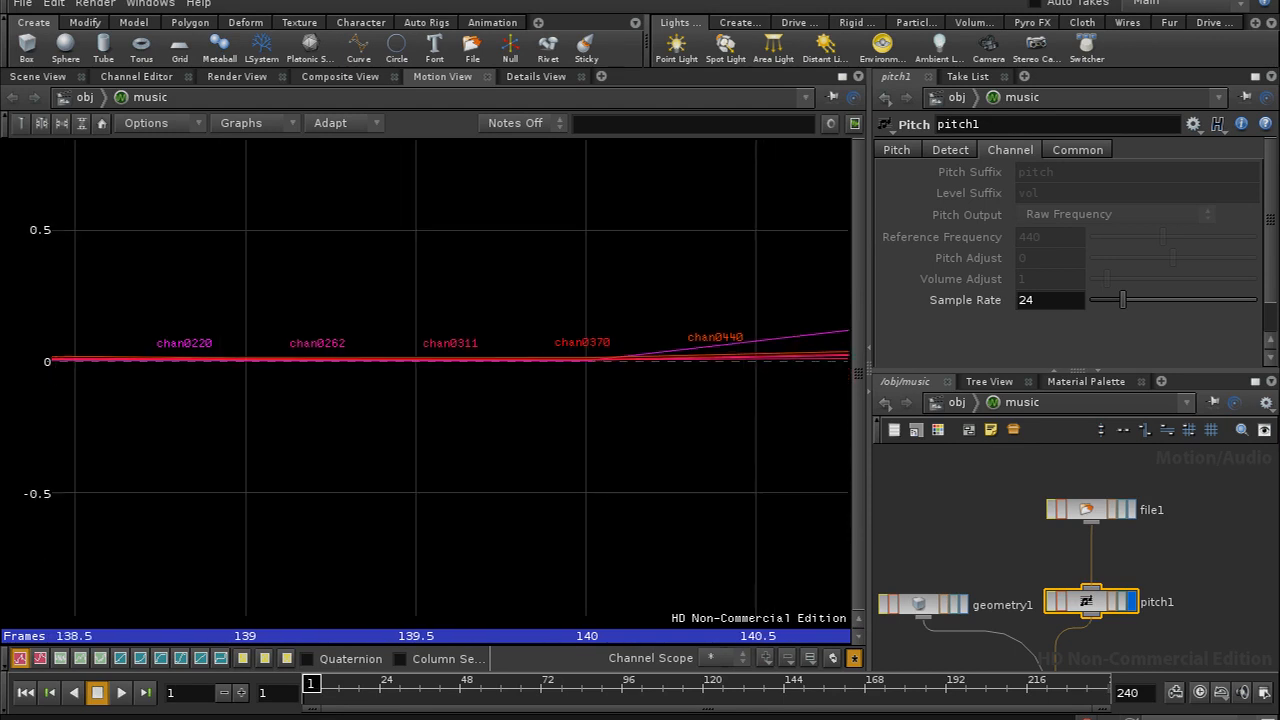
mouse_move(757, 496)
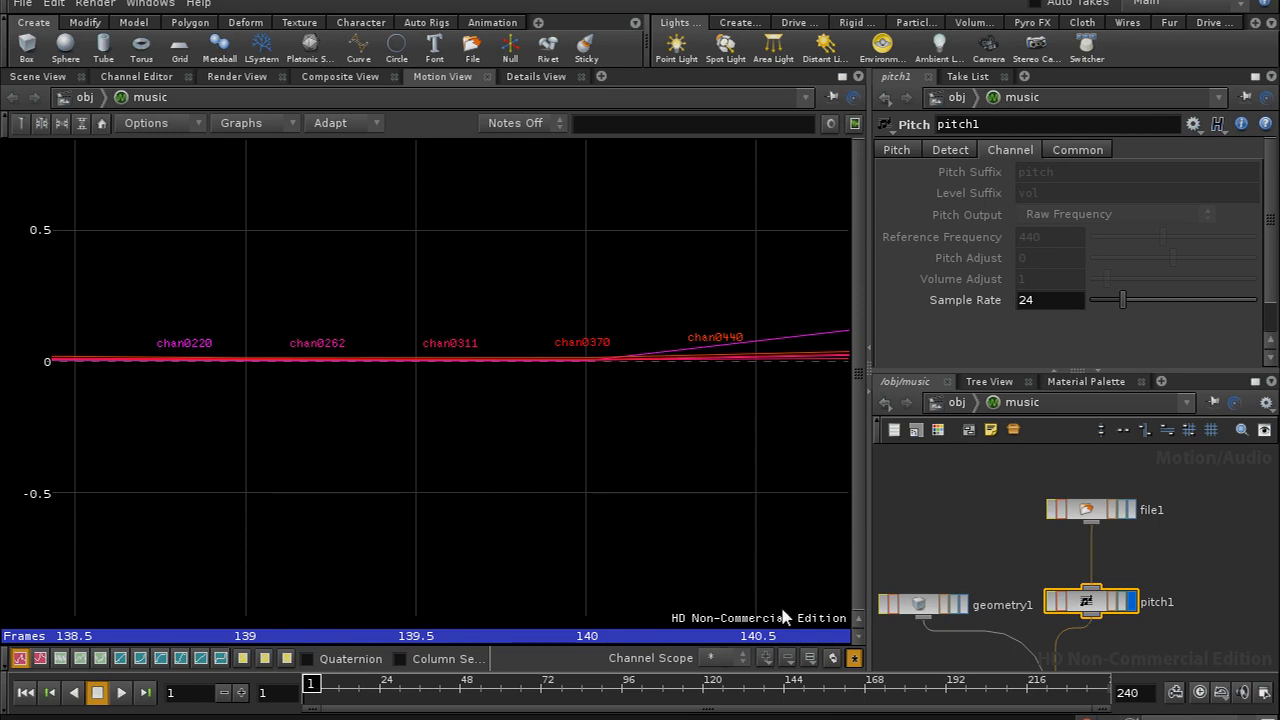
mouse_move(414, 398)
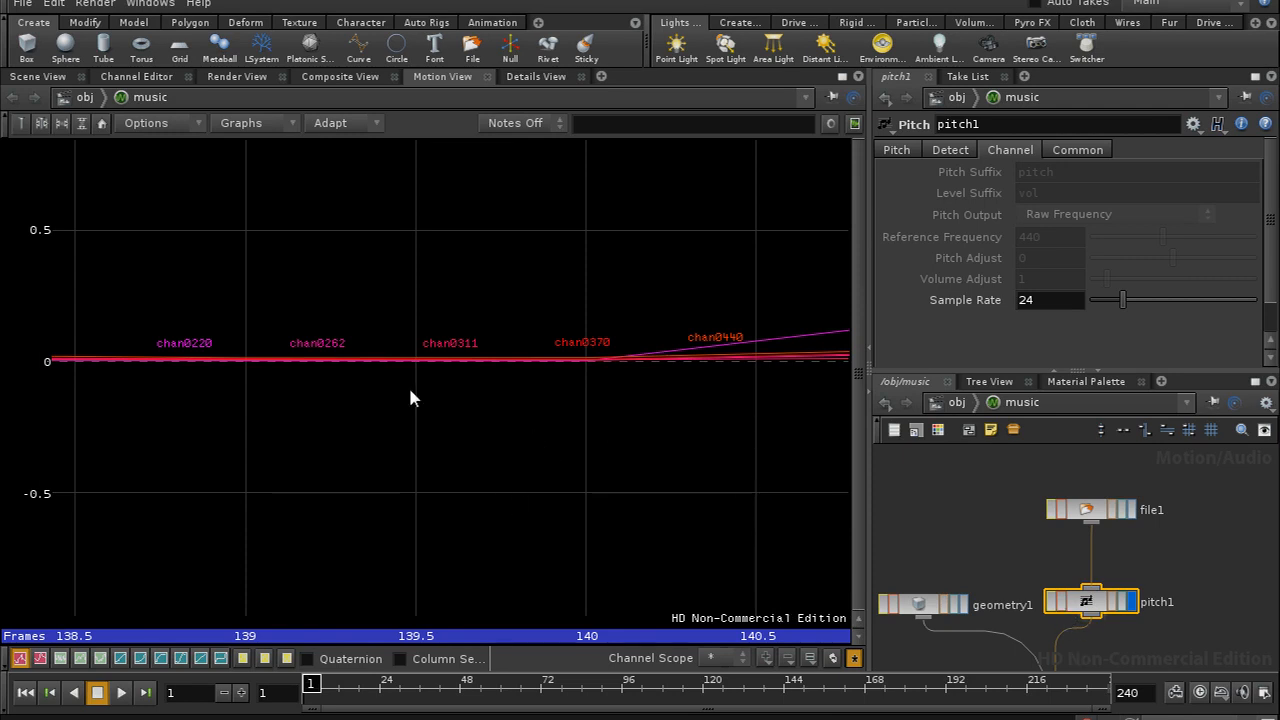
mouse_move(613, 362)
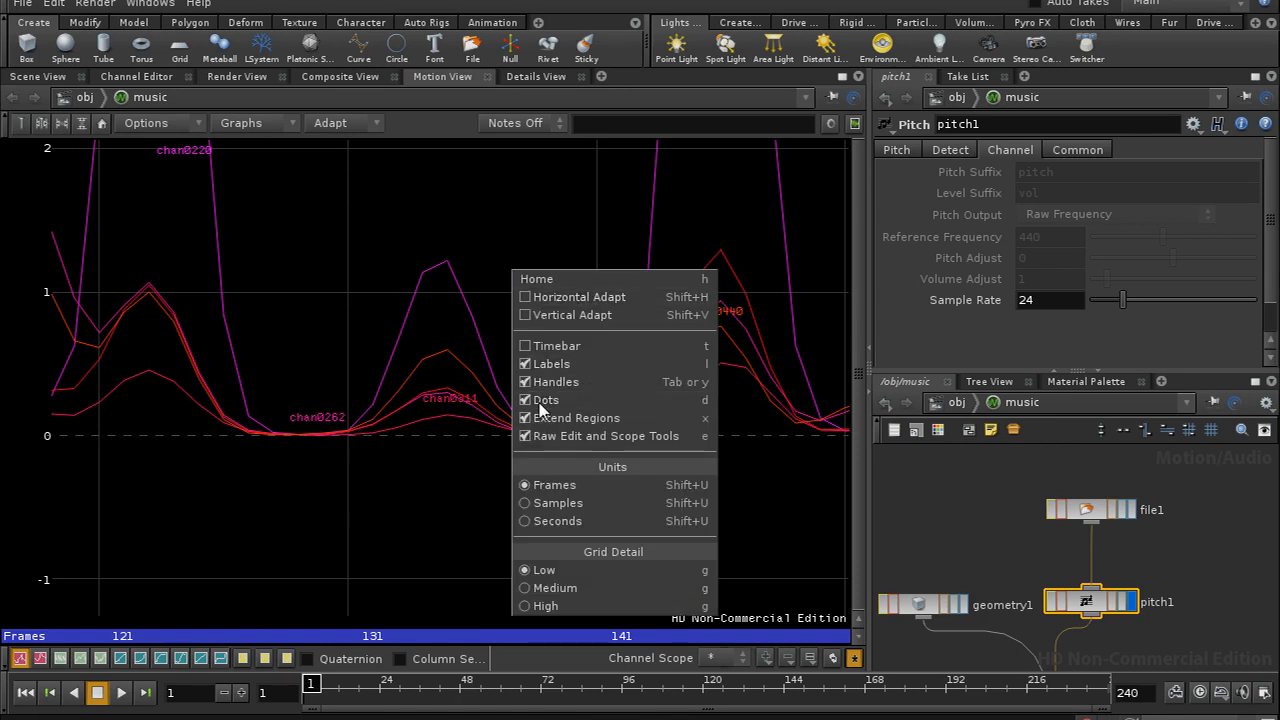
- Display sample points as dots along the pitch channel curves
left_click(546, 399)
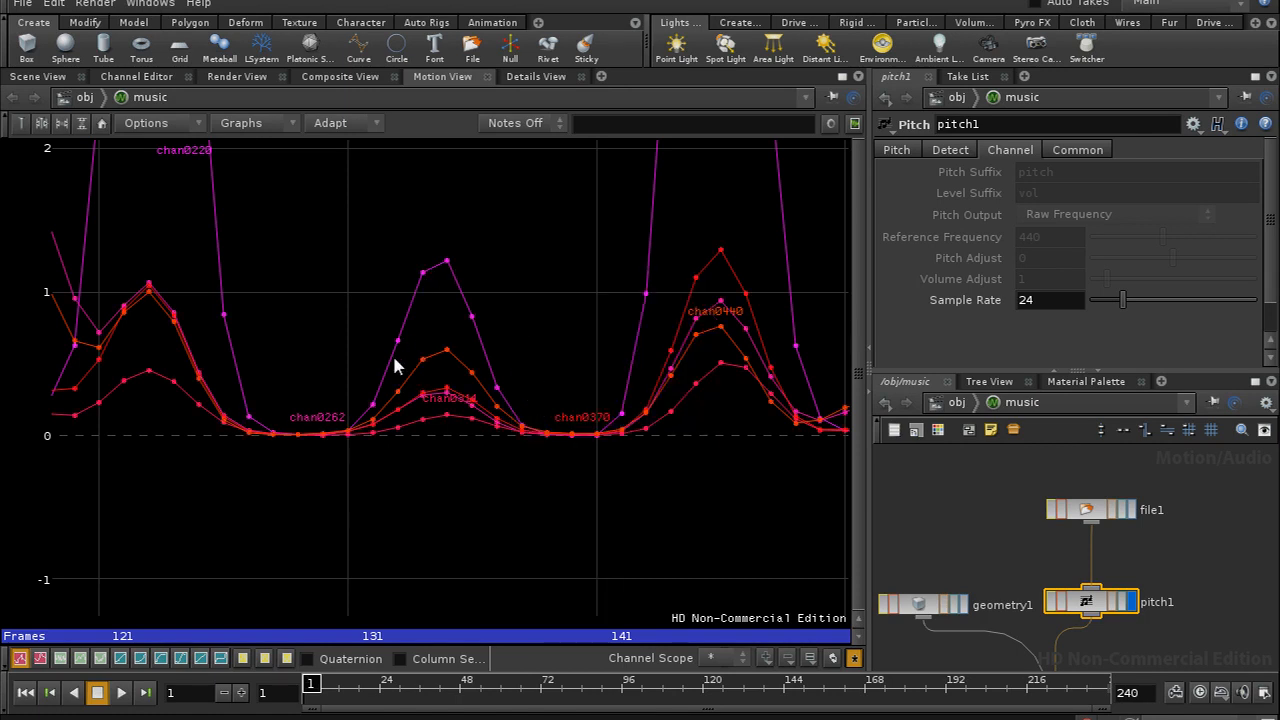
mouse_move(605, 508)
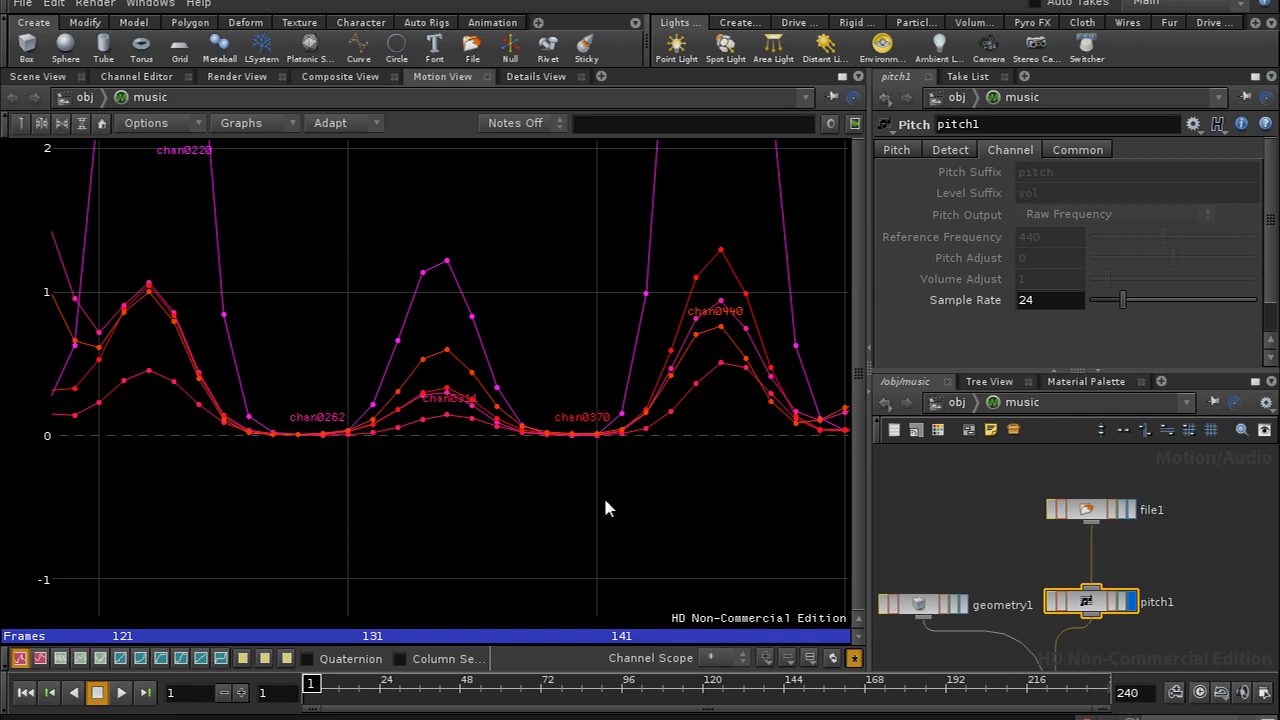
mouse_move(535, 623)
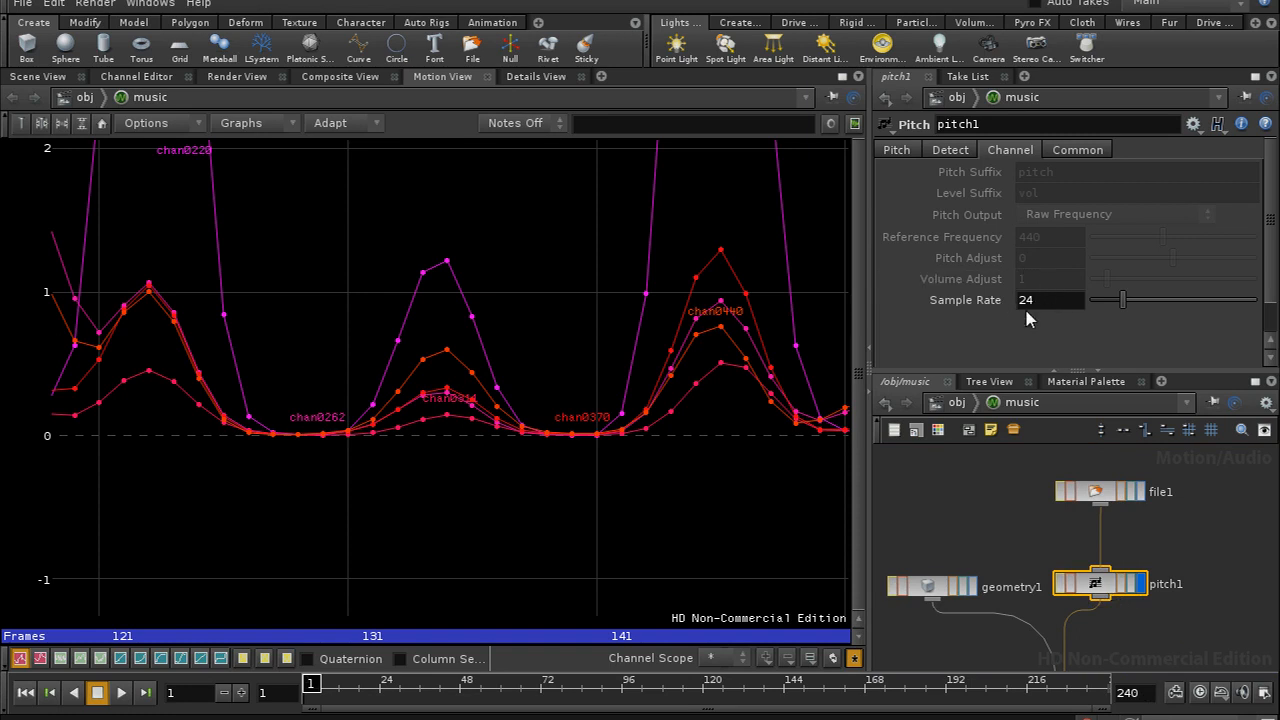
mouse_move(940, 378)
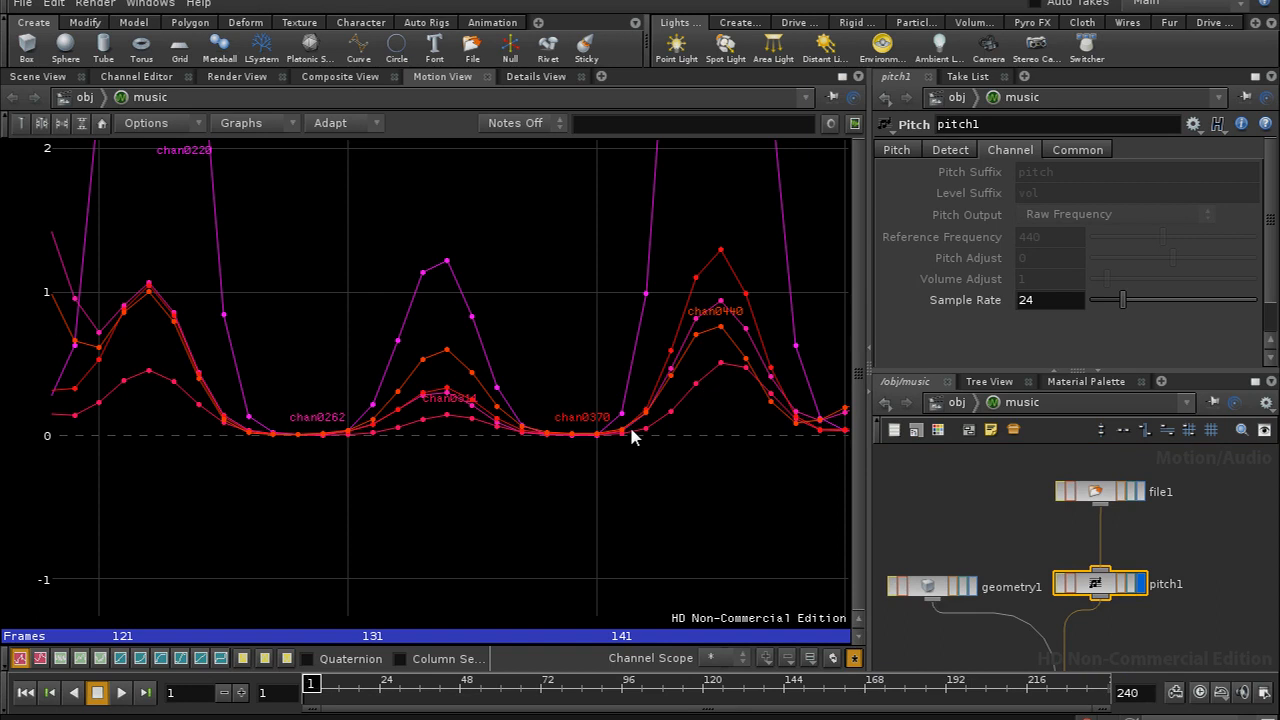
mouse_move(473, 364)
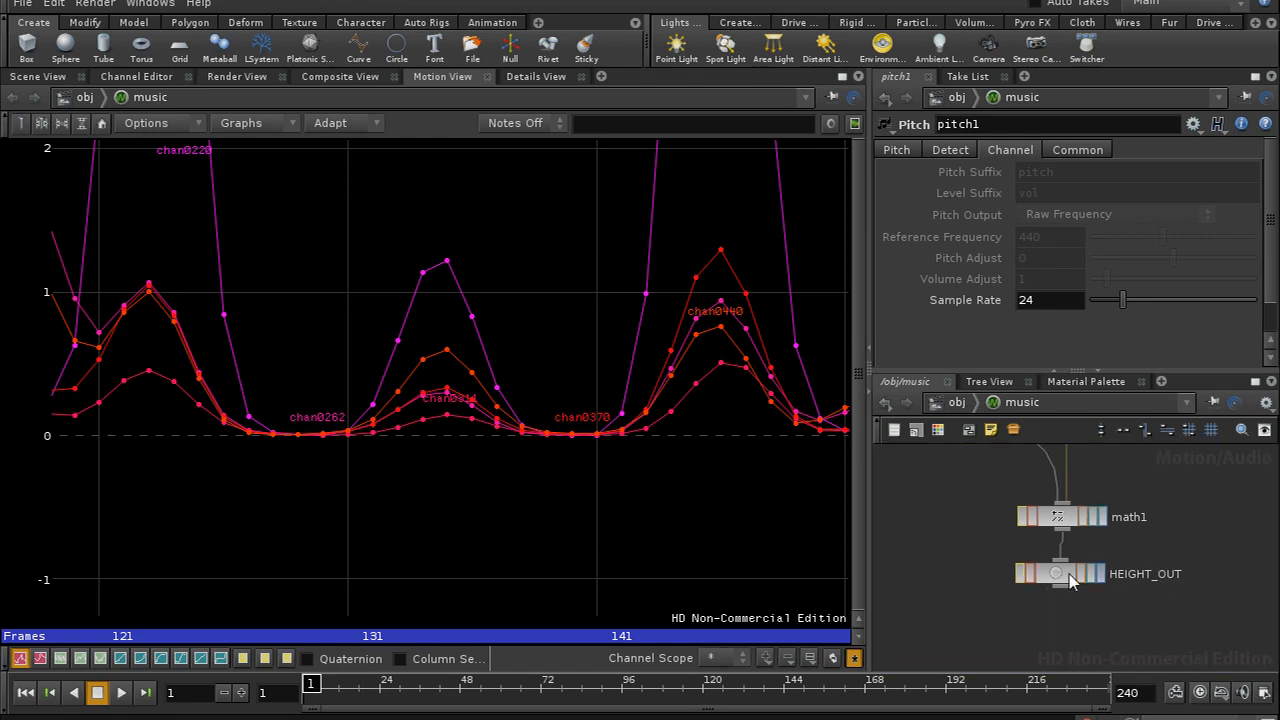
- View HEIGHT_OUT's height0–height4 curves, then return to the boxes geometry network
left_click(1058, 573)
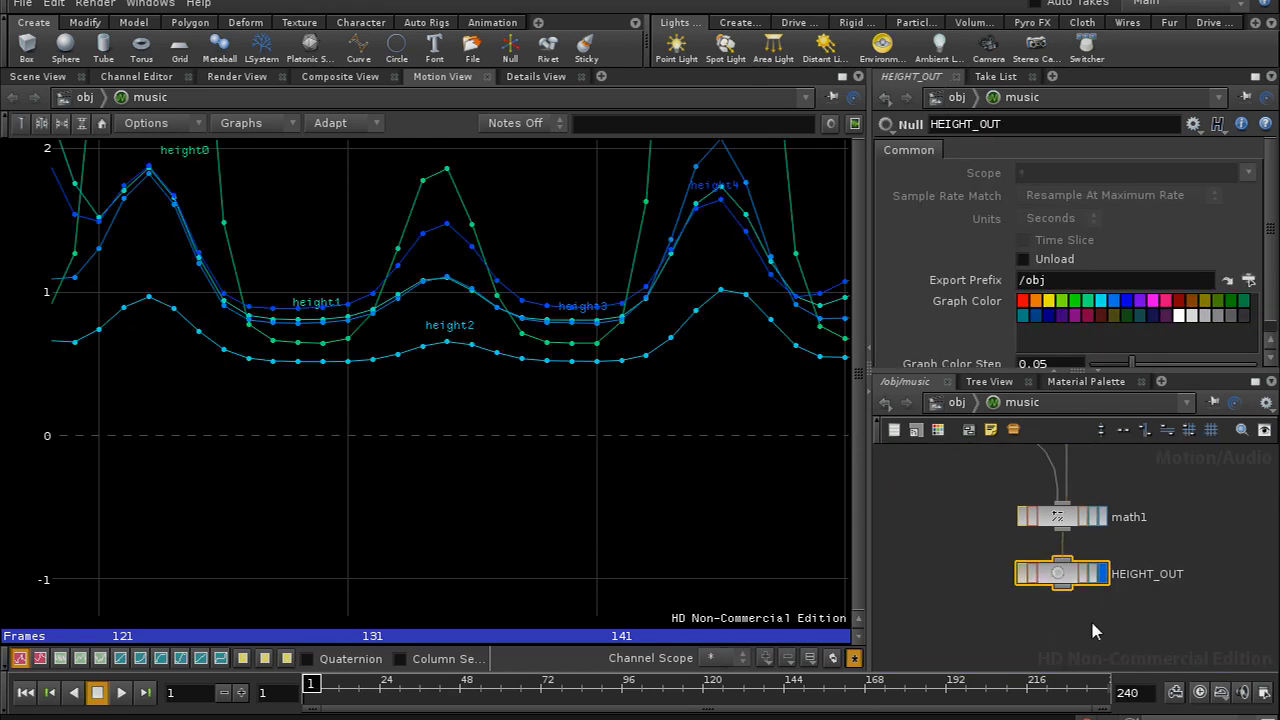
mouse_move(1069, 632)
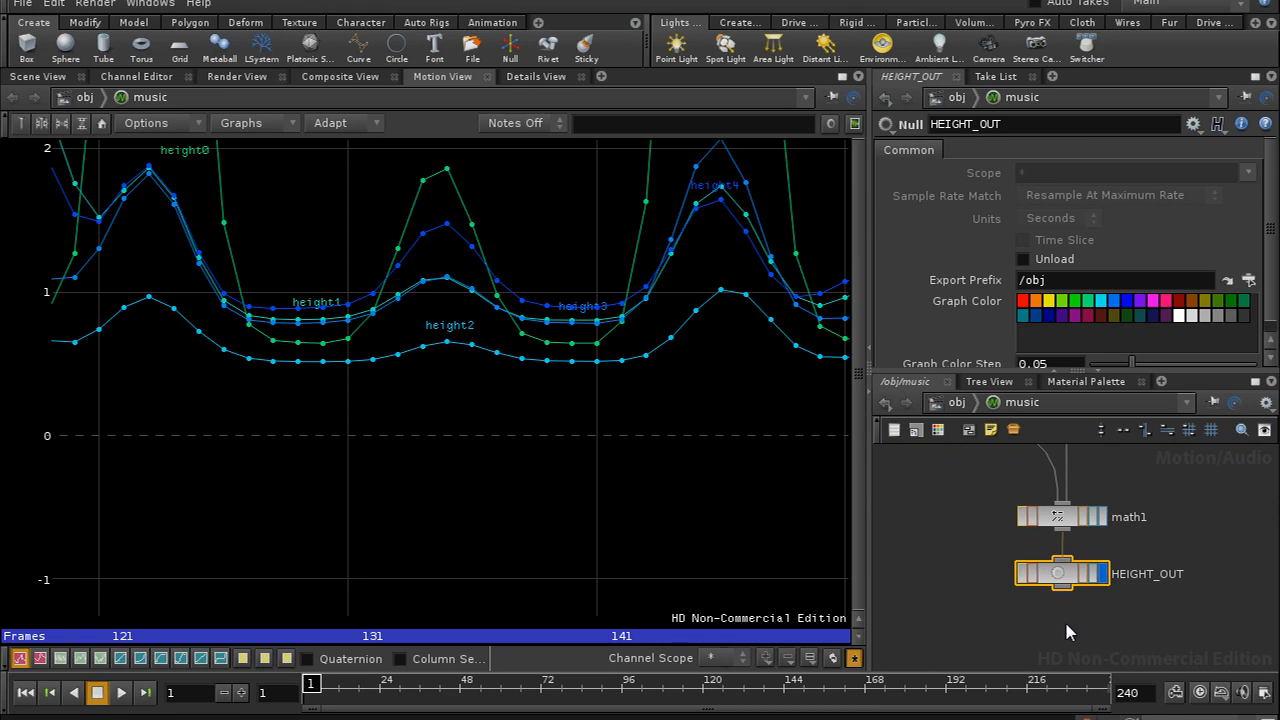
mouse_move(1050, 583)
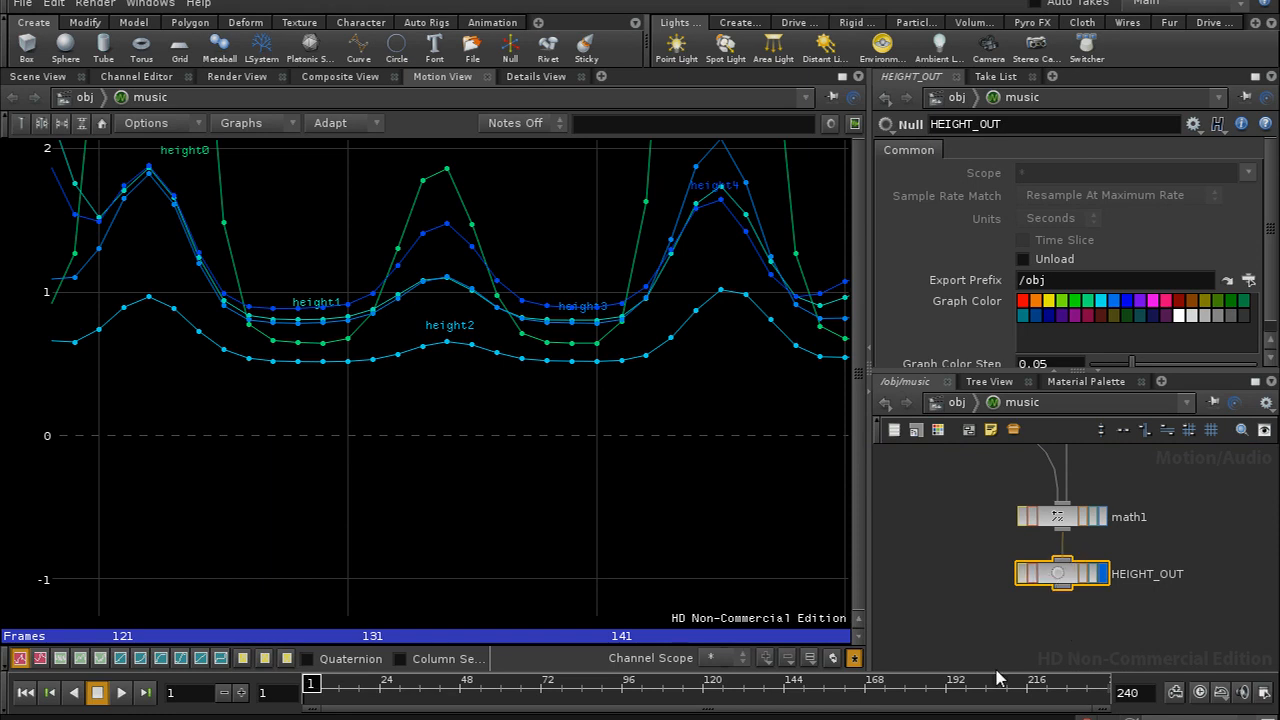
left_click(37, 86)
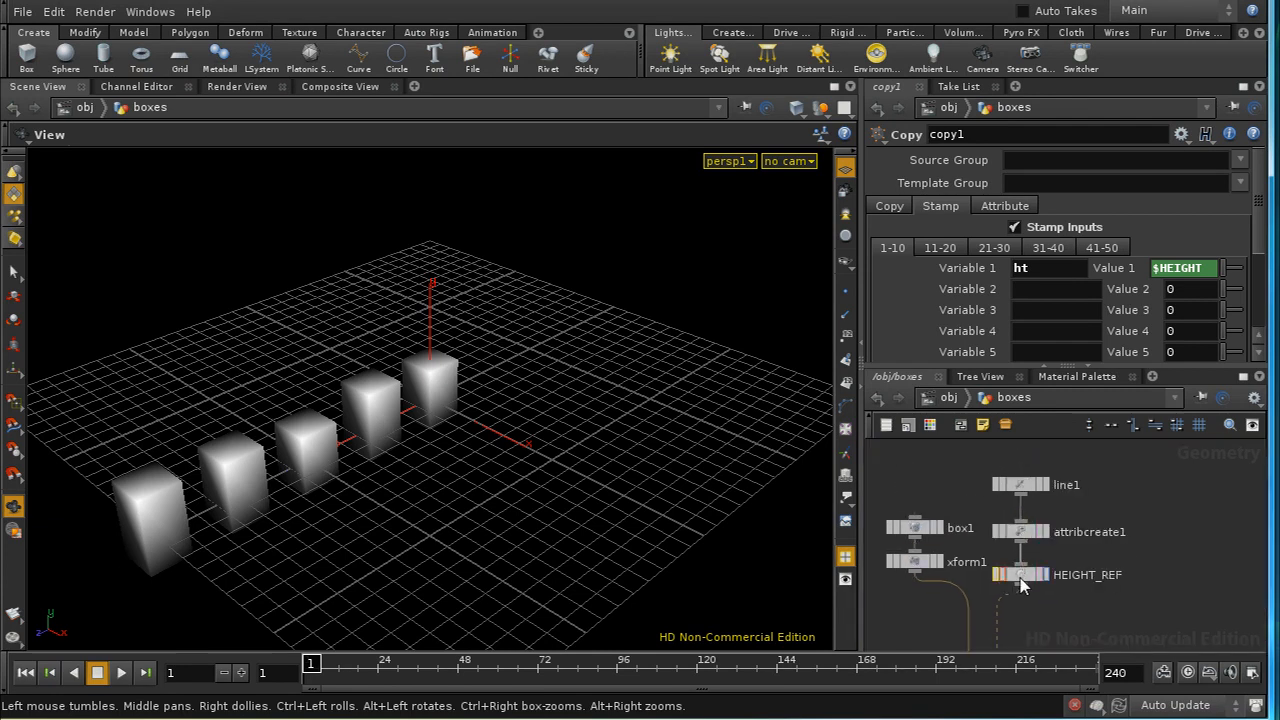
- Insert a Channel SOP between HEIGHT_REF and copy1, with Method set to Animated
left_click(1020, 574)
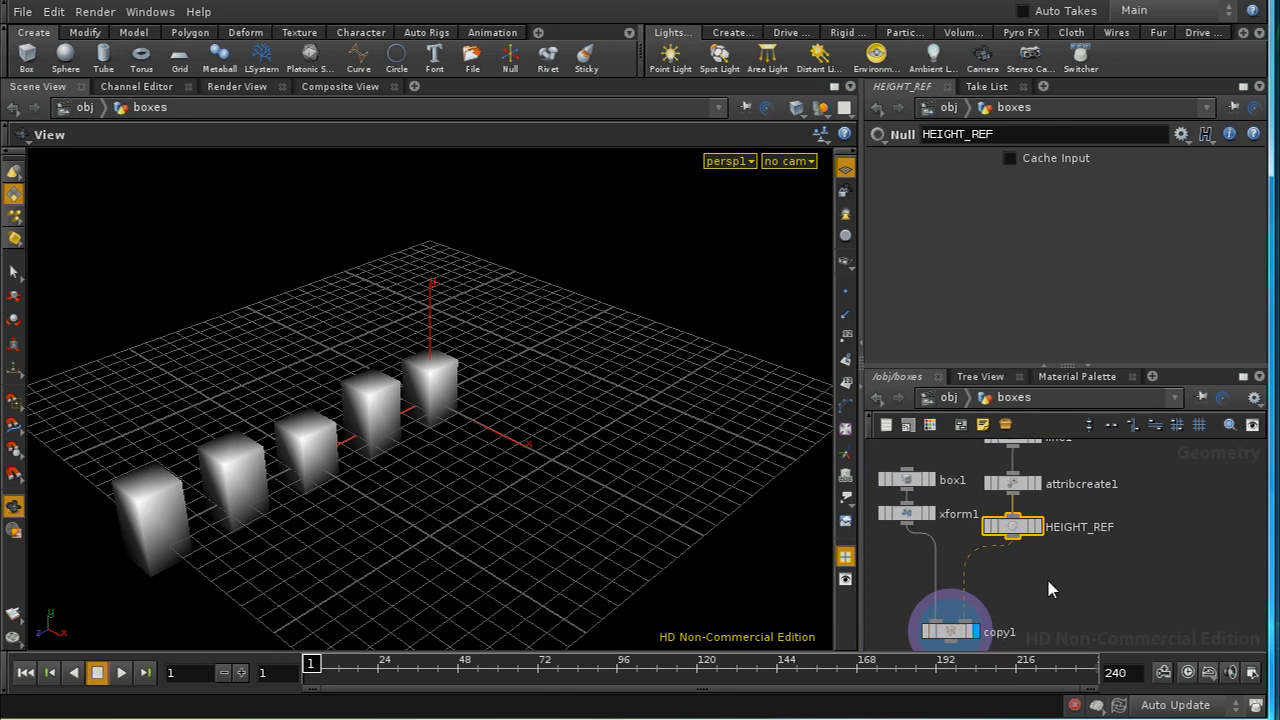
mouse_move(1030, 583)
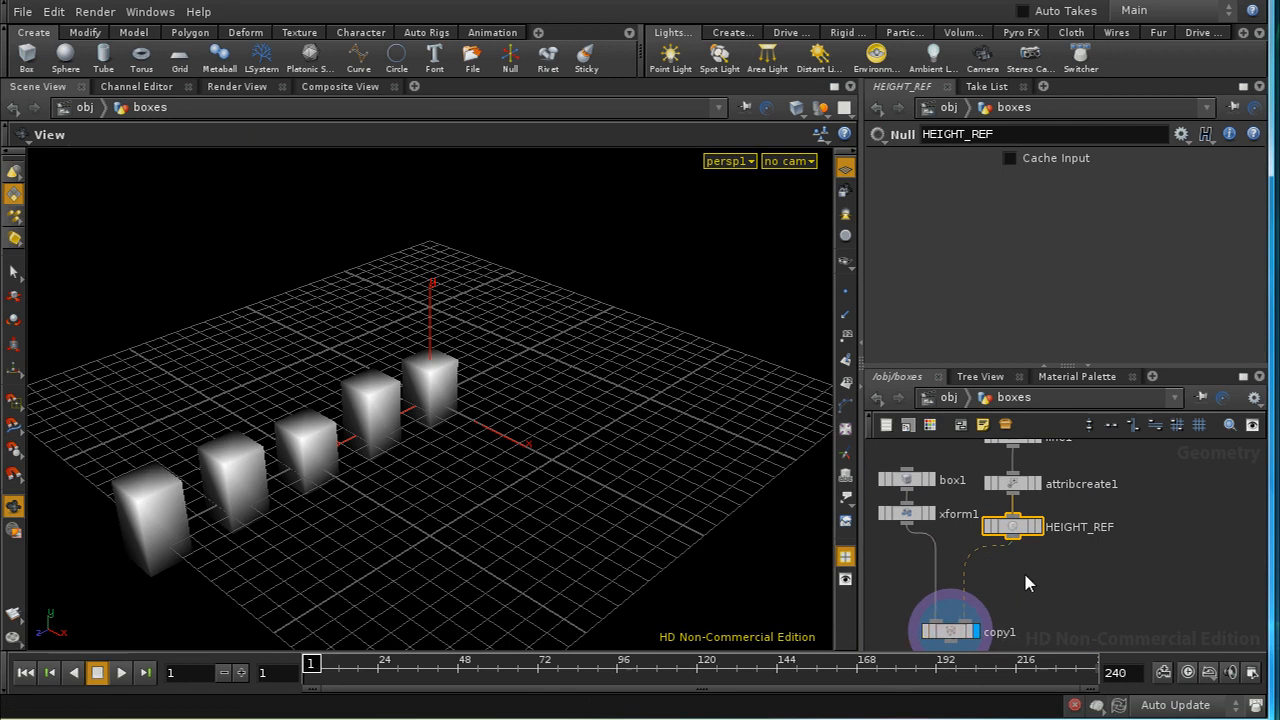
key("Tab")
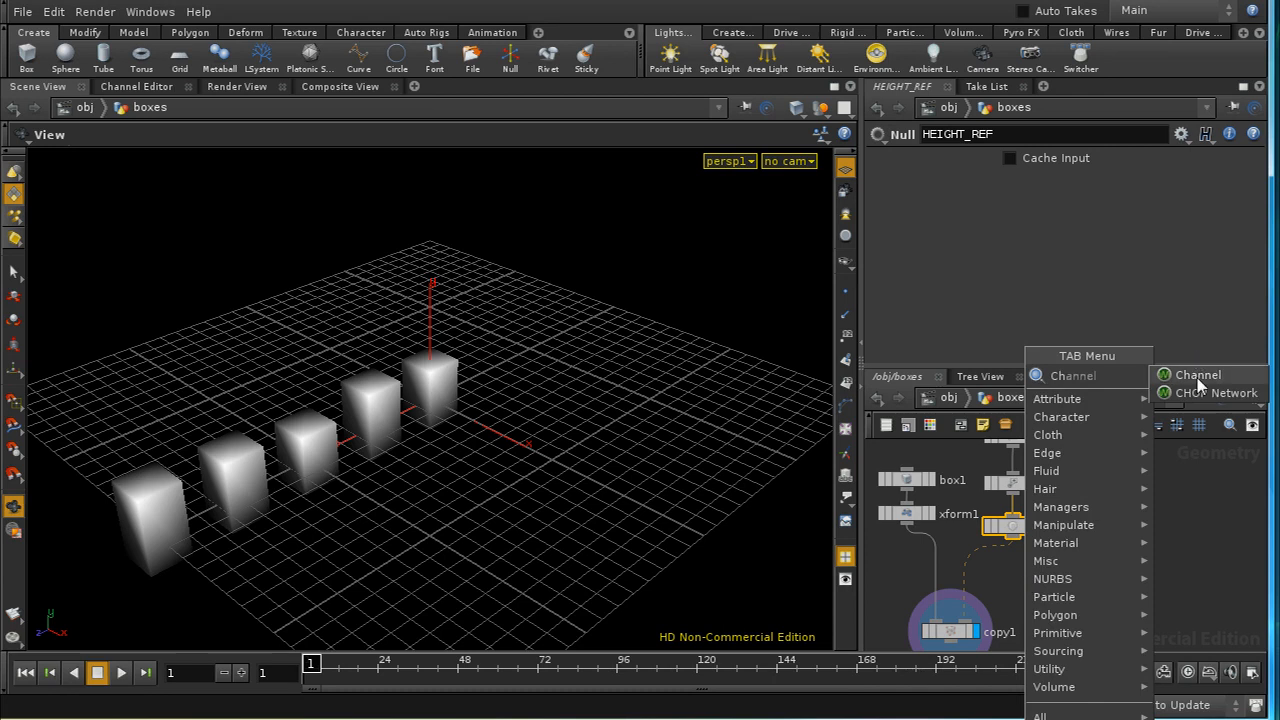
left_click(1198, 375)
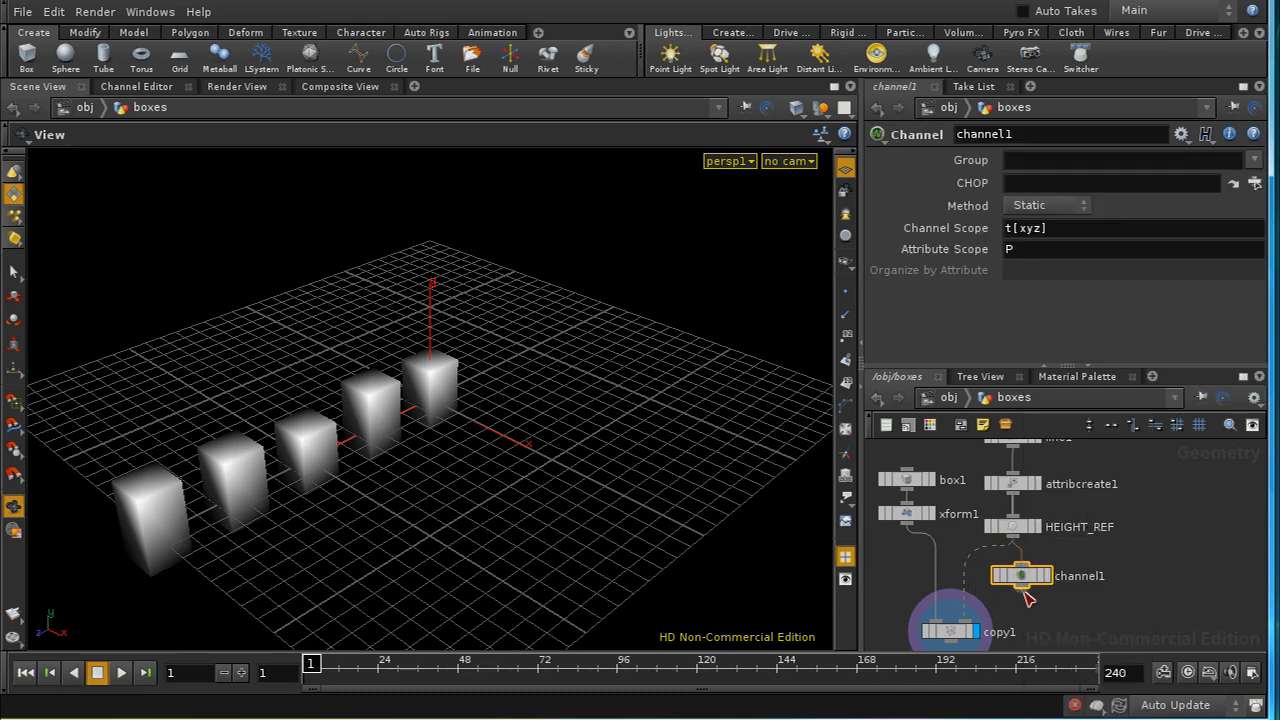
left_click(1021, 575)
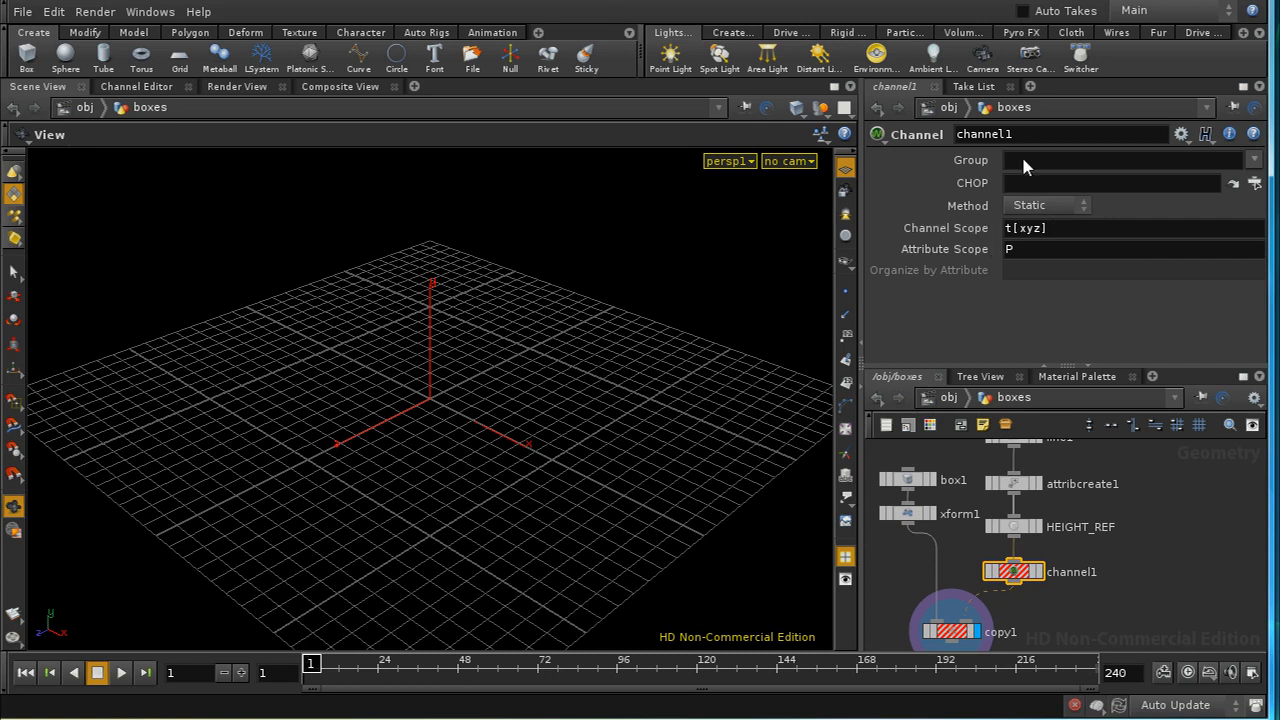
mouse_move(1098, 687)
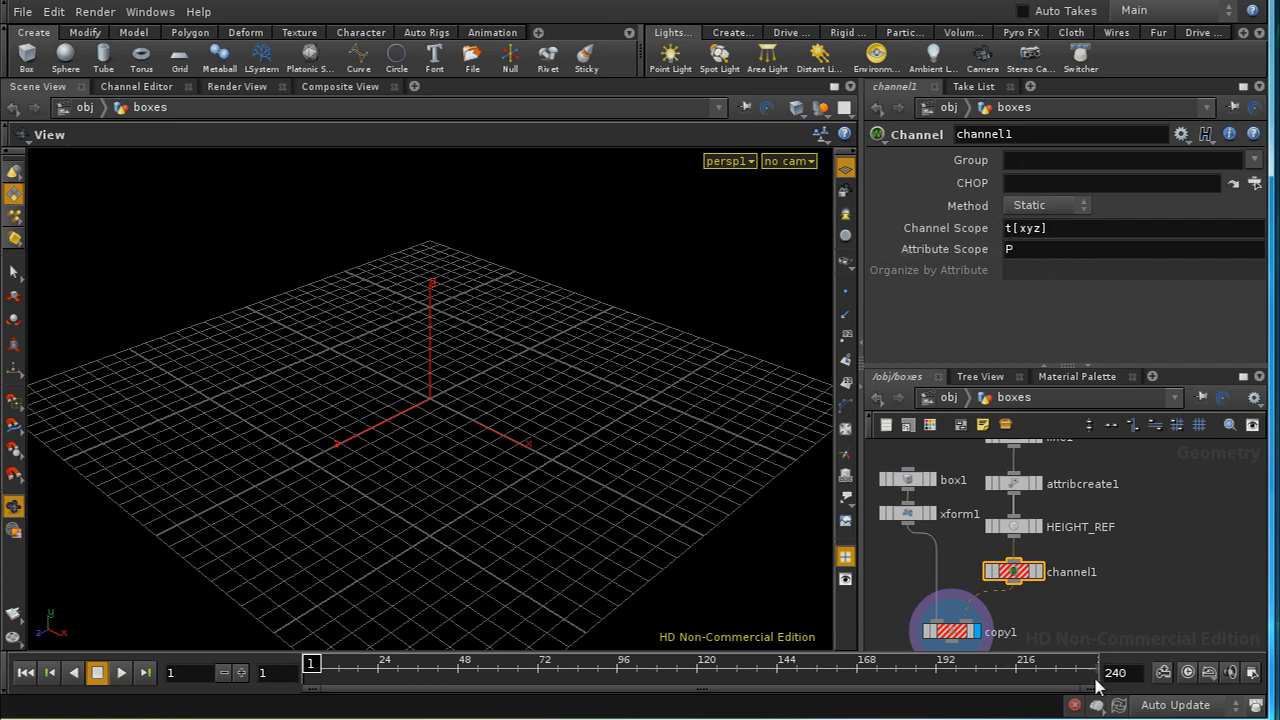
left_click(1046, 205)
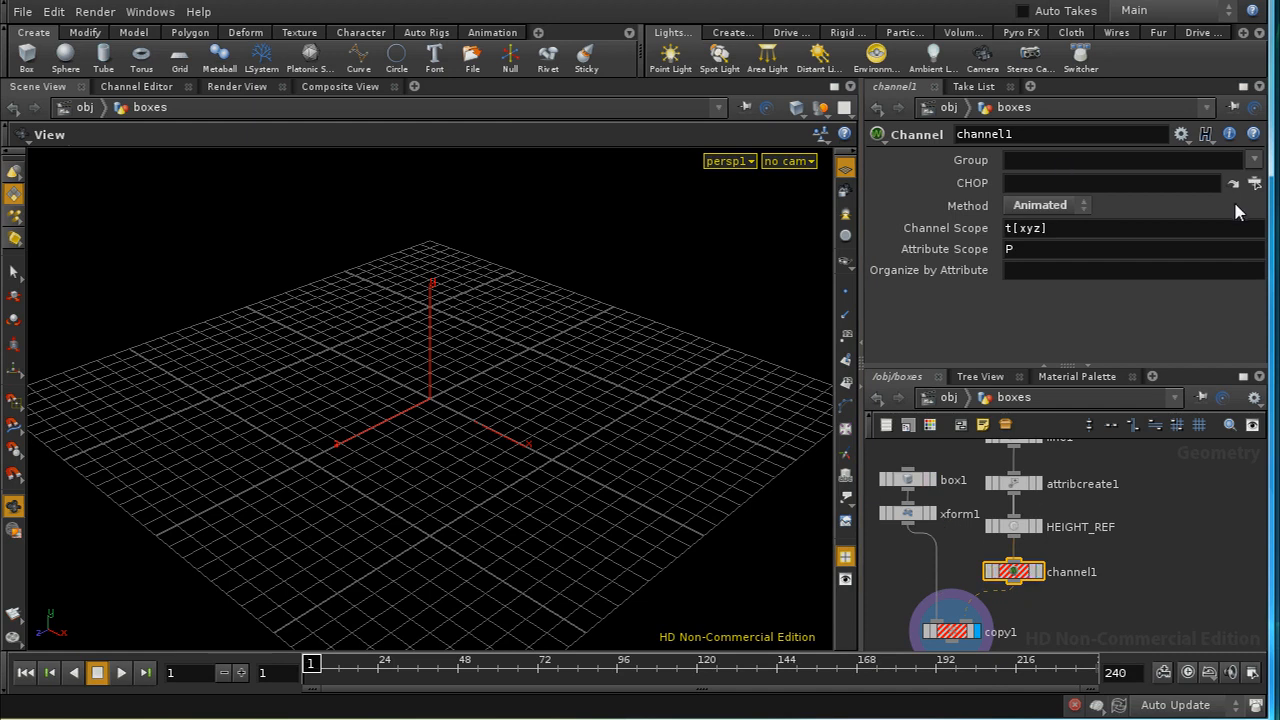
mouse_move(1055, 248)
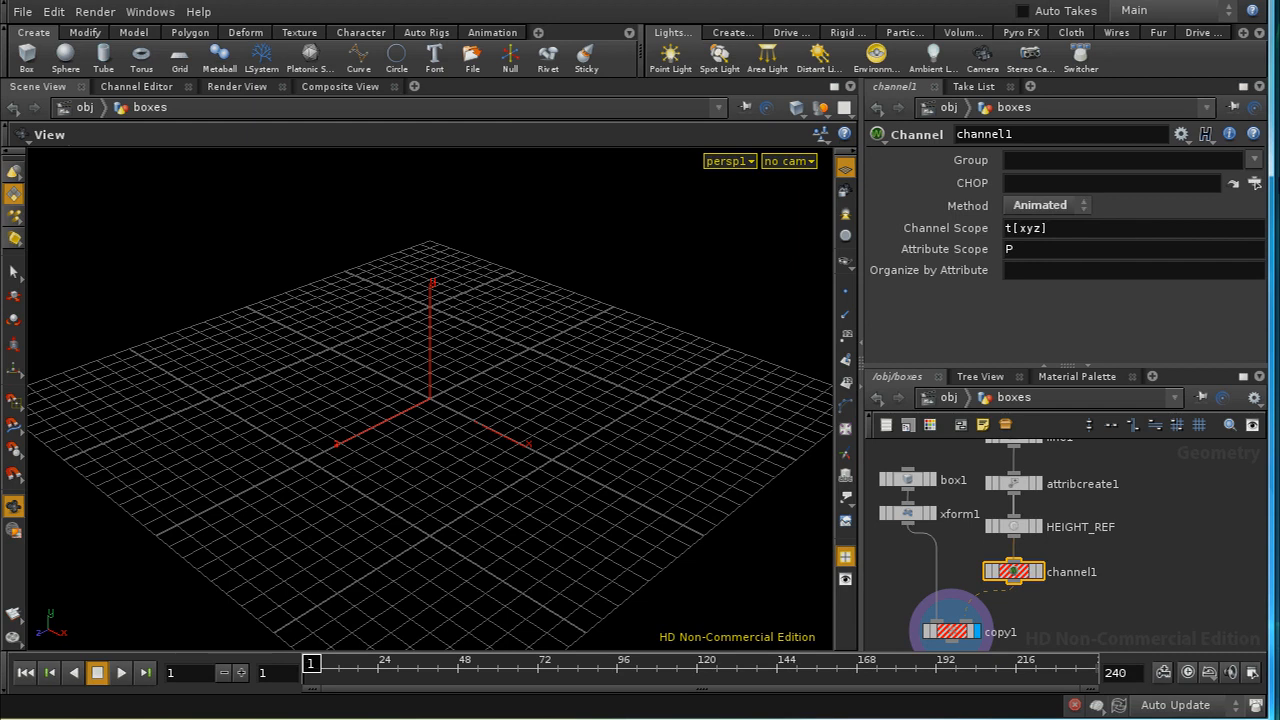
- Point channel1's CHOP field at HEIGHT_OUT and scope it to height
left_click(1233, 183)
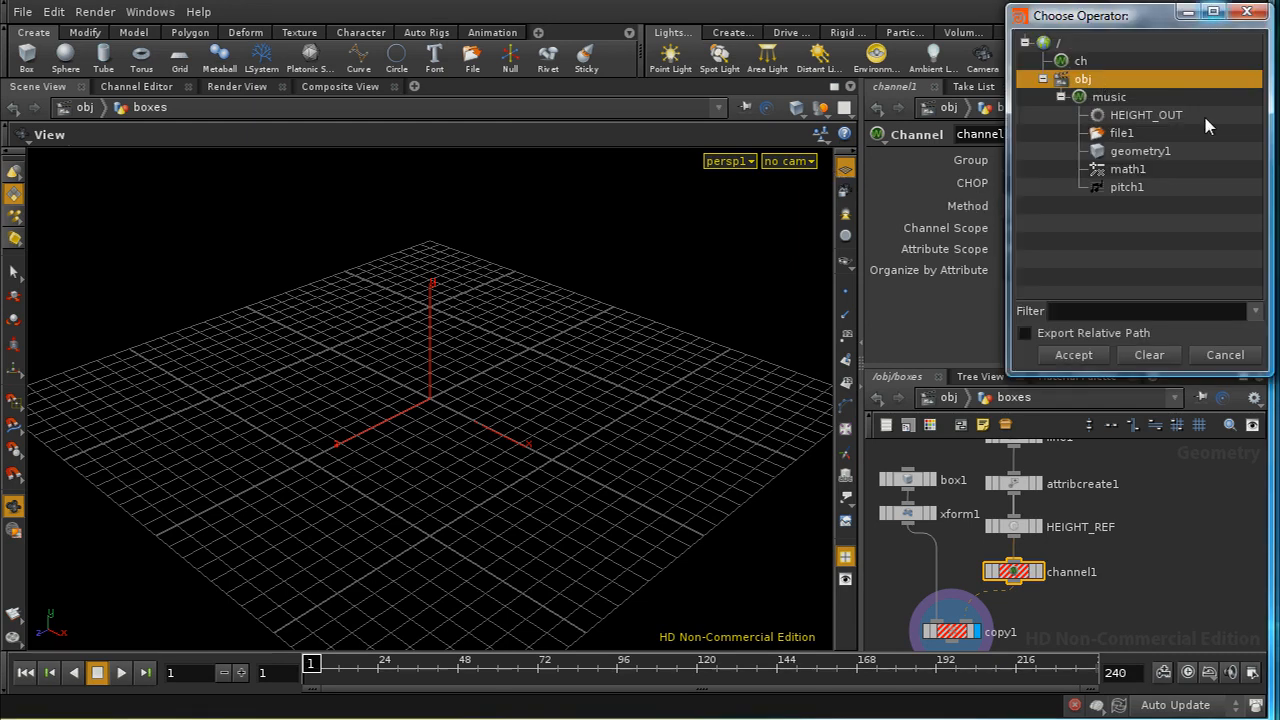
left_click(1145, 114)
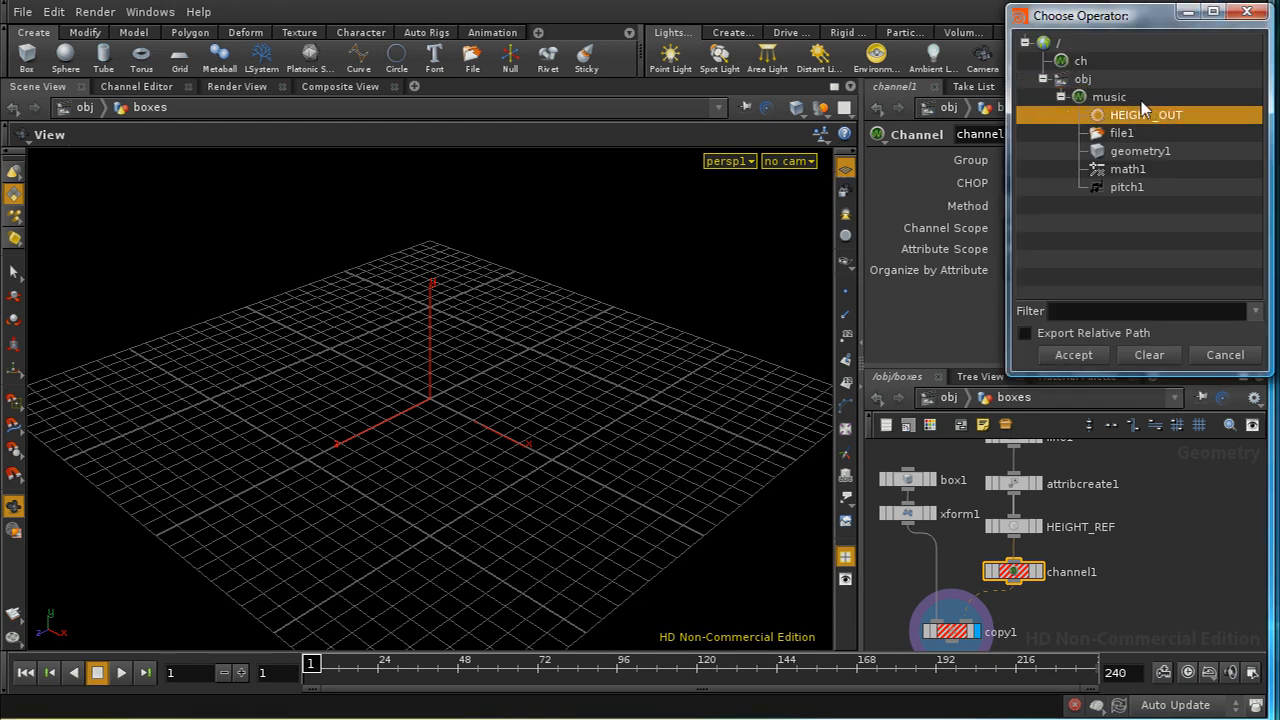
mouse_move(1073, 355)
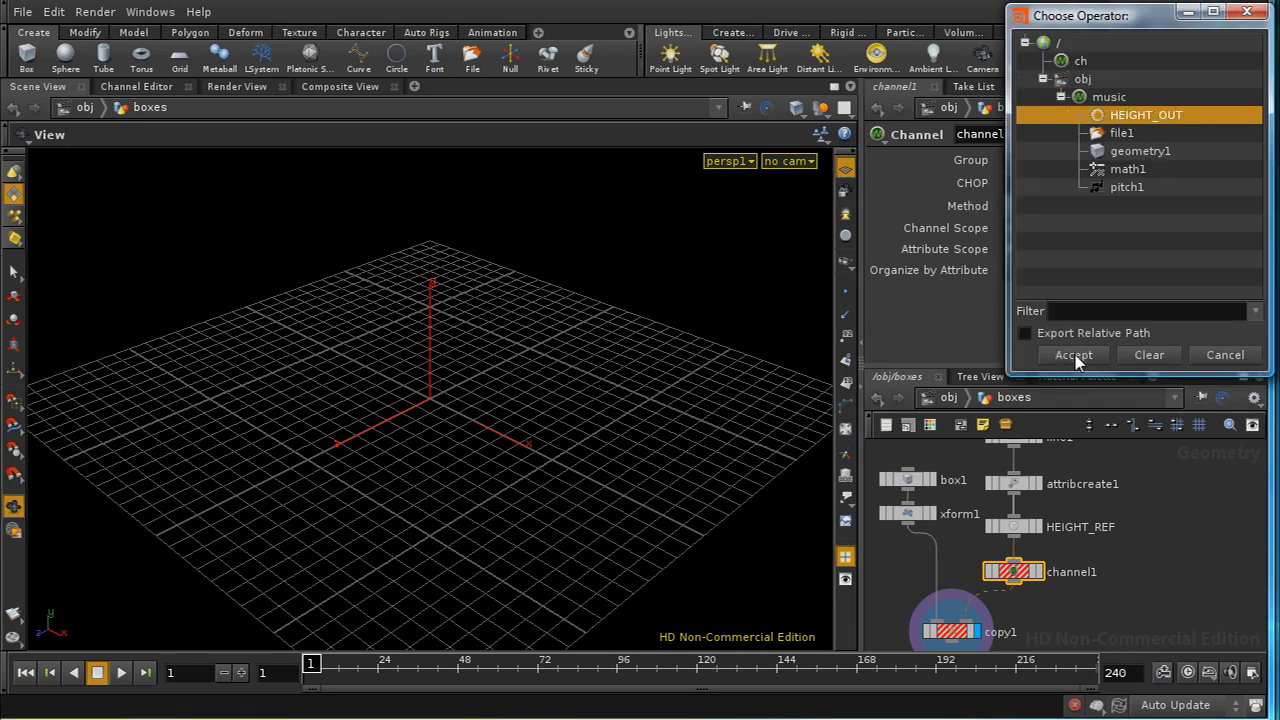
left_click(1073, 355)
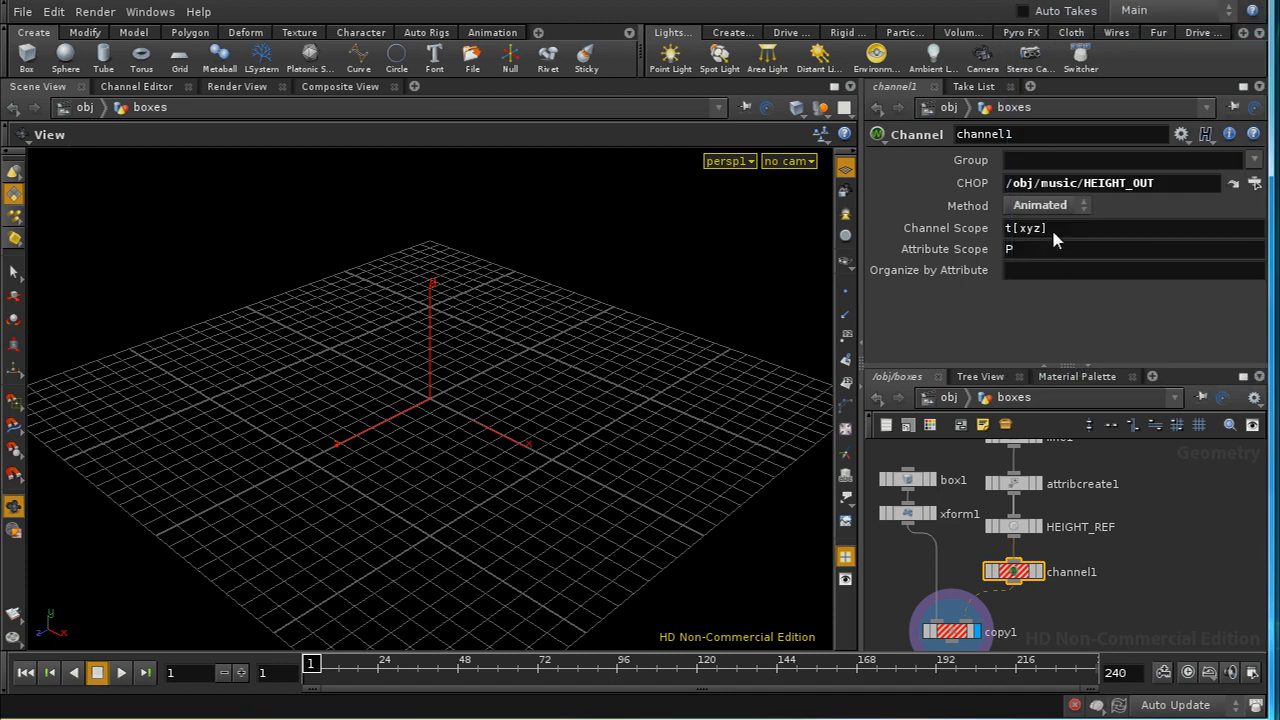
type("height")
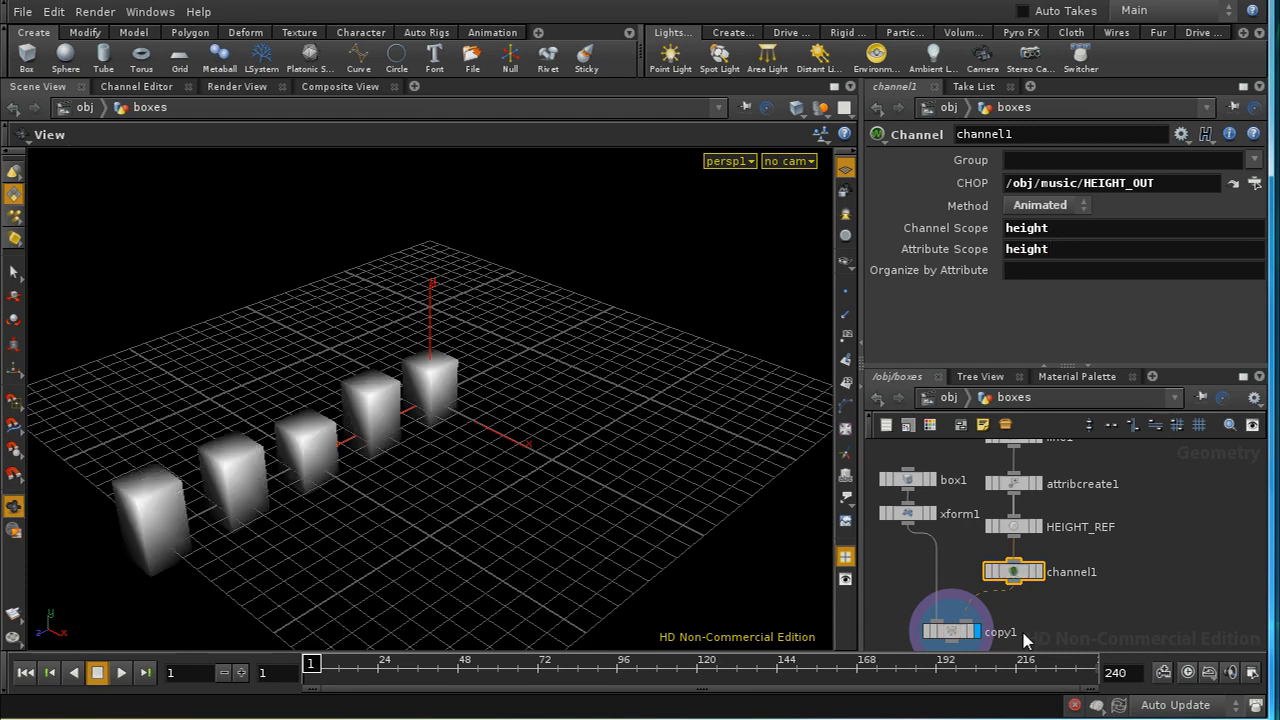
mouse_move(463, 415)
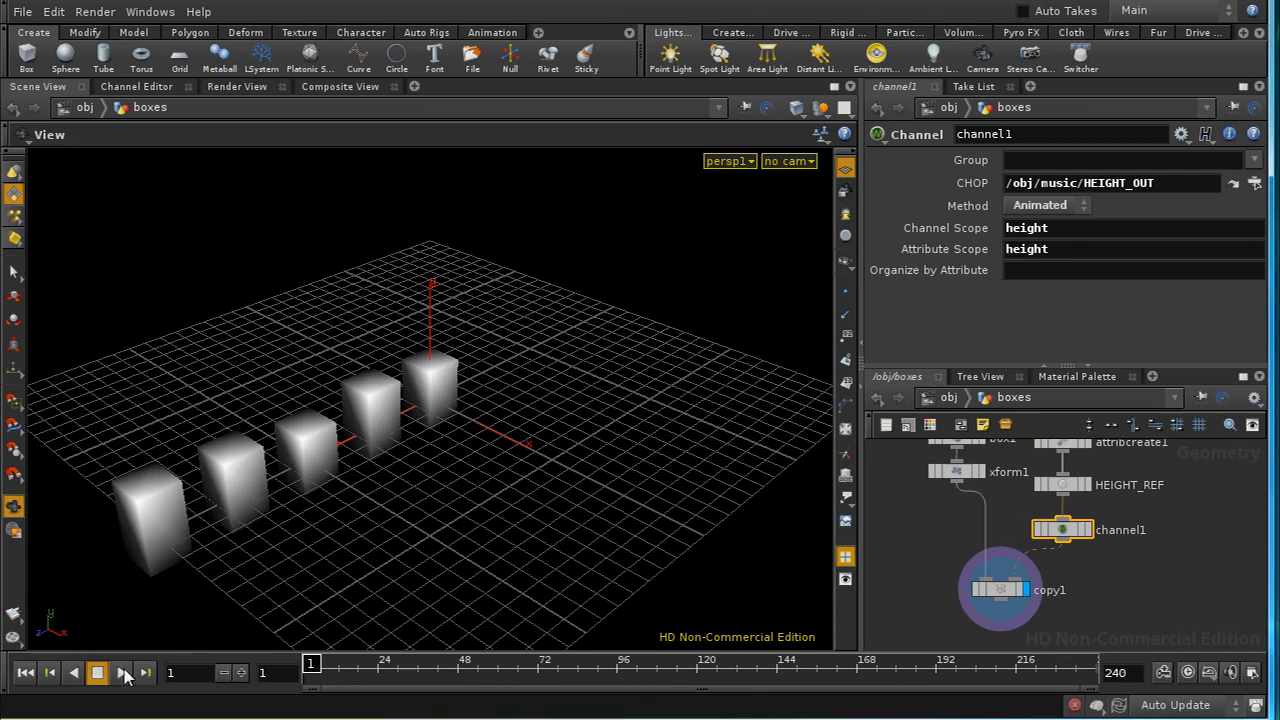
- Play the box height animation and stop it at frame 47
left_click(97, 672)
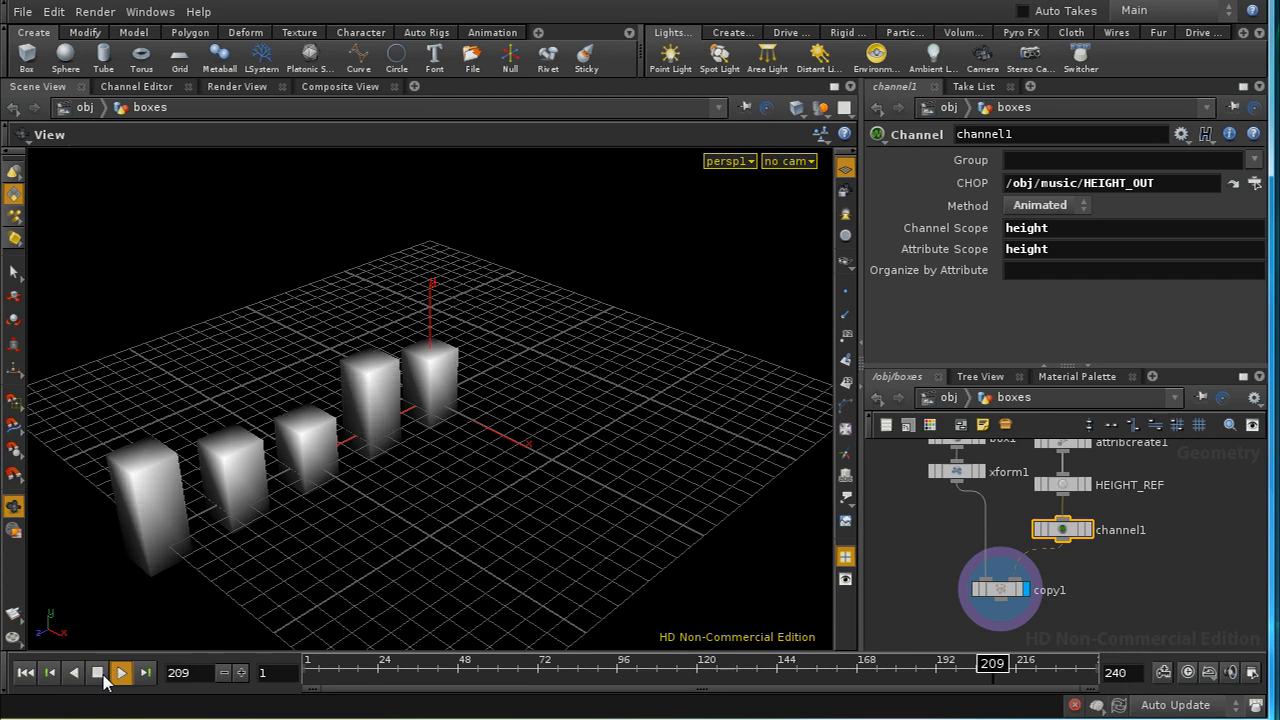
left_click(97, 672)
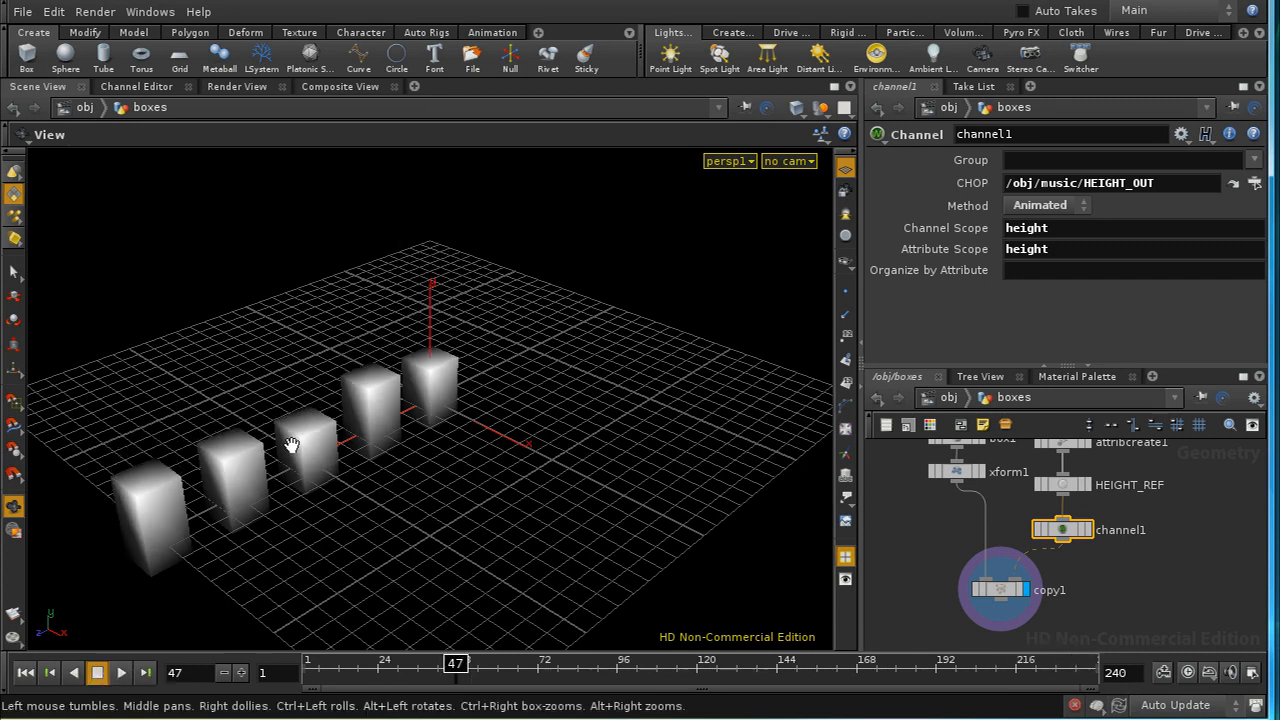
mouse_move(184, 499)
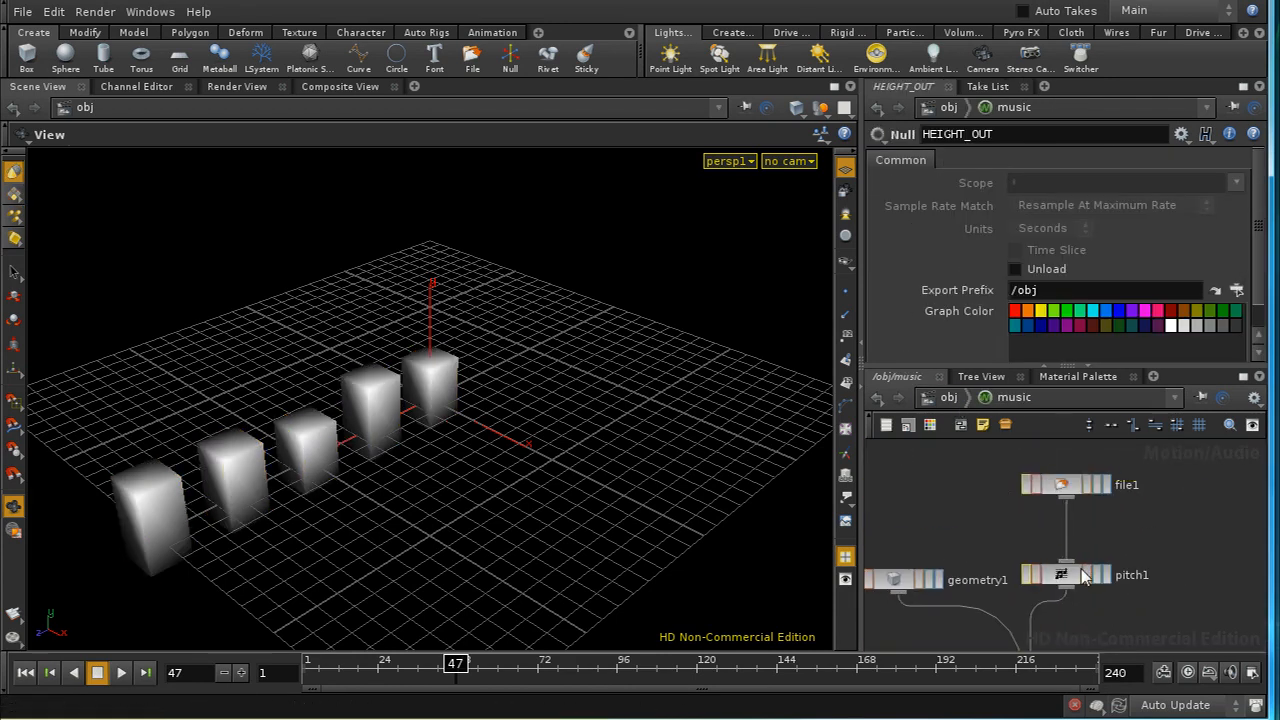
- Insert an Envelope CHOP below pitch1, keeping Exponential Decay, Magnitude and width 0.5
left_click_drag(1065, 575, 1065, 553)
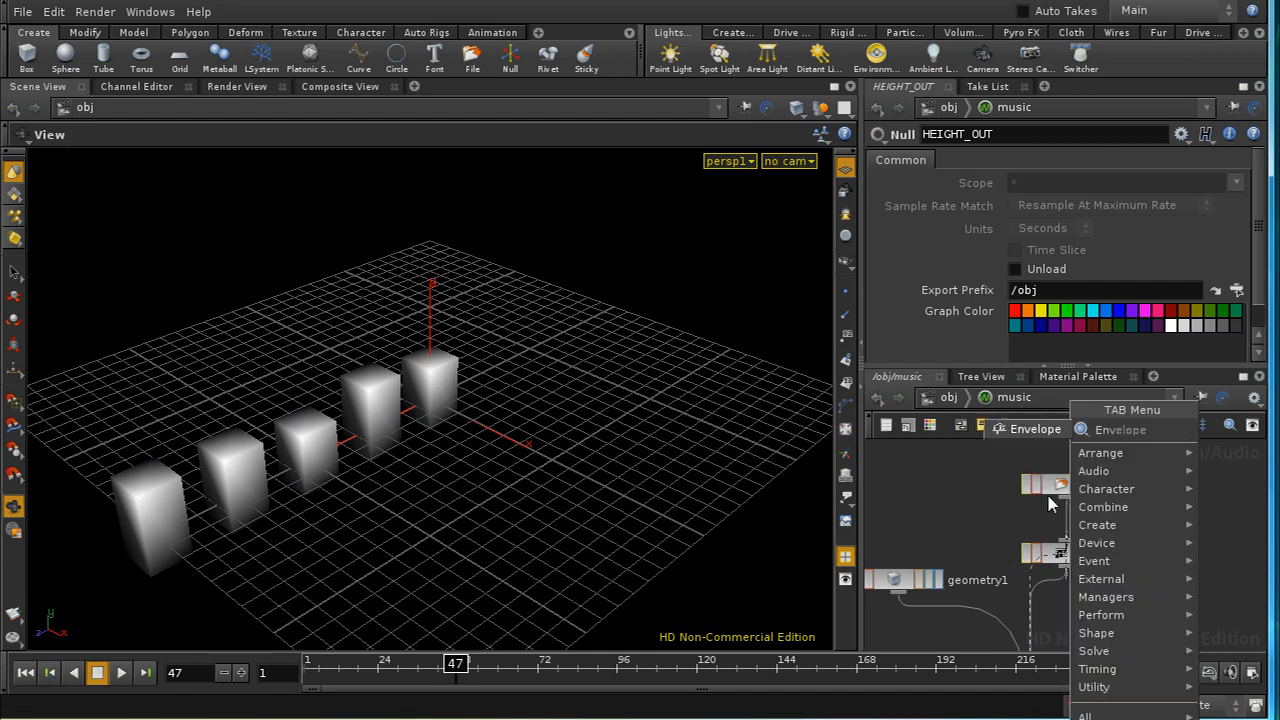
left_click(1120, 429)
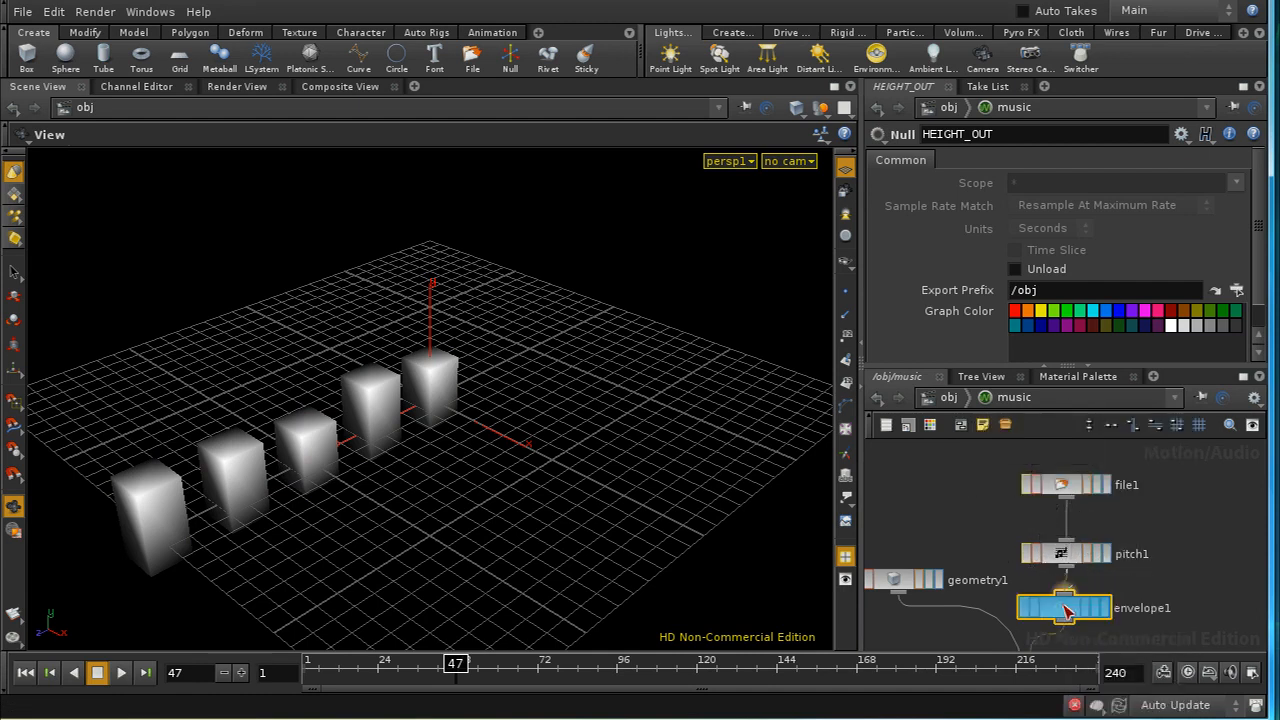
left_click(1064, 607)
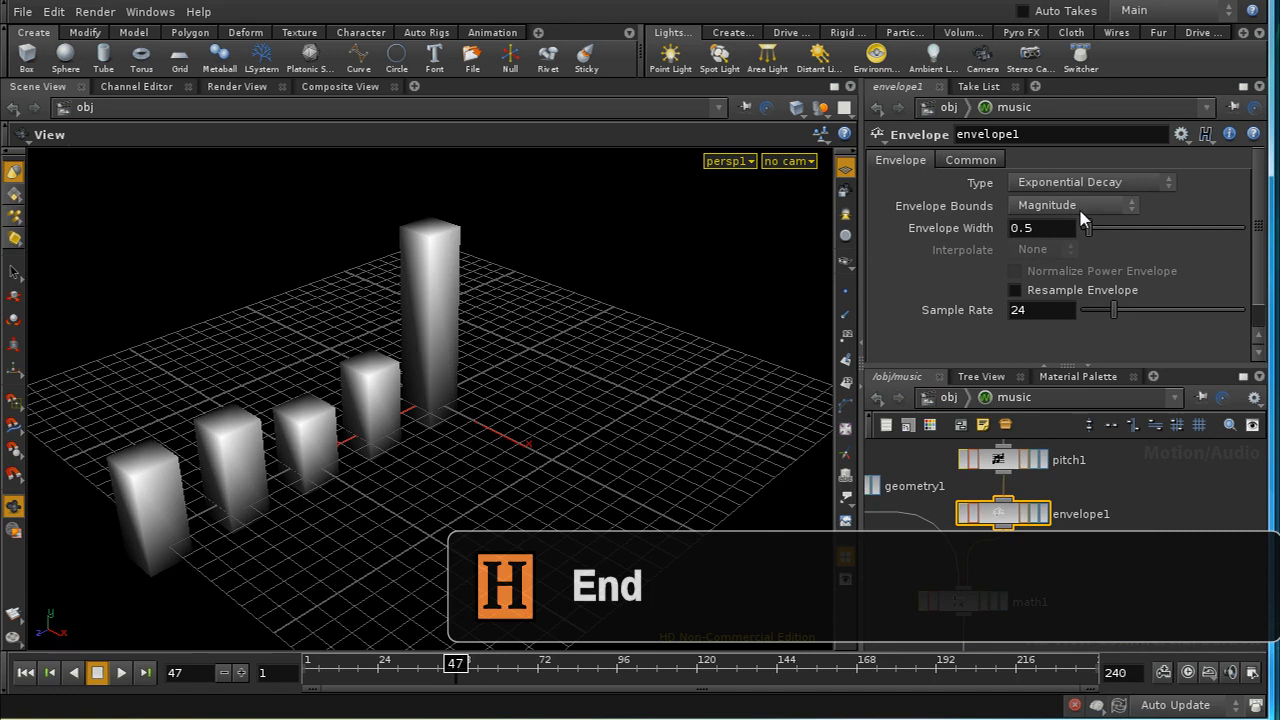
mouse_move(15, 680)
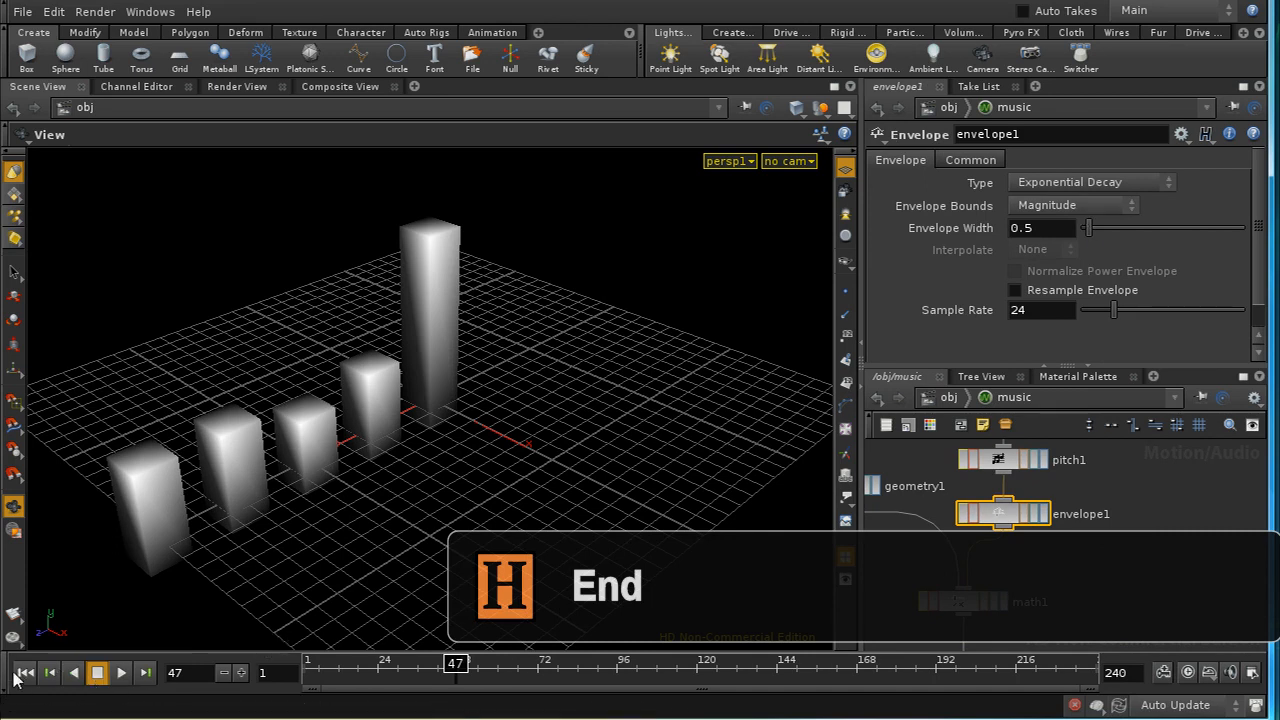